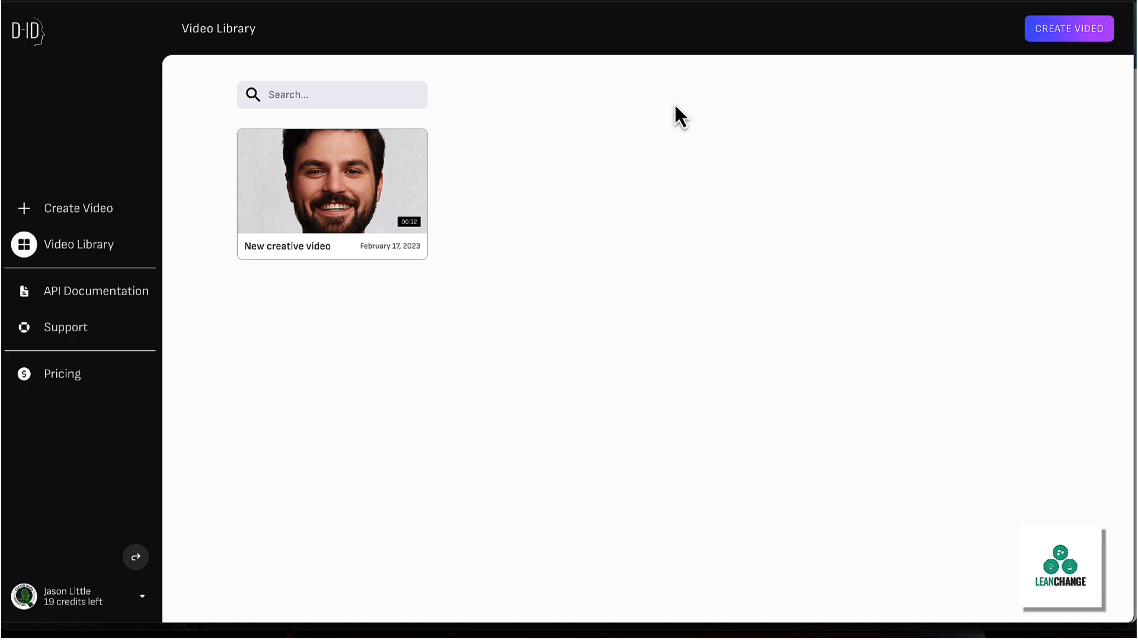
mouse_move(674, 107)
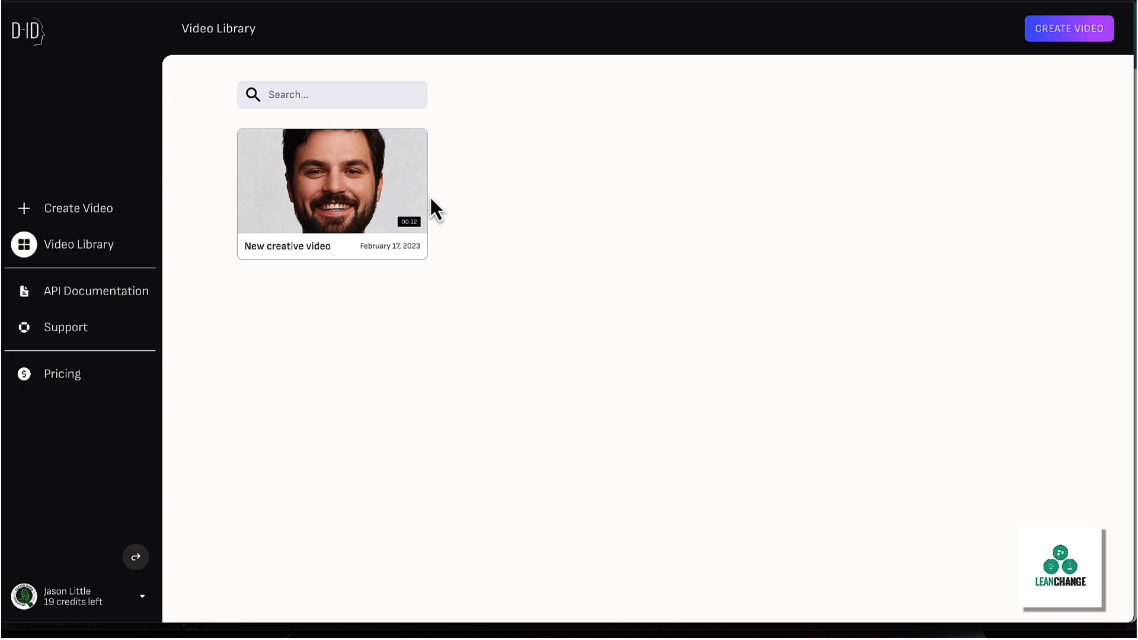
mouse_move(69, 221)
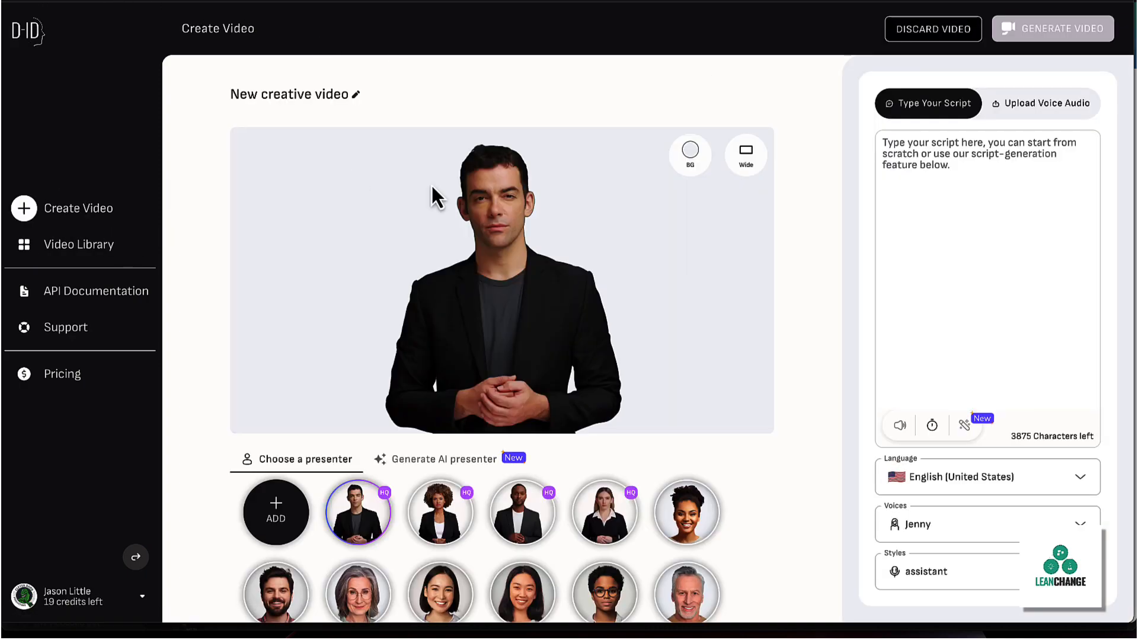
- Scroll the presenter choices and pick the curly-haired woman in a dark blazer
scroll(down, 3)
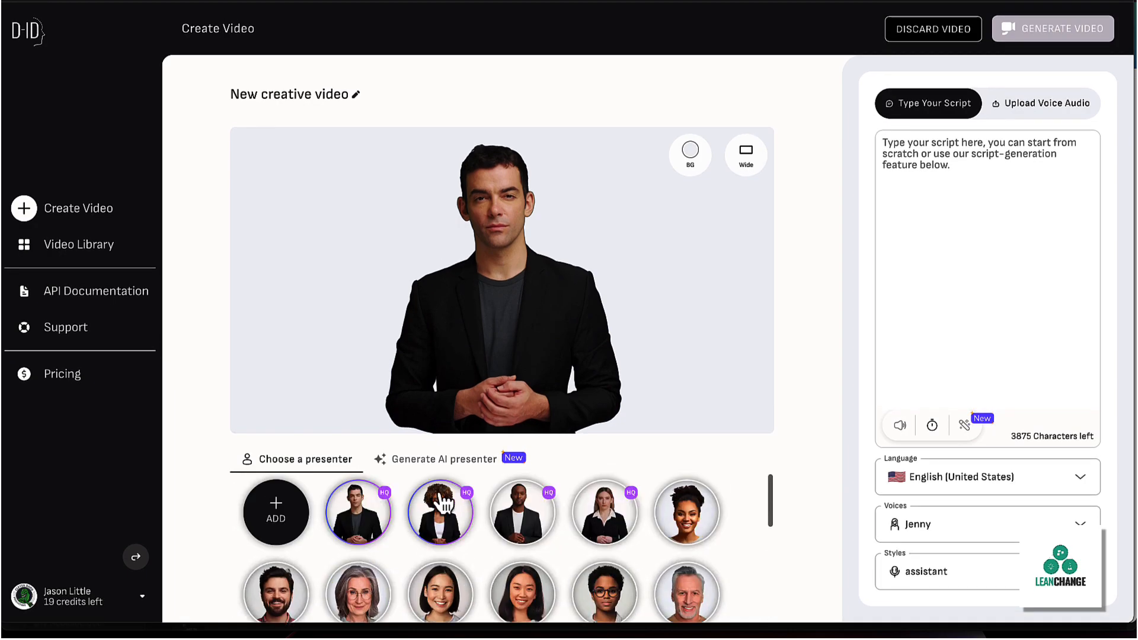
click(443, 459)
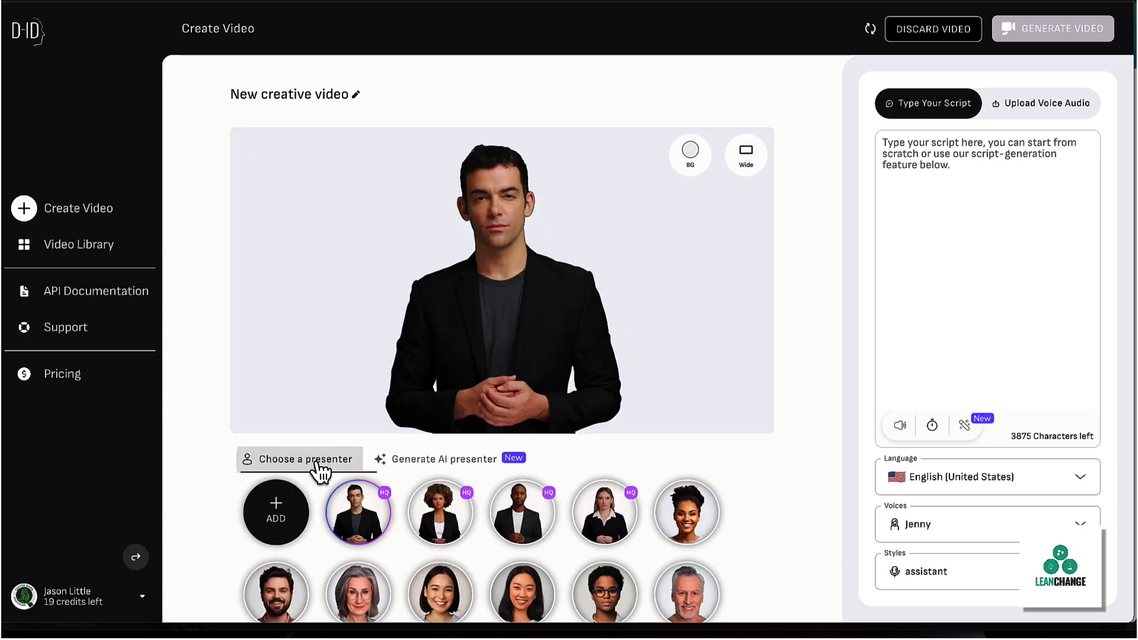
click(439, 512)
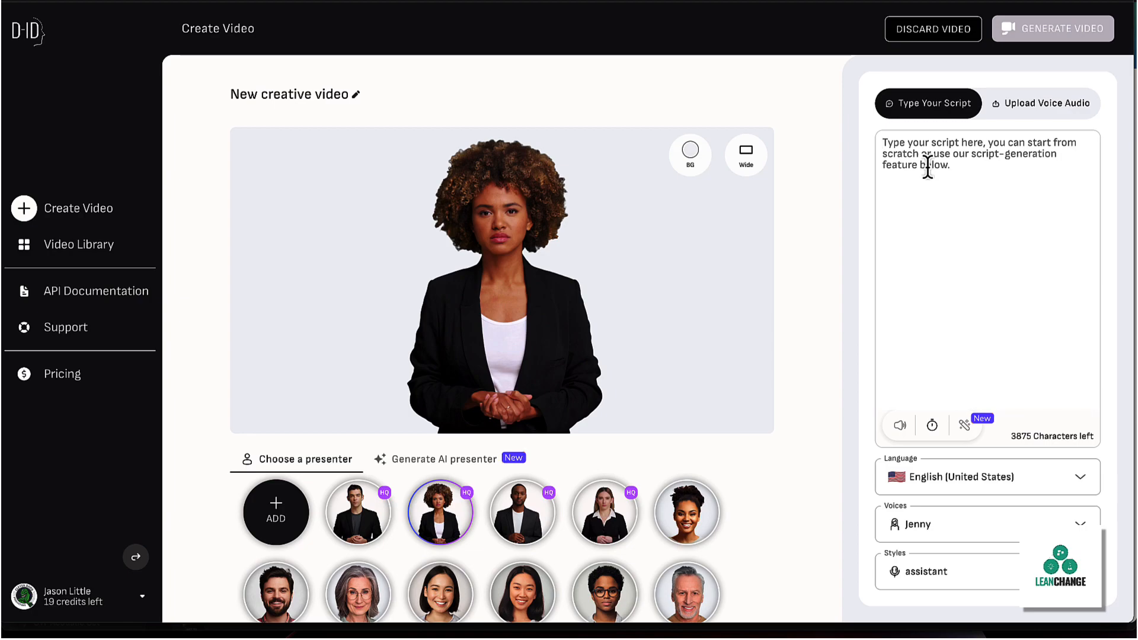
- Type a script inviting everyone to join next Monday's training session on the new tool
text(Hey all, o)
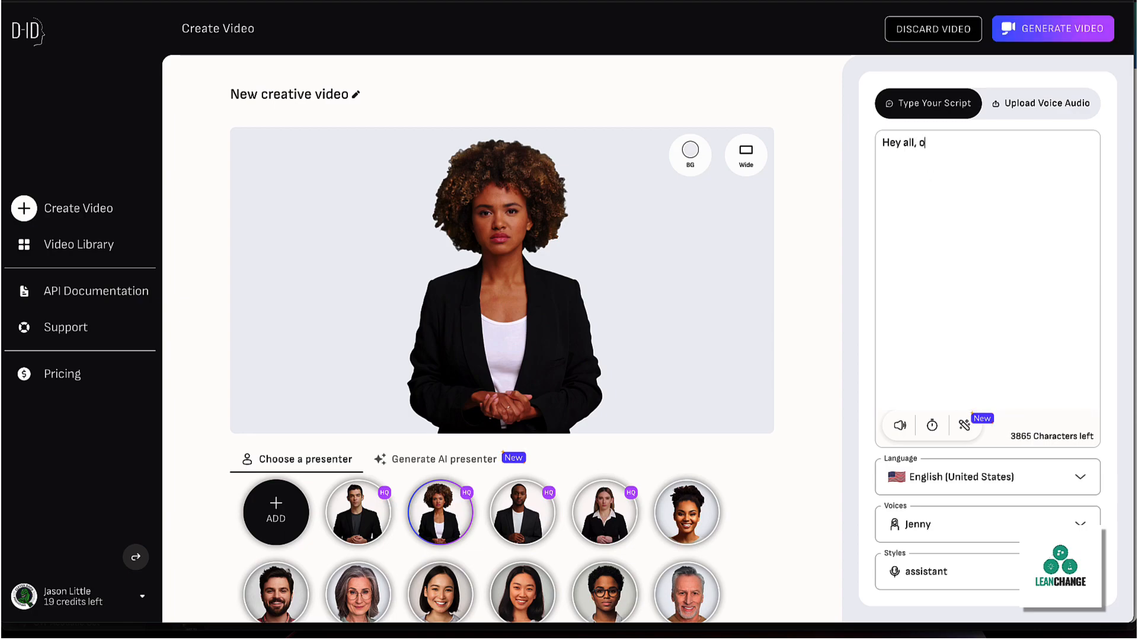
text(join us for the next training session for the new t)
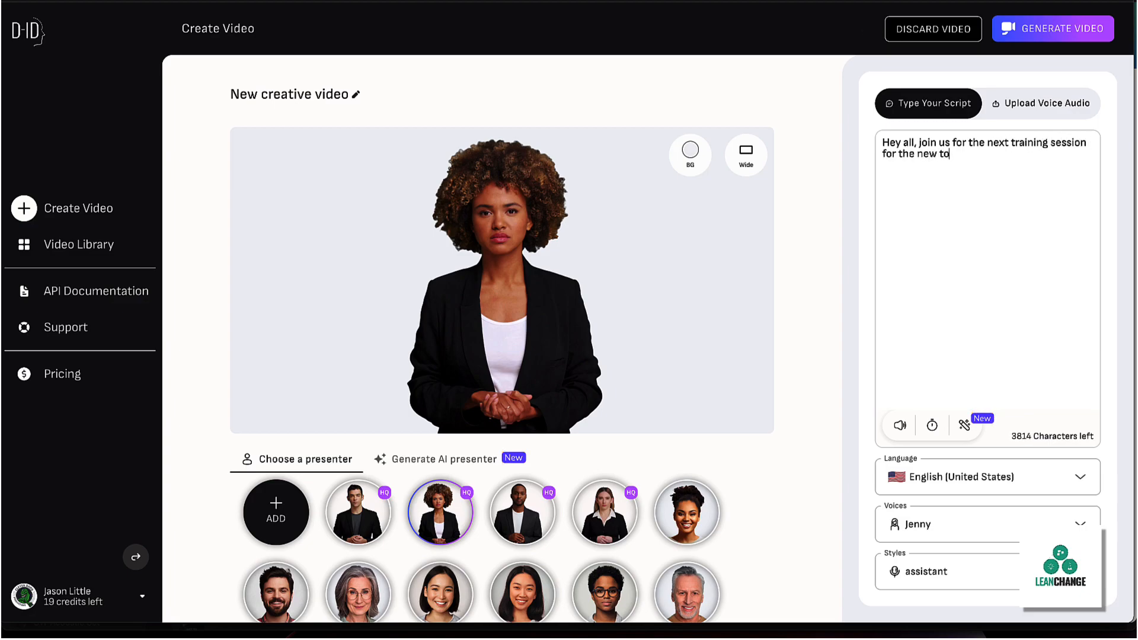
text(ol next)
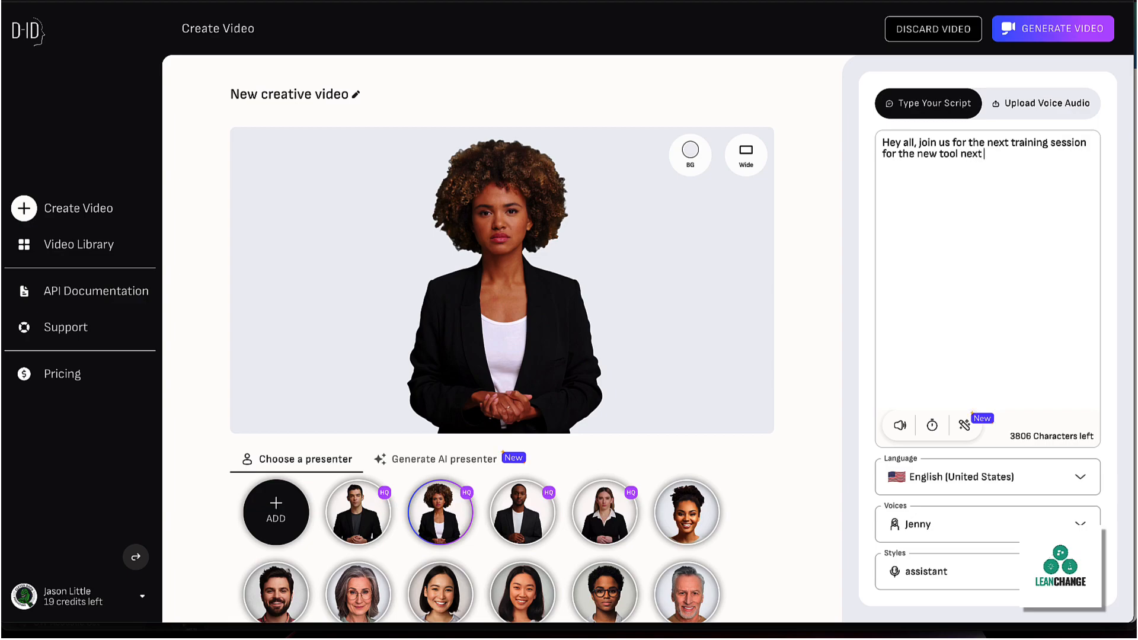
text(monday.)
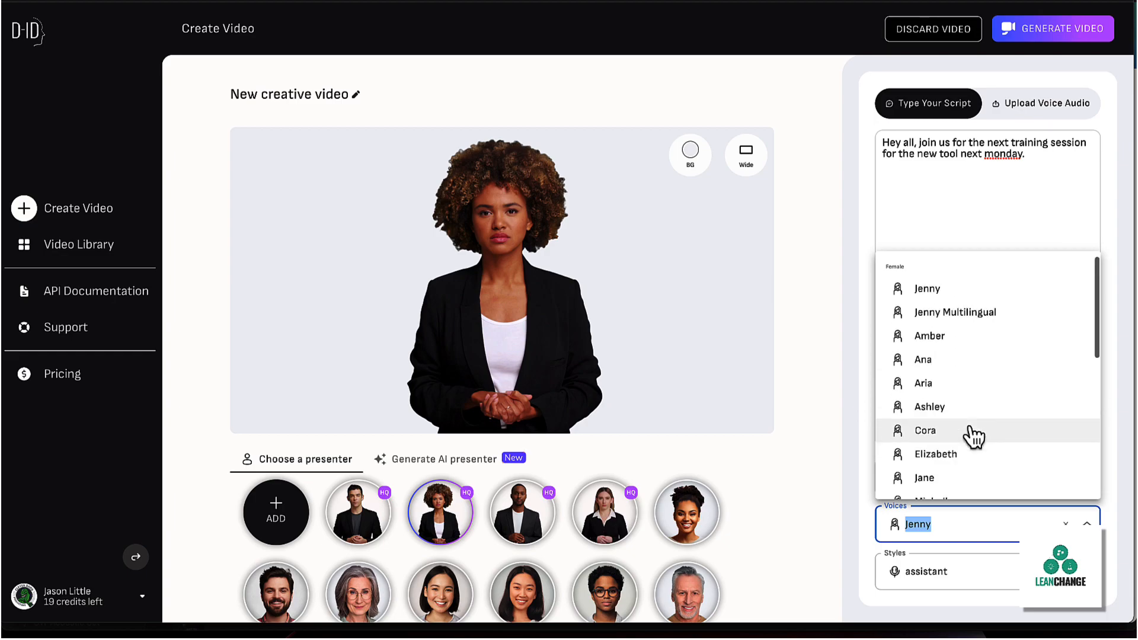
- Set the narration voice to Guy with the angry speaking style
scroll(down, 3)
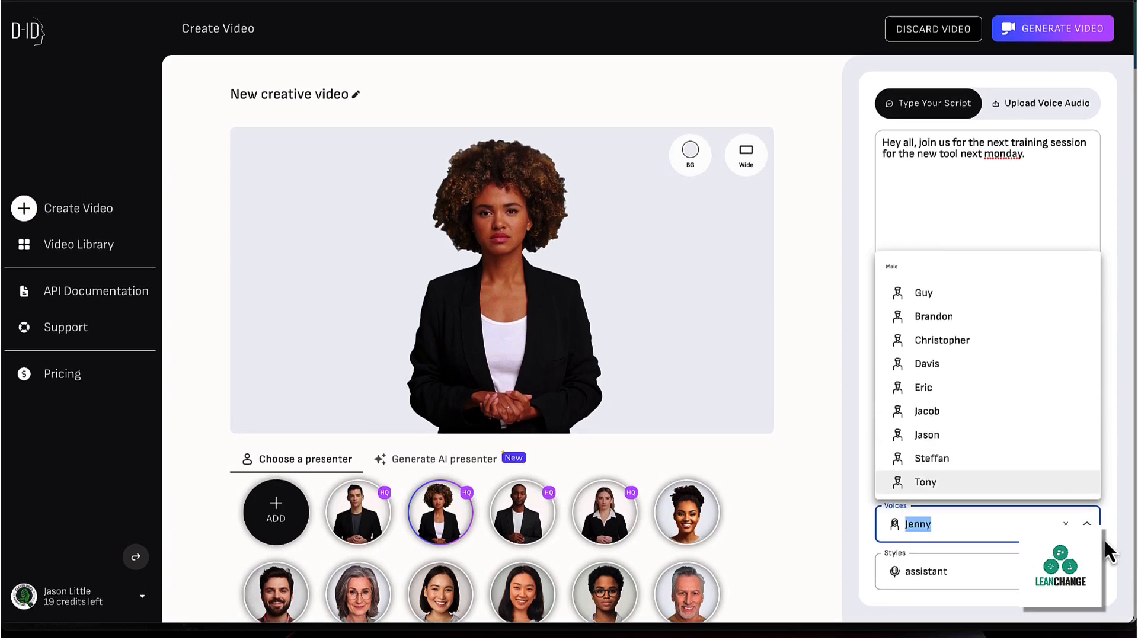
click(945, 571)
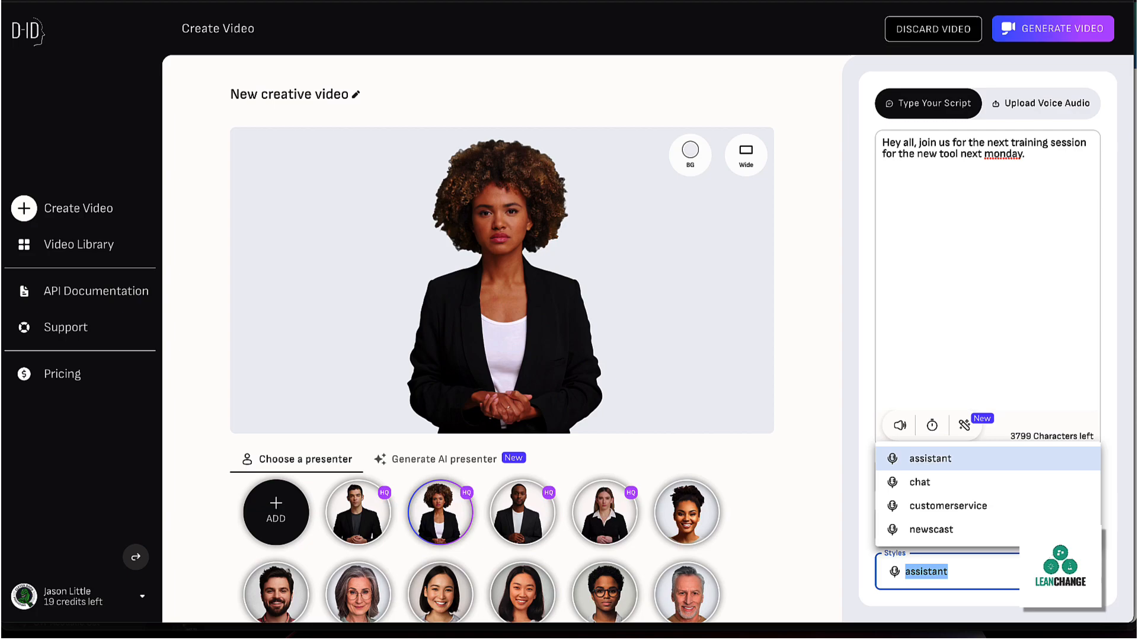
mouse_move(929, 530)
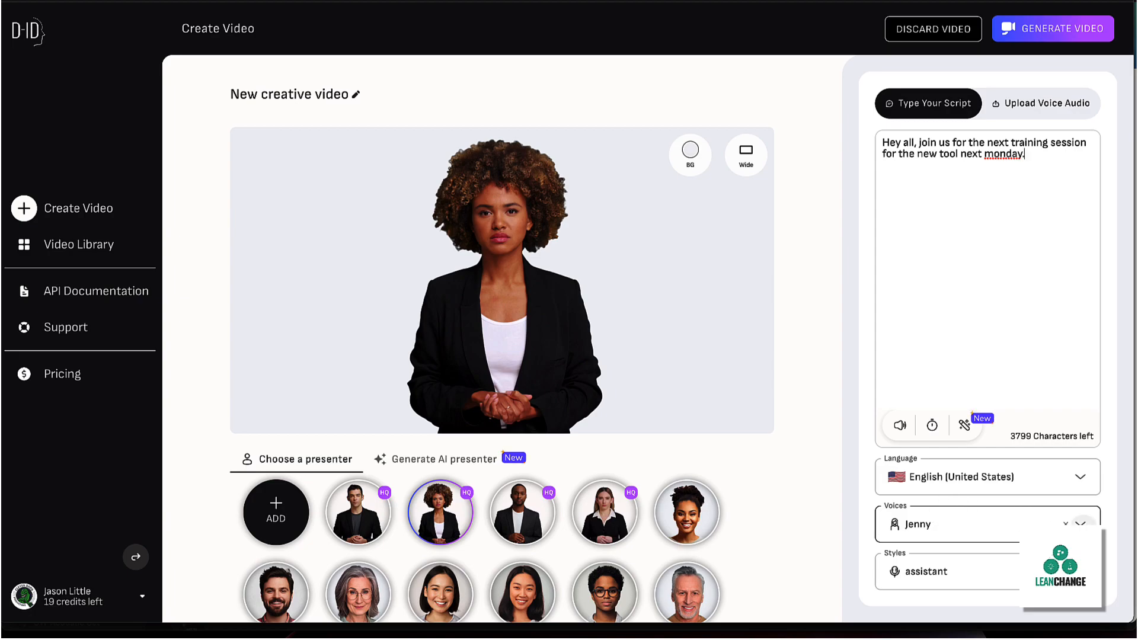
click(943, 524)
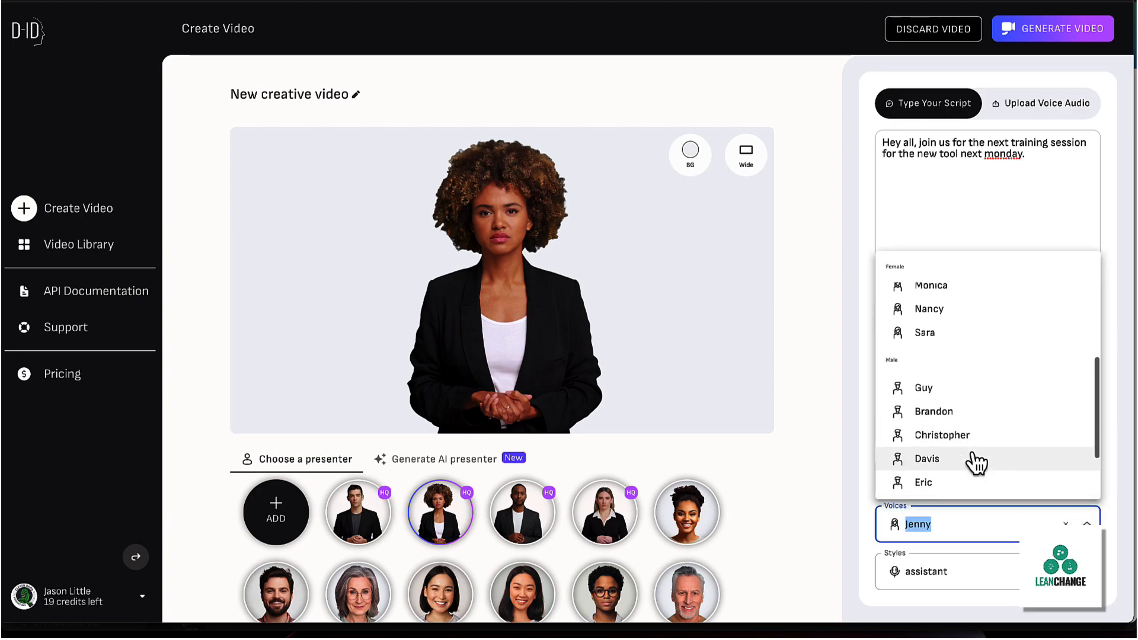
click(924, 387)
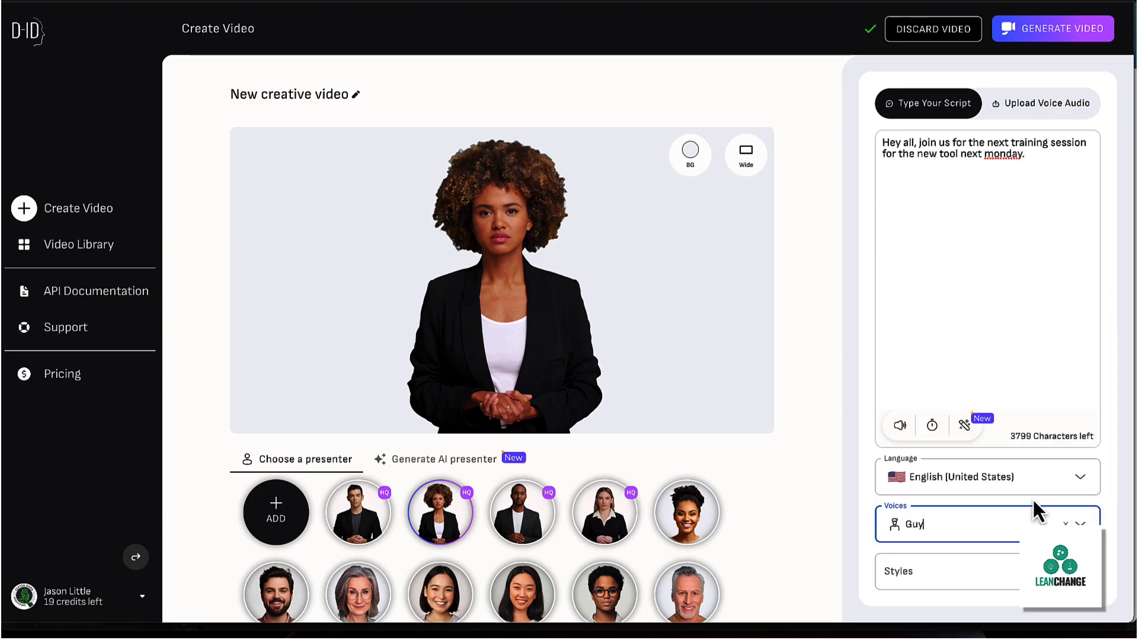
click(944, 572)
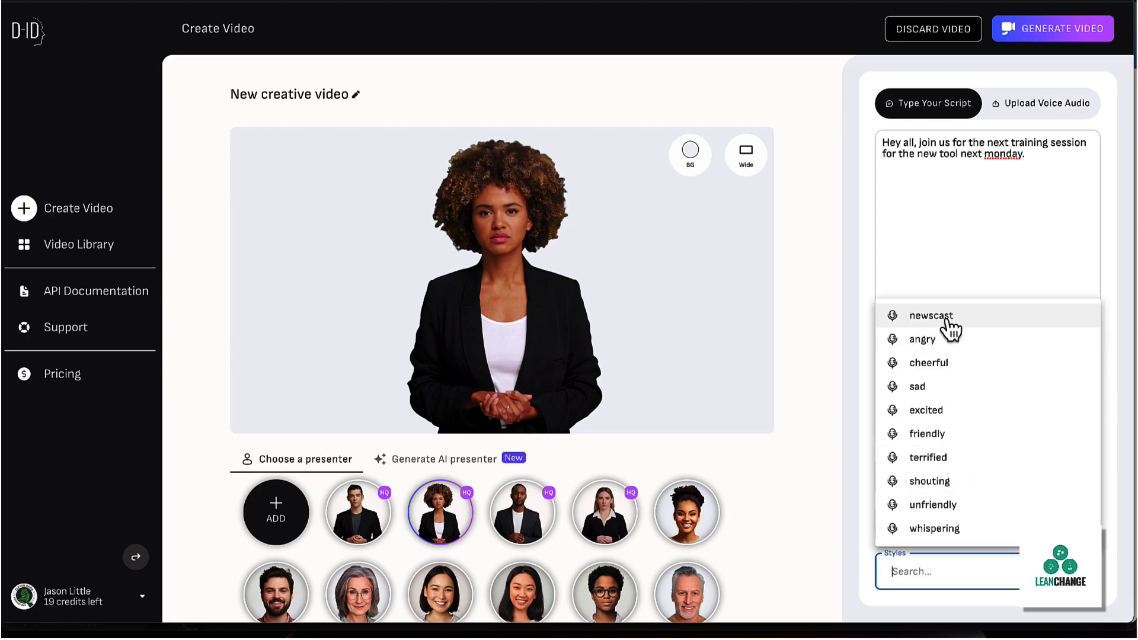
click(922, 339)
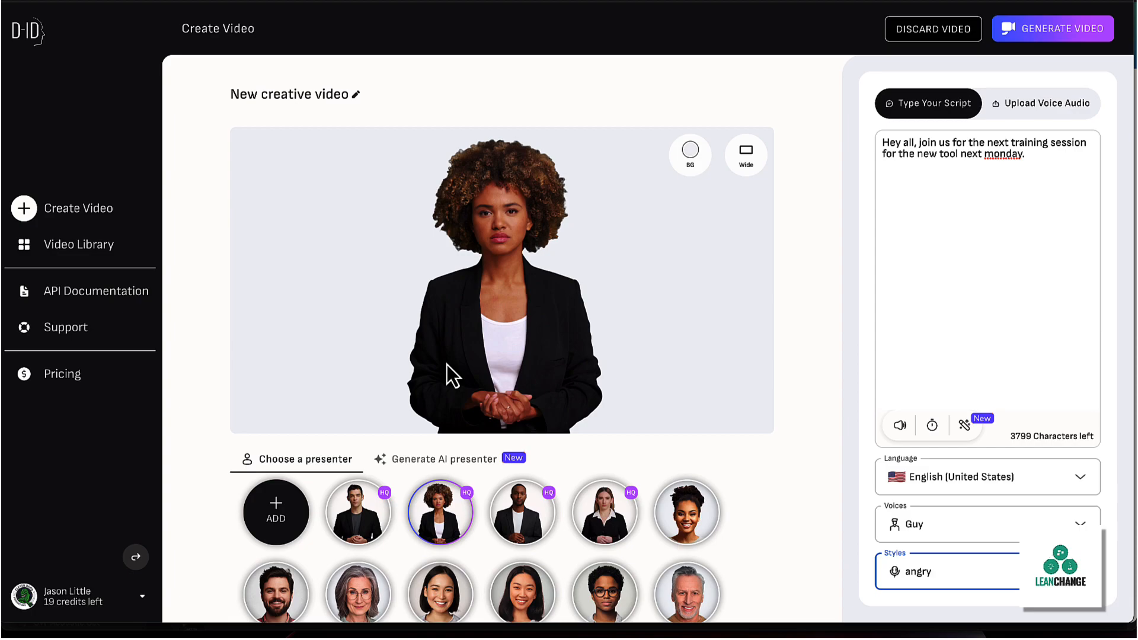
mouse_move(48, 589)
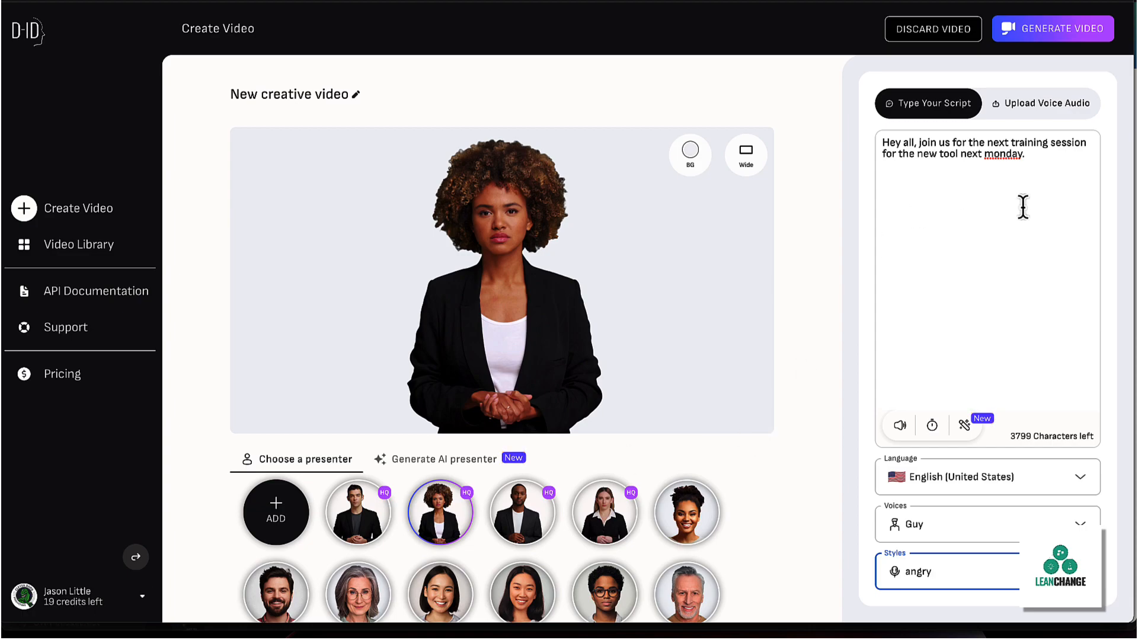
mouse_move(978, 78)
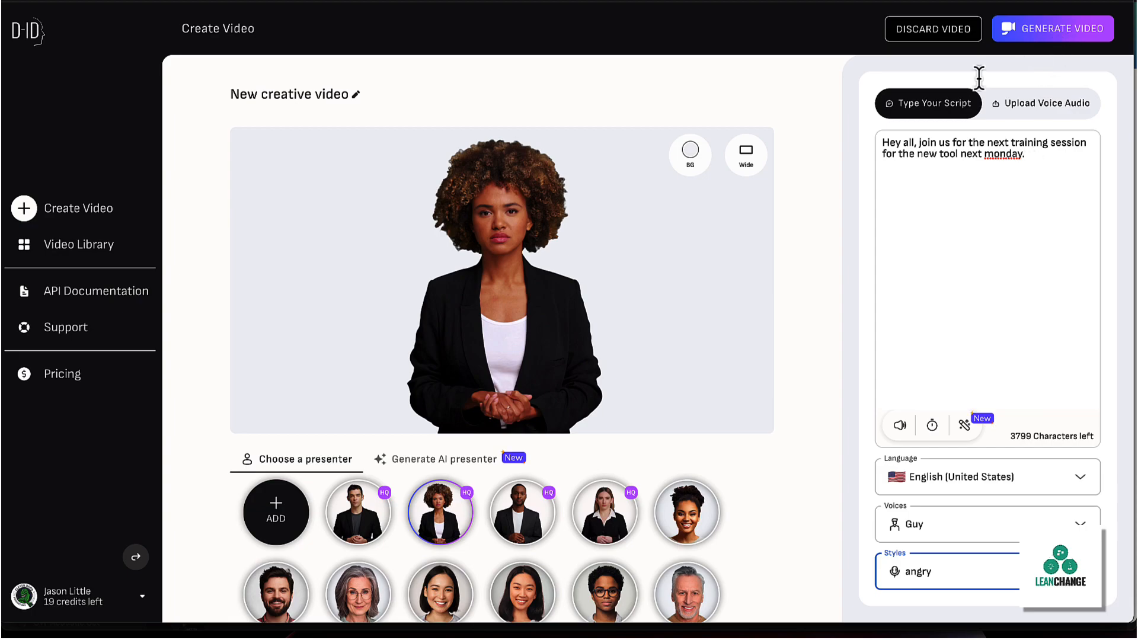
- Generate the video, confirm the one-credit cost, and open the result in the library
click(1052, 28)
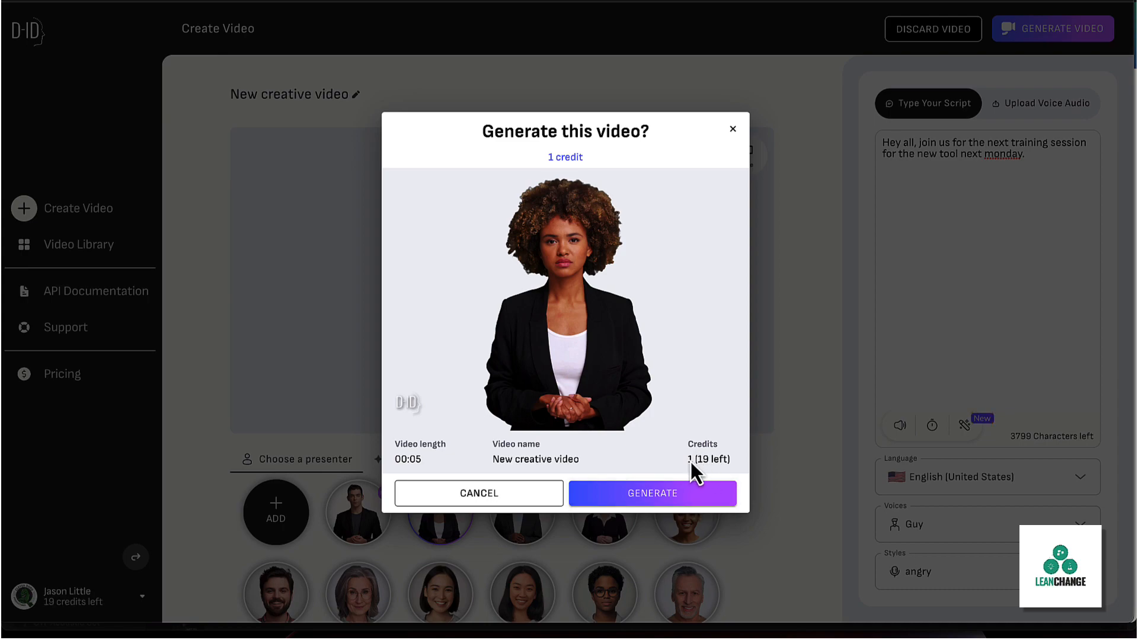
click(652, 494)
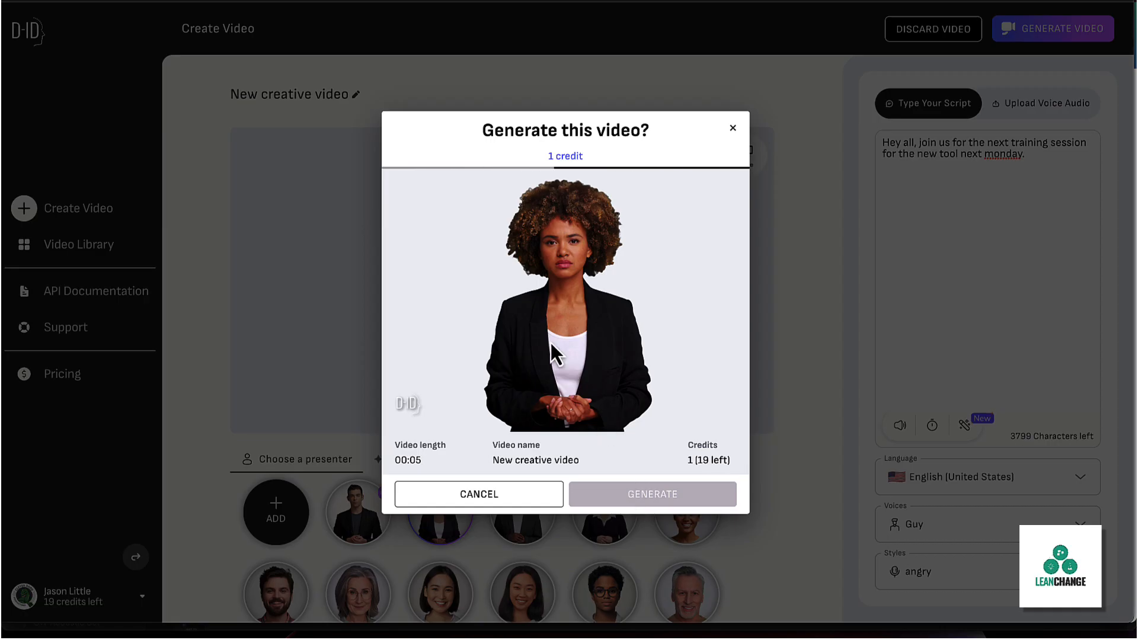
click(650, 494)
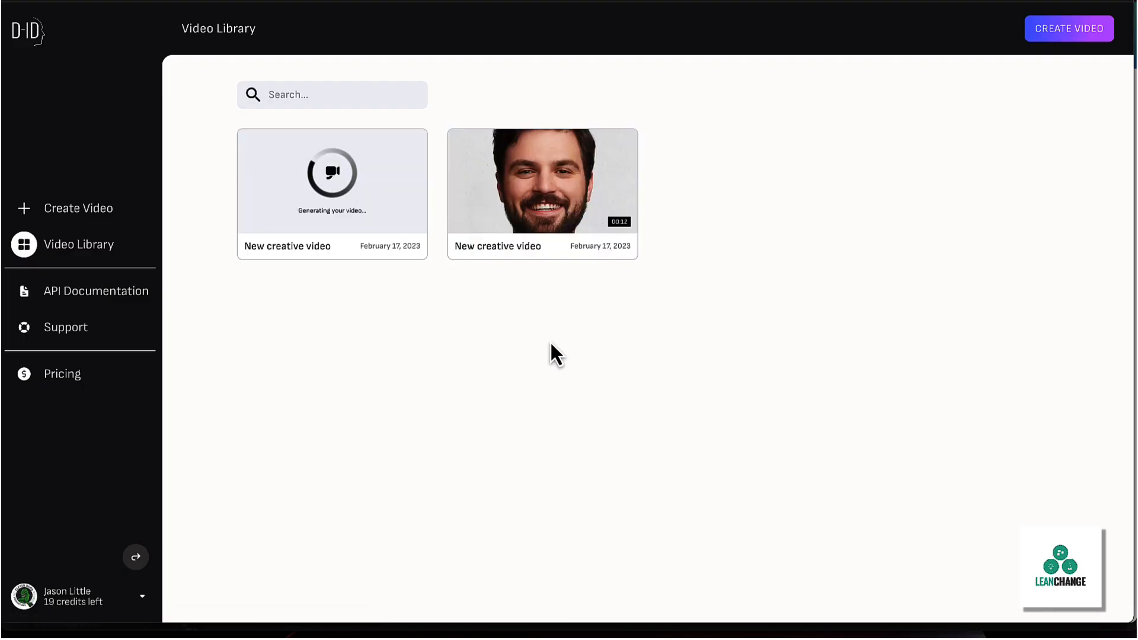
click(541, 180)
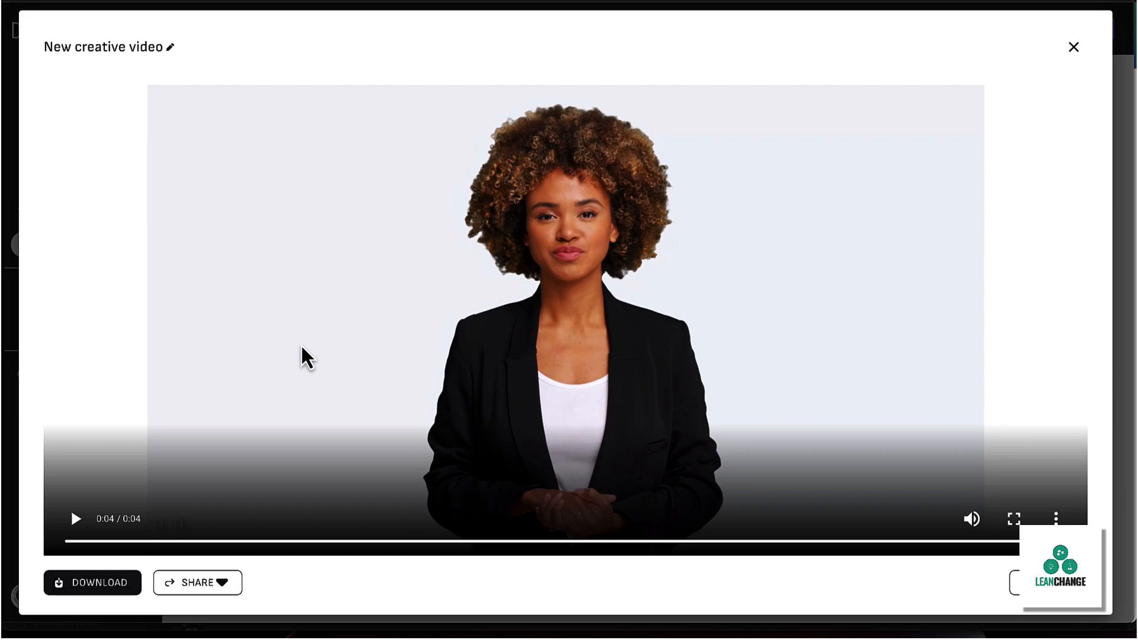
mouse_move(1032, 145)
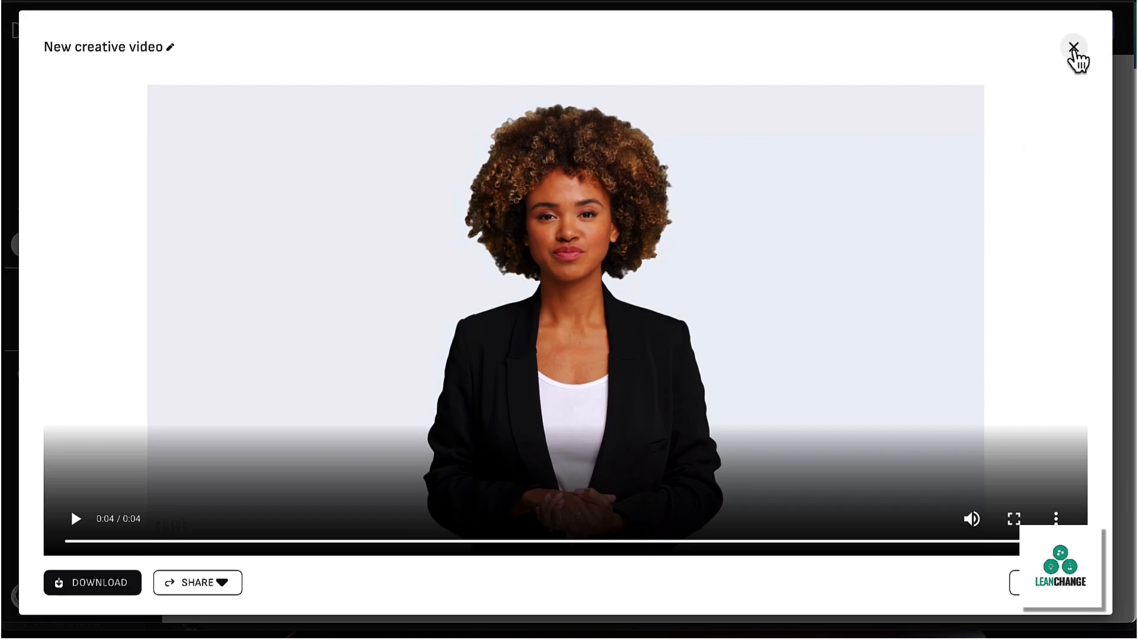
- Close the finished video's player
click(1074, 47)
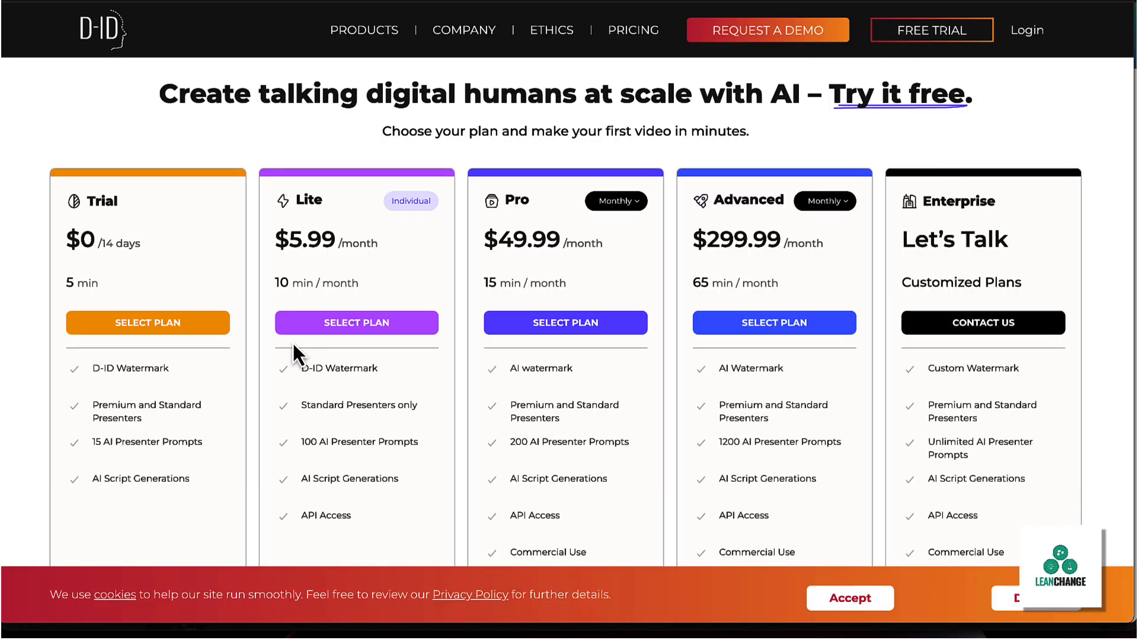
mouse_move(353, 164)
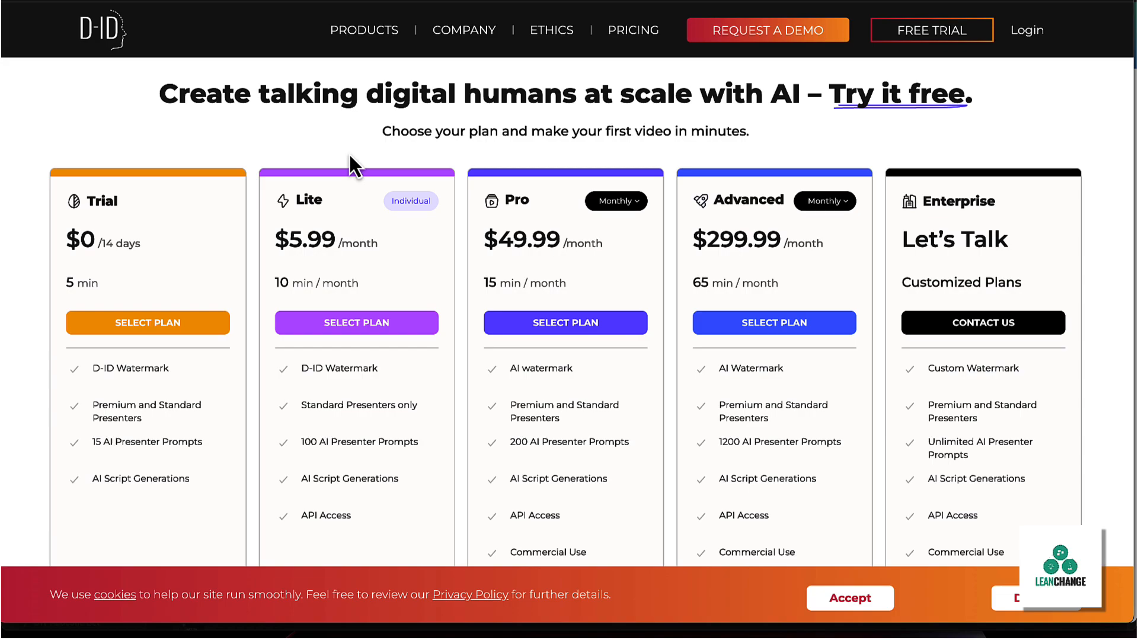
mouse_move(350, 157)
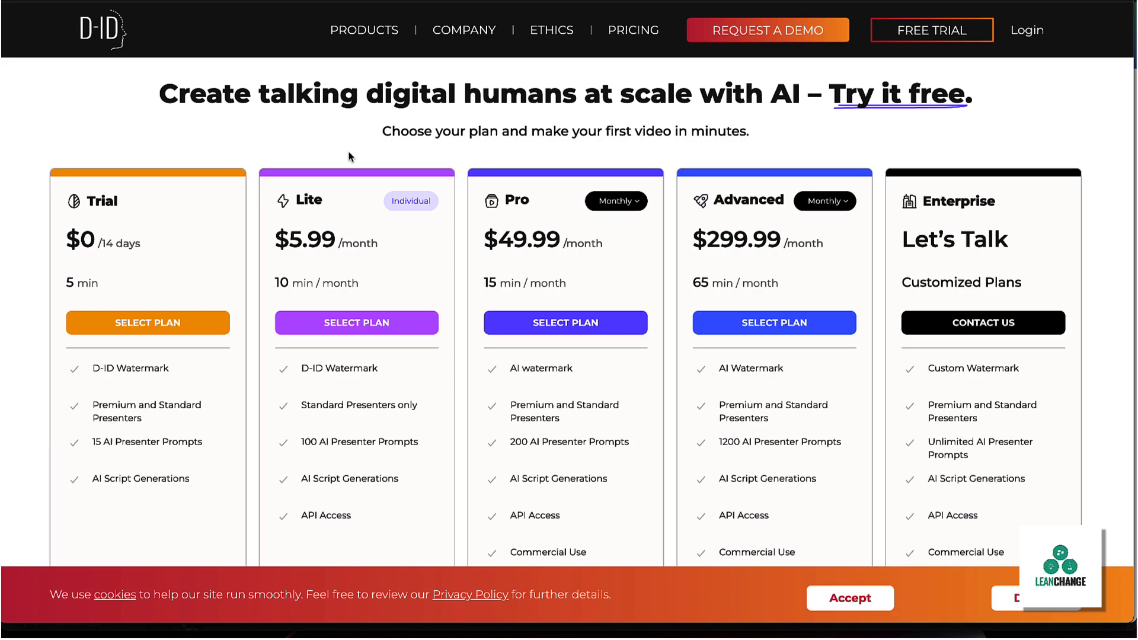
mouse_move(374, 404)
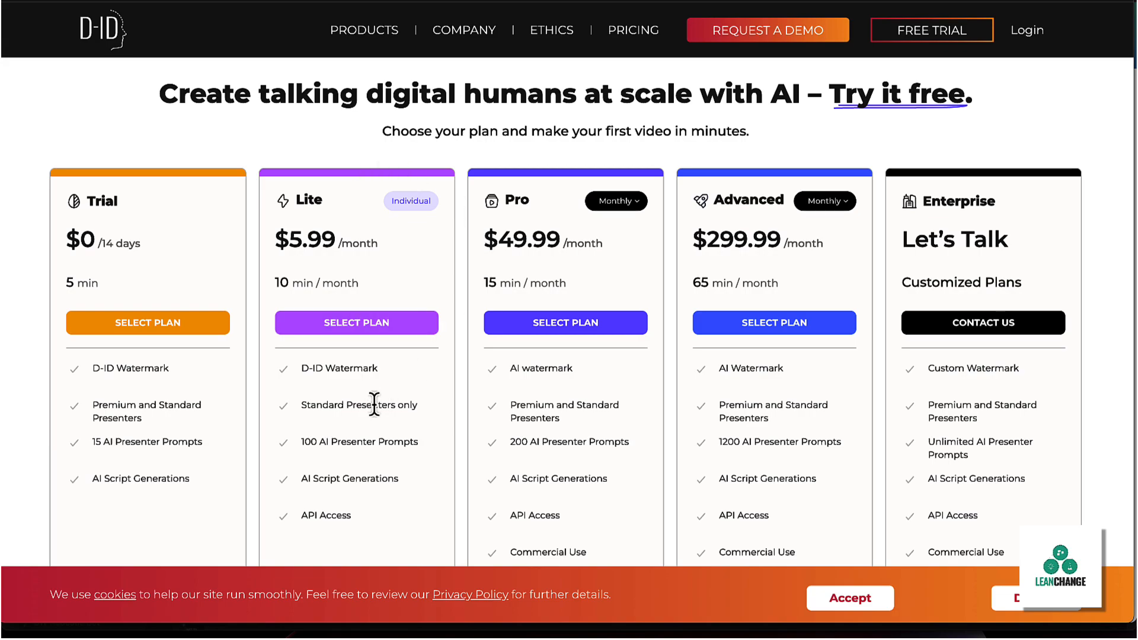
scroll(down, 3)
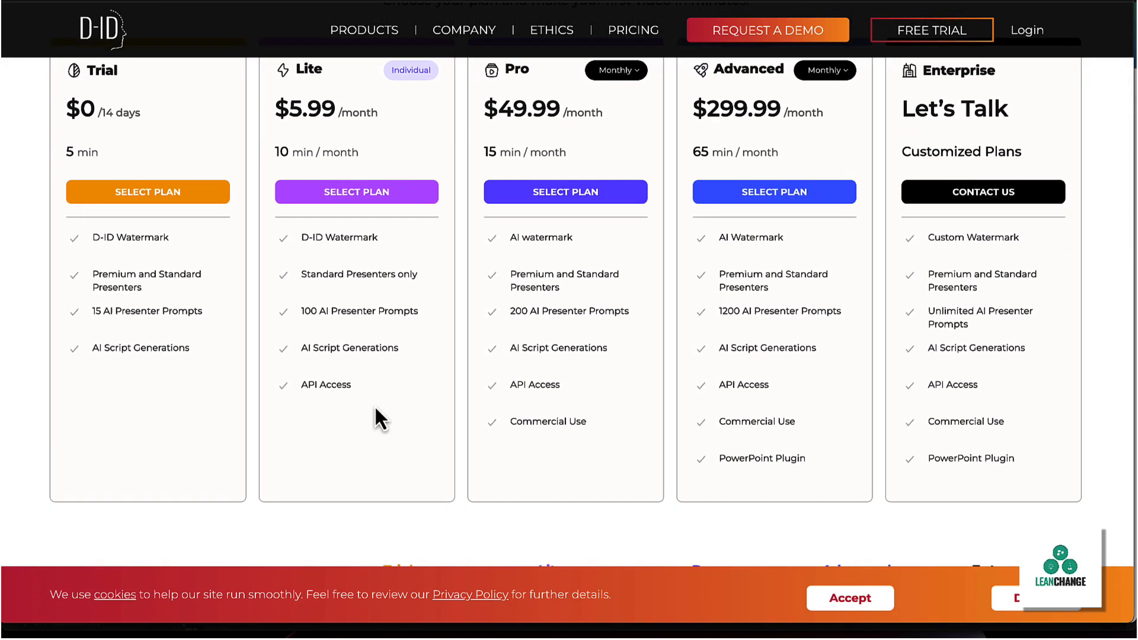
scroll(up, 3)
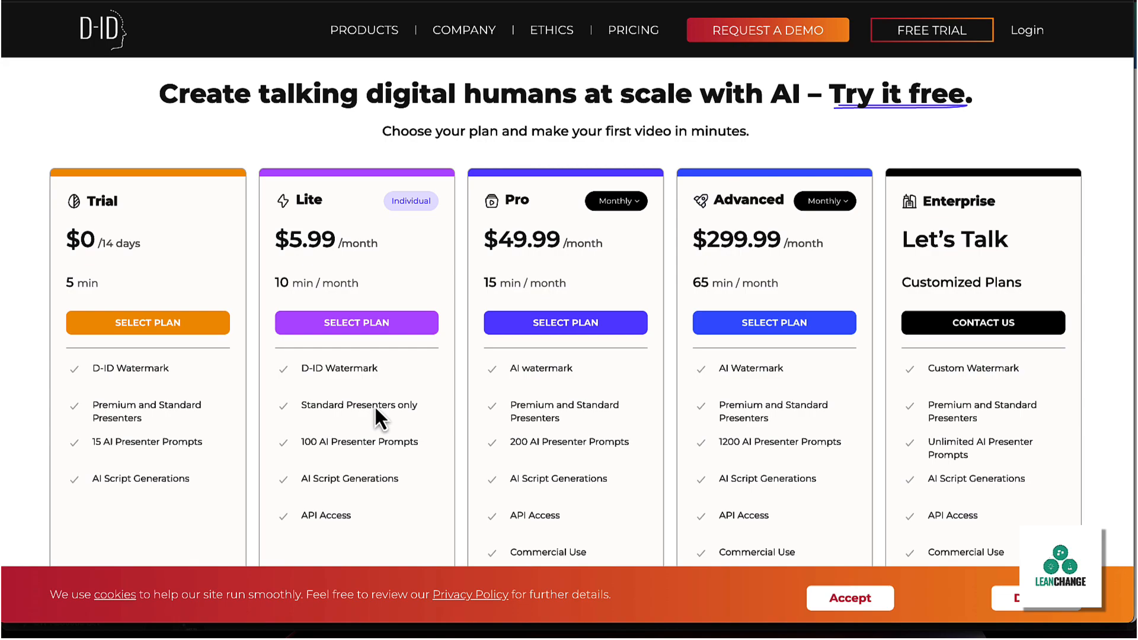
mouse_move(375, 405)
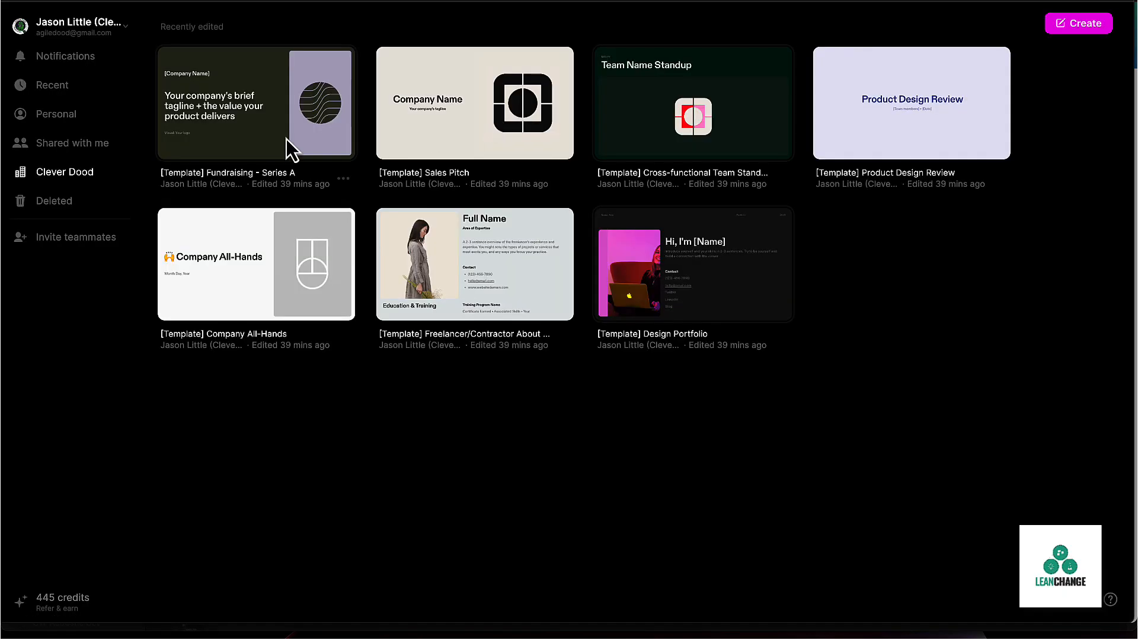
- Generate a new presentation from the prompt 'a change management strategy'
click(1077, 23)
text(a co-creative and collaborative approach to c)
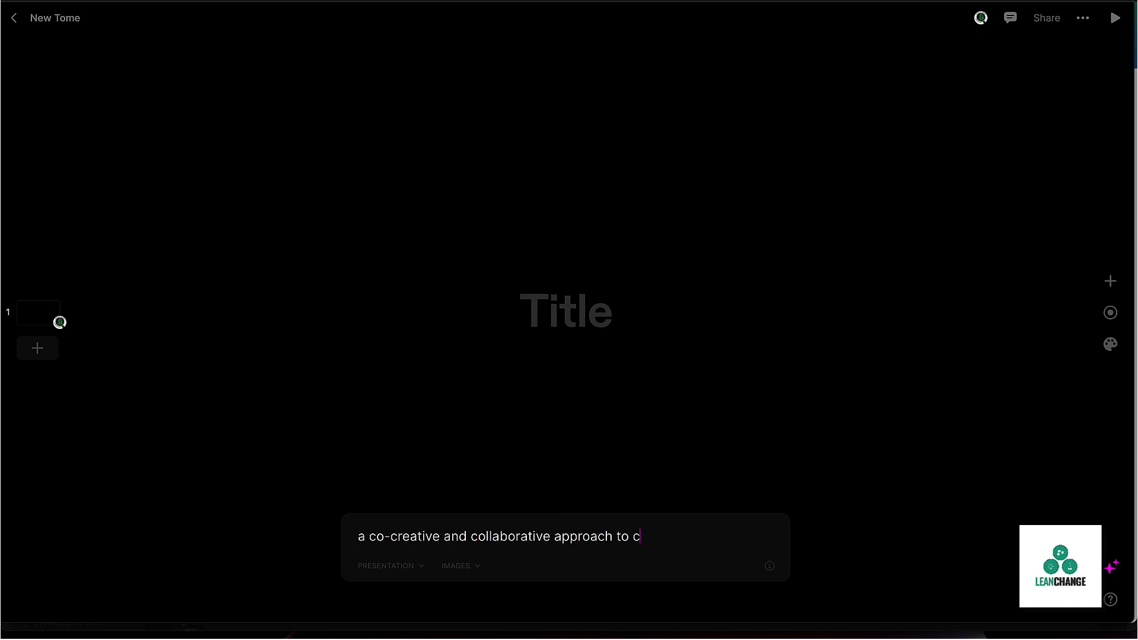
text(hange management)
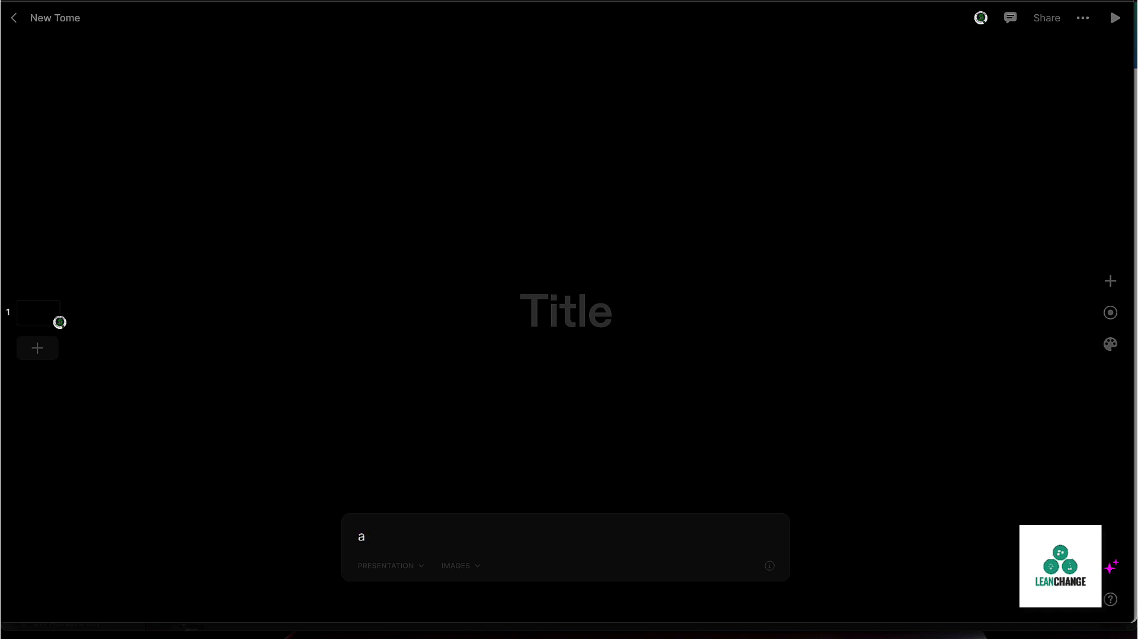
text(change man)
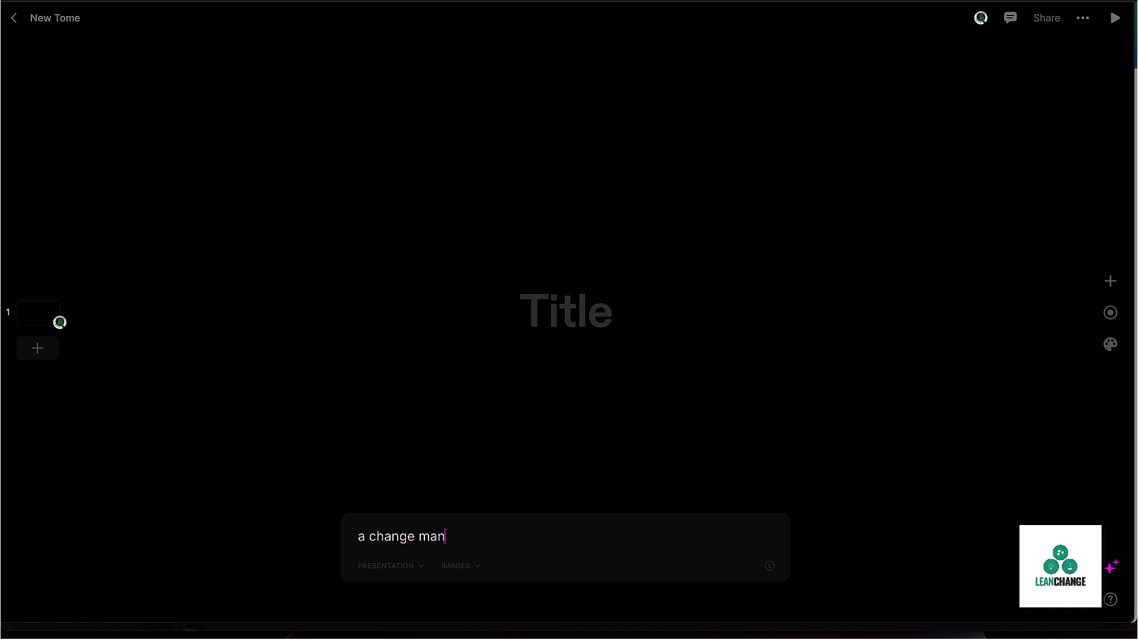
text(agement strate)
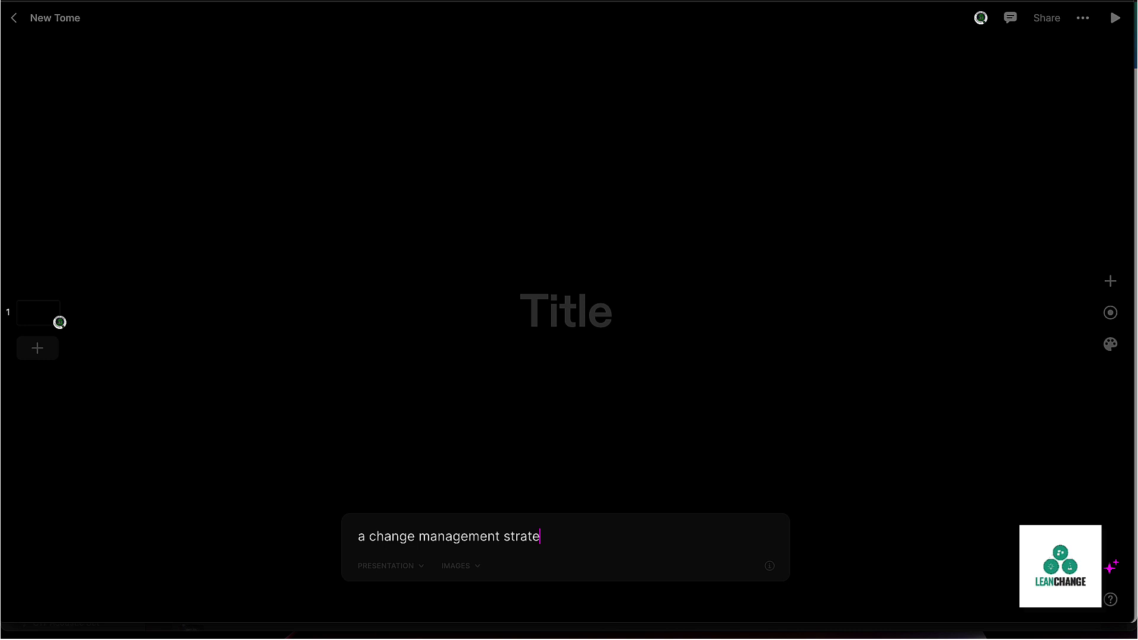
text(gy)
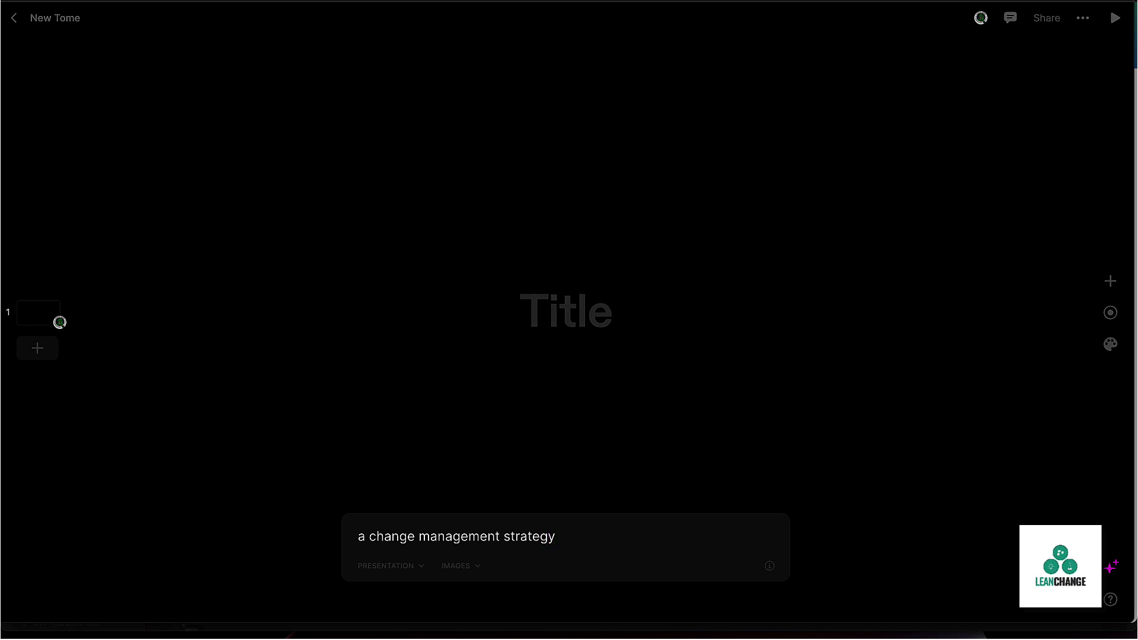
click(768, 565)
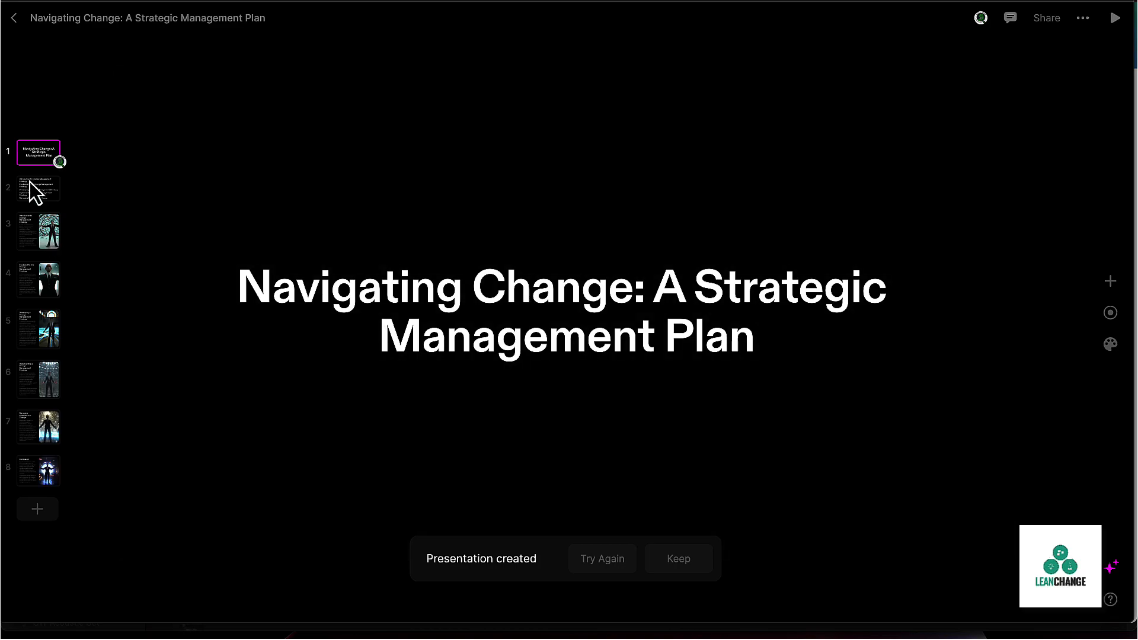
- Browse the slides from agenda to conclusion, then return to the introduction slide
click(38, 187)
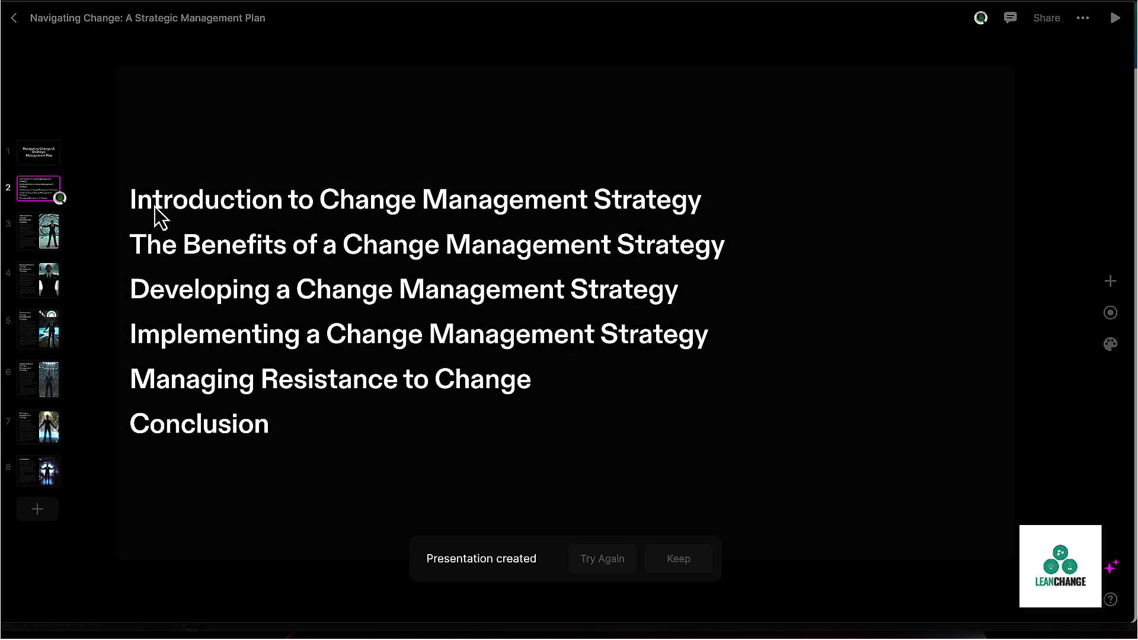
click(38, 232)
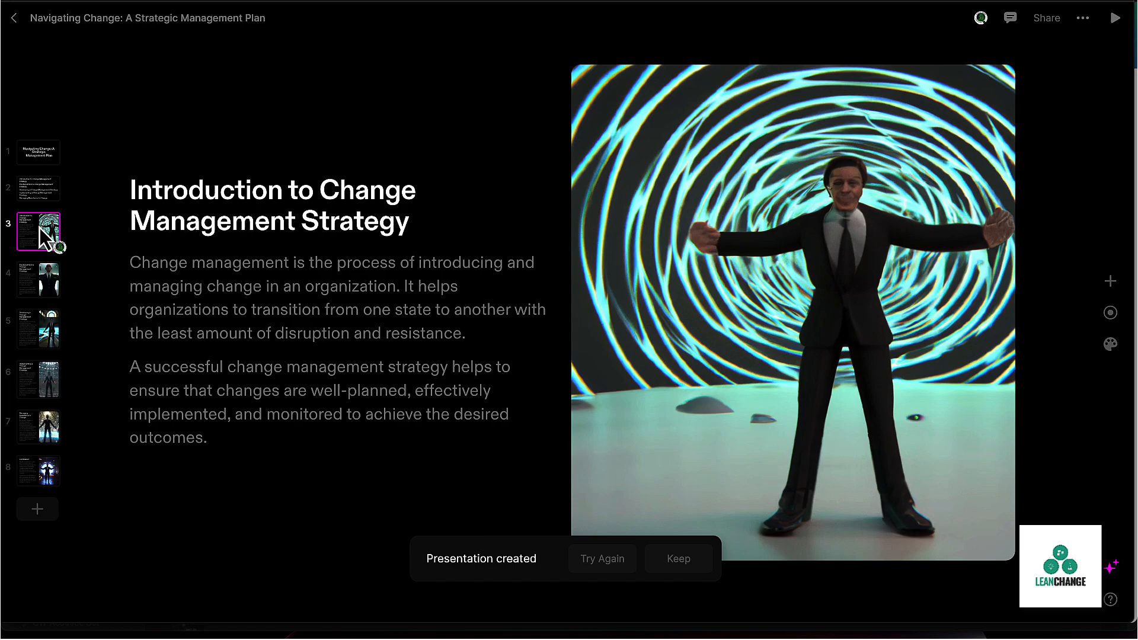
mouse_move(42, 283)
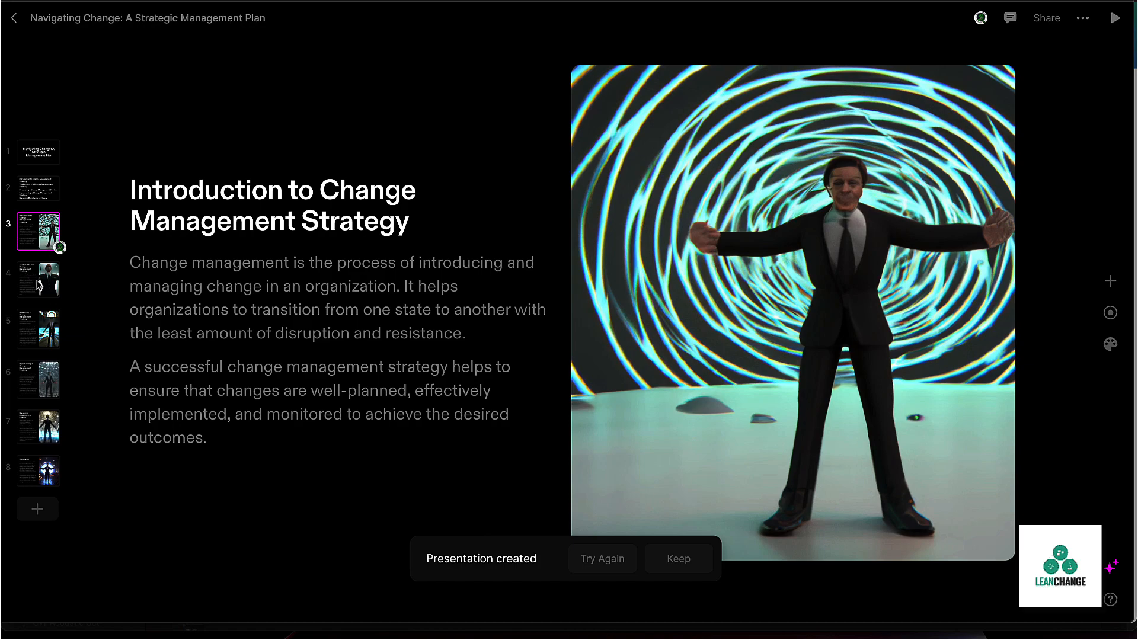
click(38, 281)
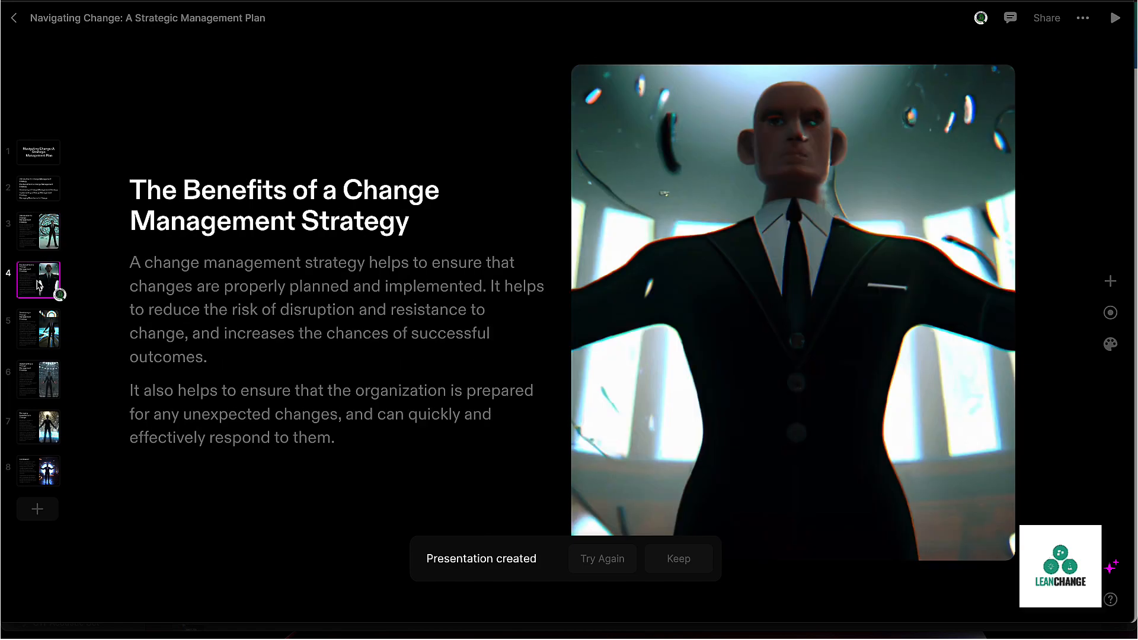
click(38, 328)
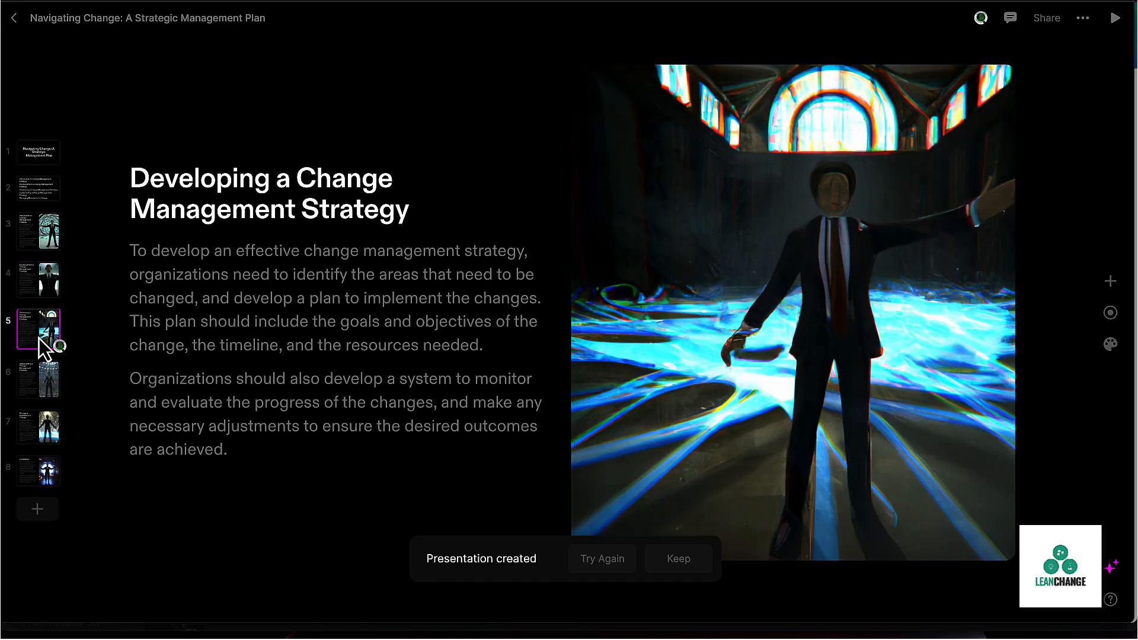
click(39, 381)
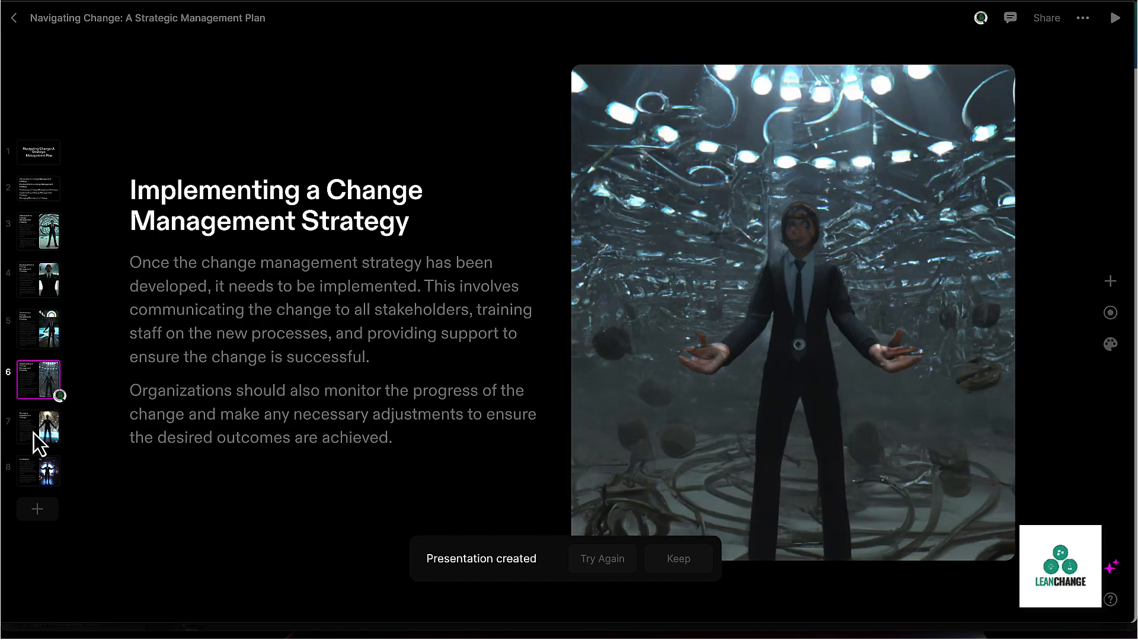
click(39, 426)
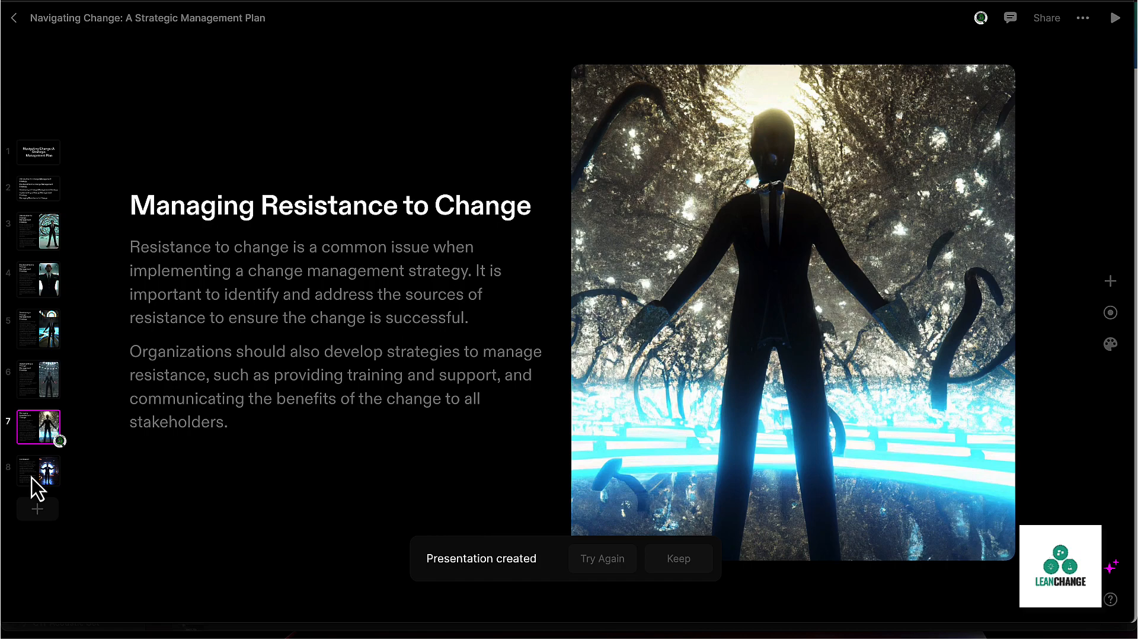
click(38, 477)
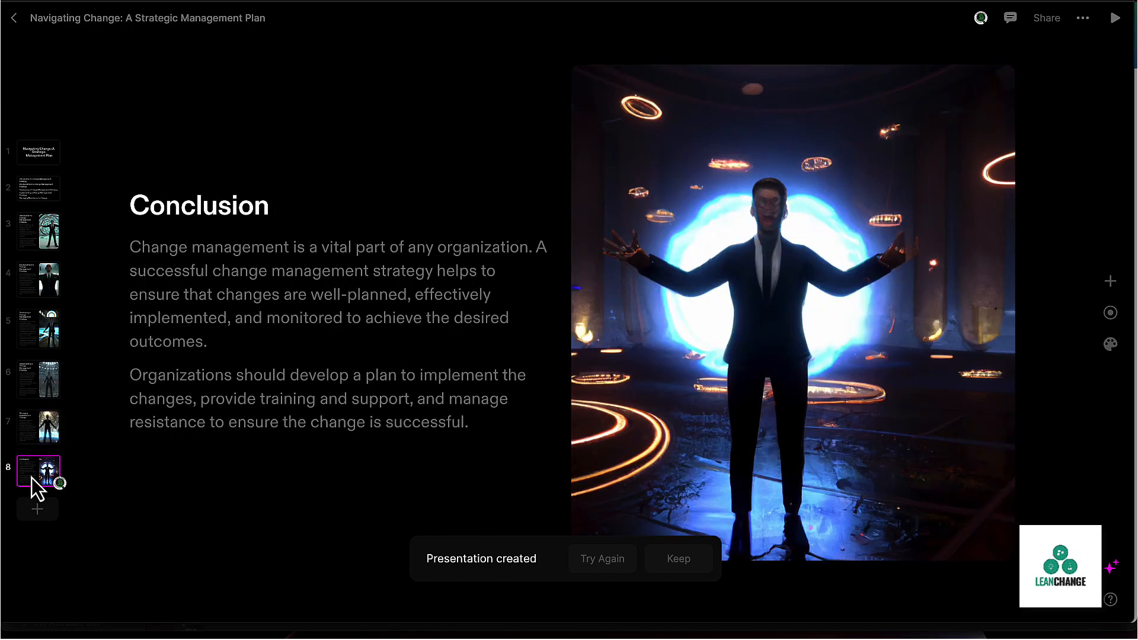
mouse_move(57, 179)
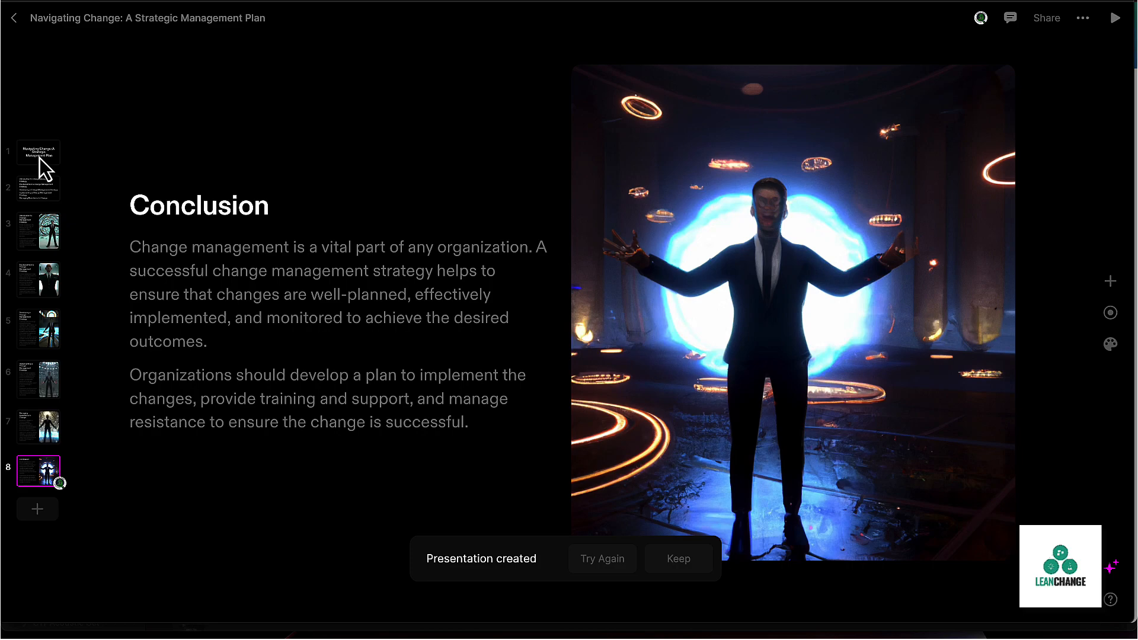
click(38, 230)
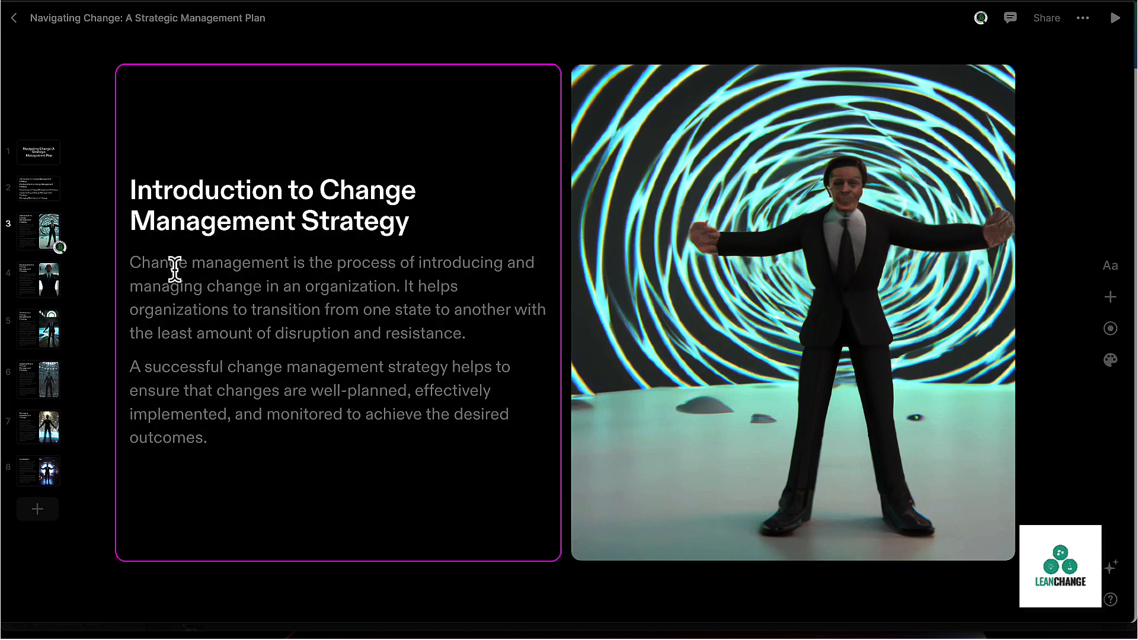
- AI-rewrite the introduction's first paragraph, then reselect the new paragraph for further AI edits
double_click(178, 309)
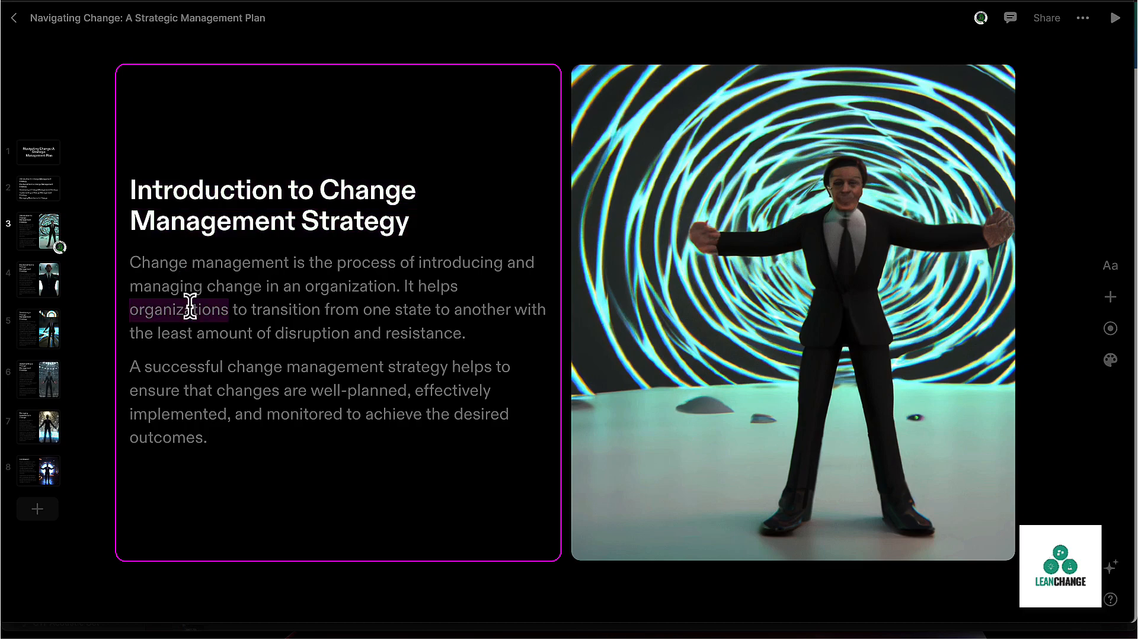
drag(129, 261, 465, 333)
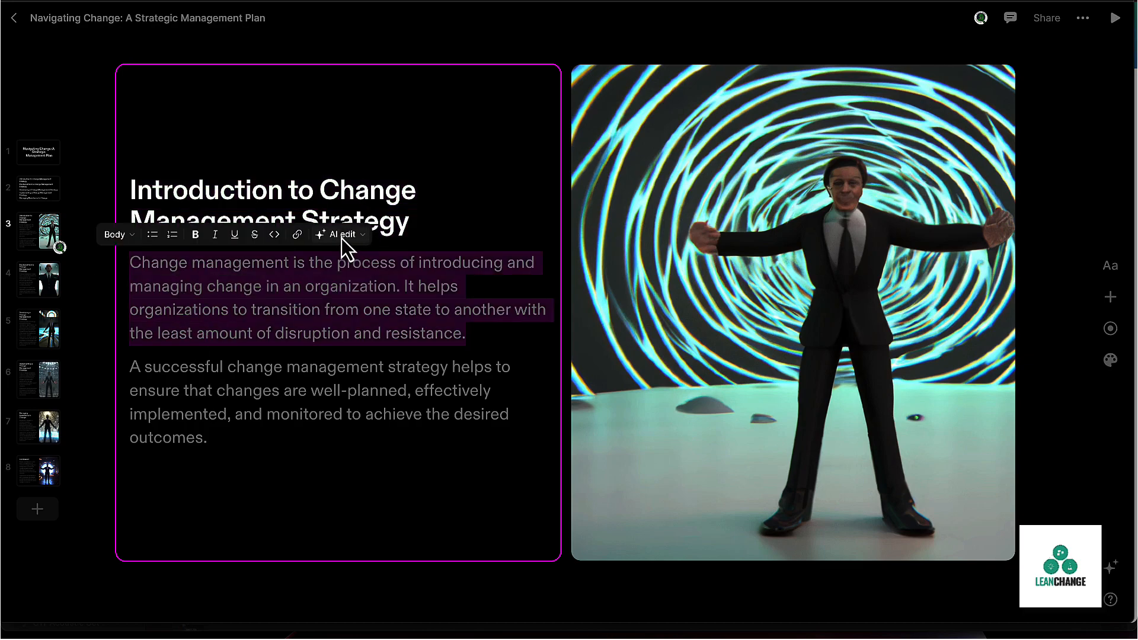
click(340, 234)
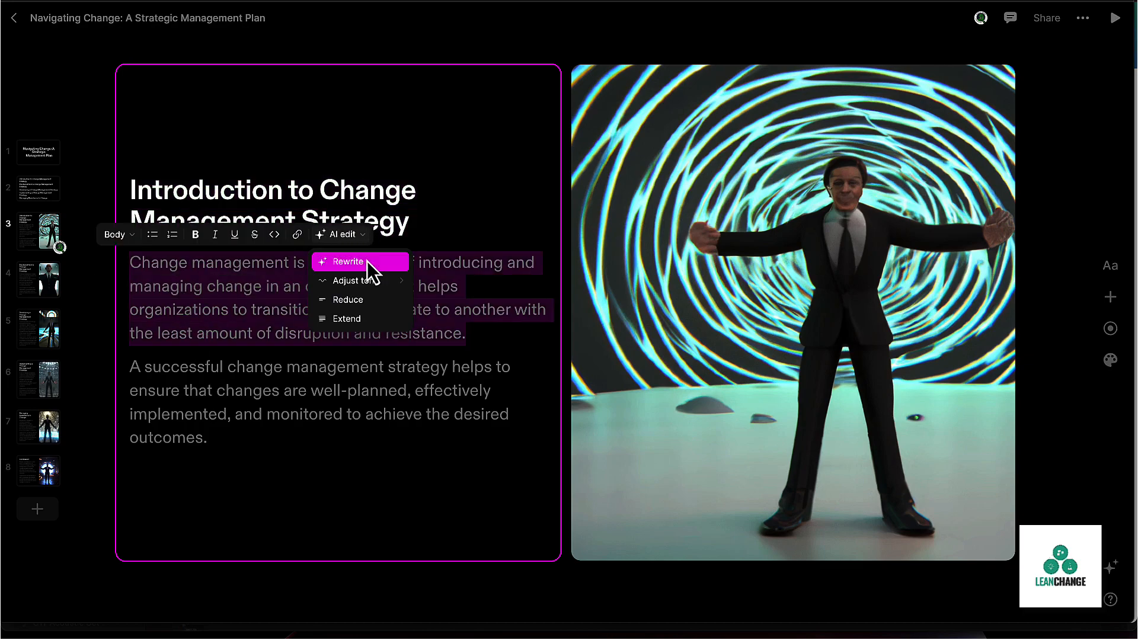
mouse_move(355, 281)
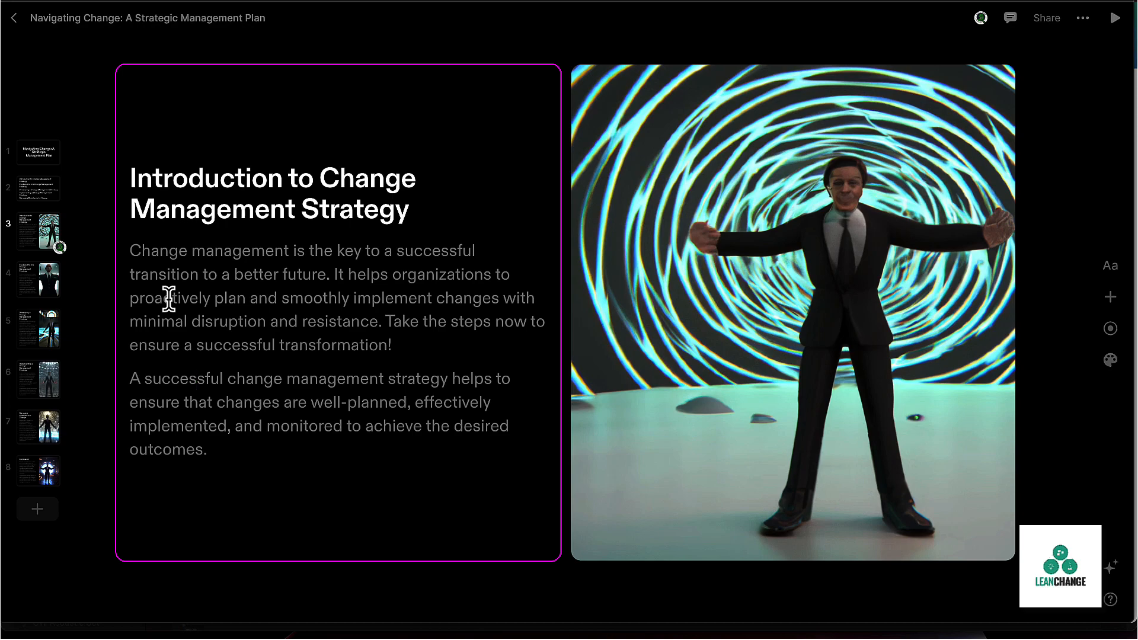
drag(129, 250, 392, 345)
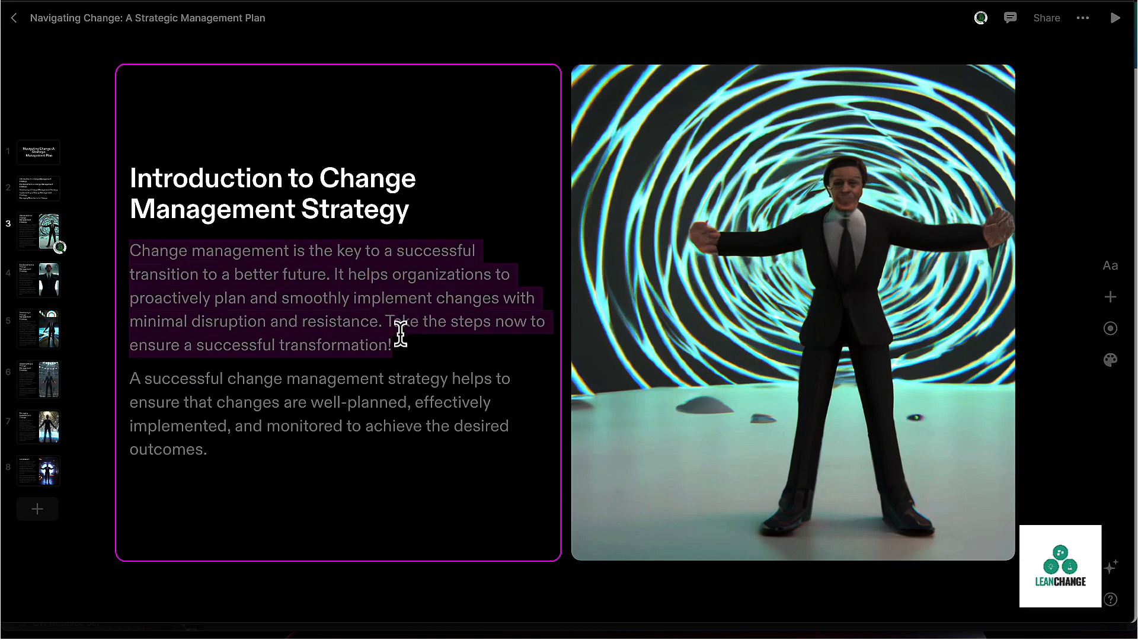
click(340, 222)
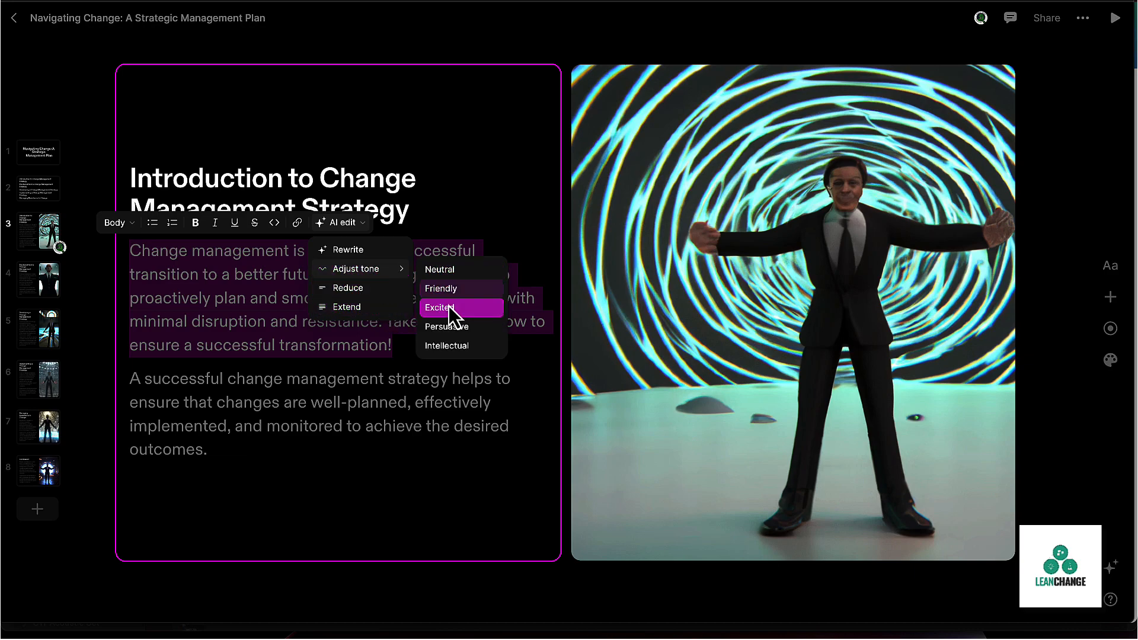
- Rewrite the paragraph in an excited tone, try AI edits on the heading, then reselect the paragraph
click(440, 307)
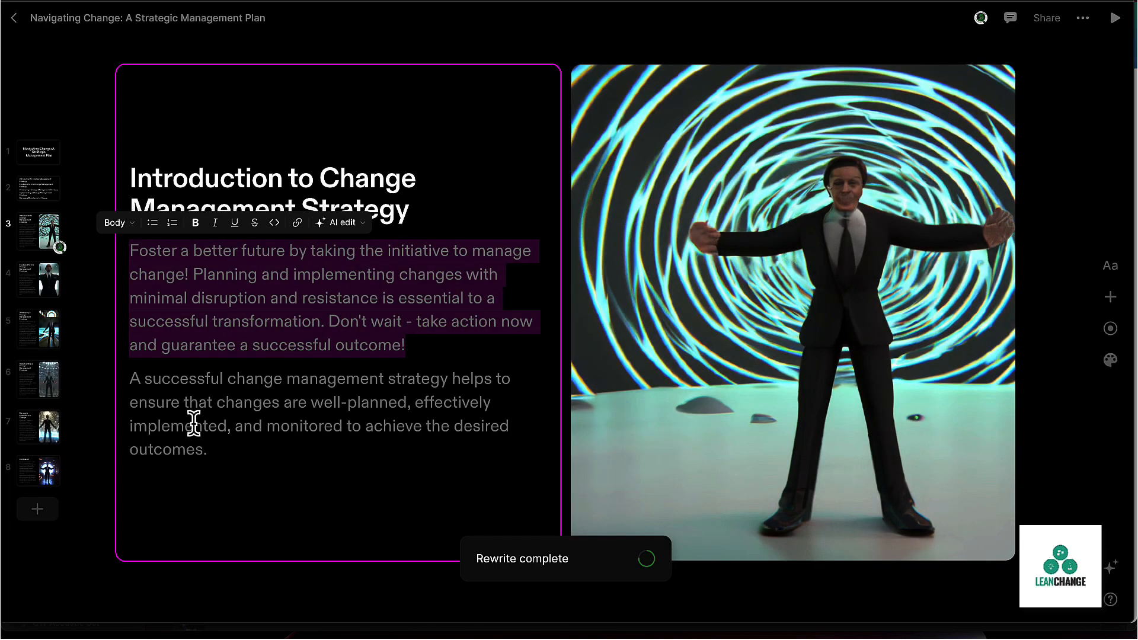
click(263, 274)
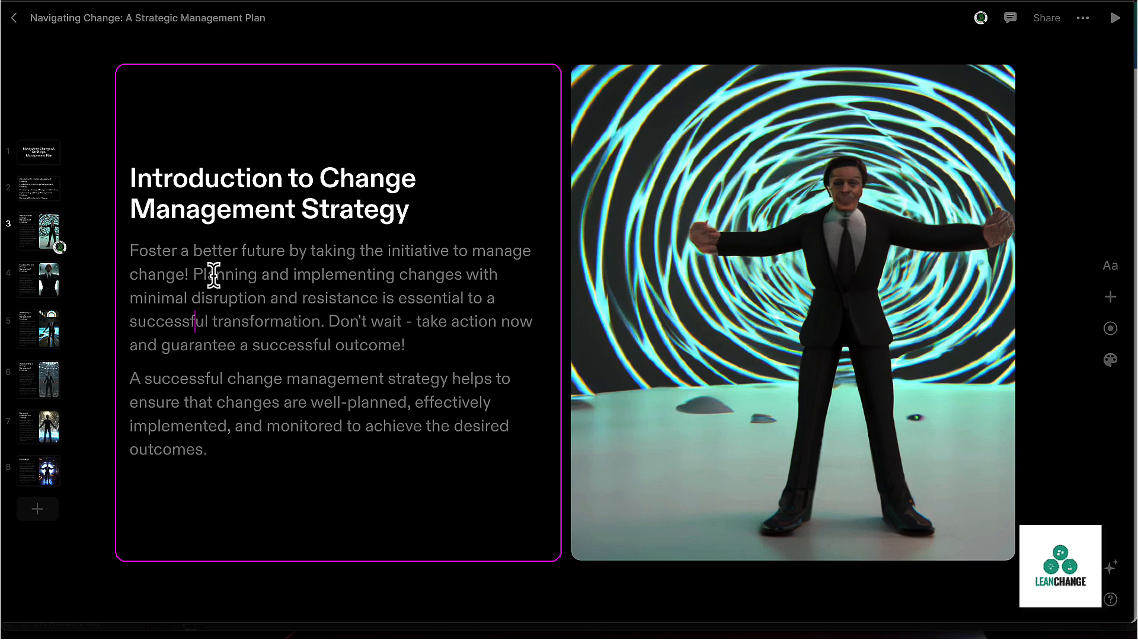
mouse_move(189, 298)
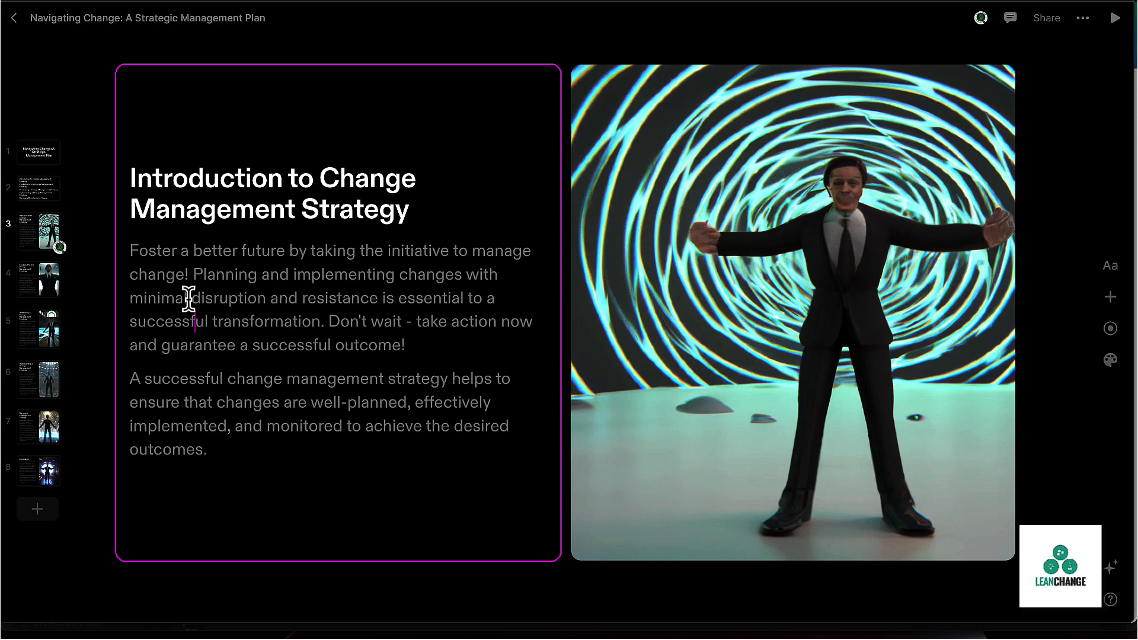
mouse_move(283, 363)
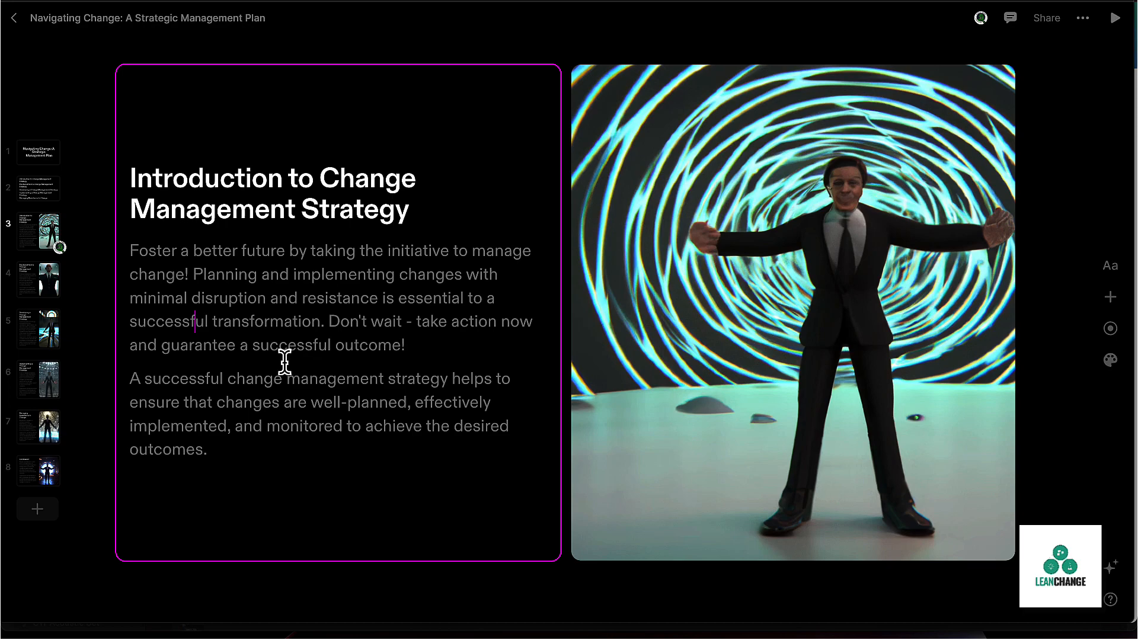
double_click(203, 178)
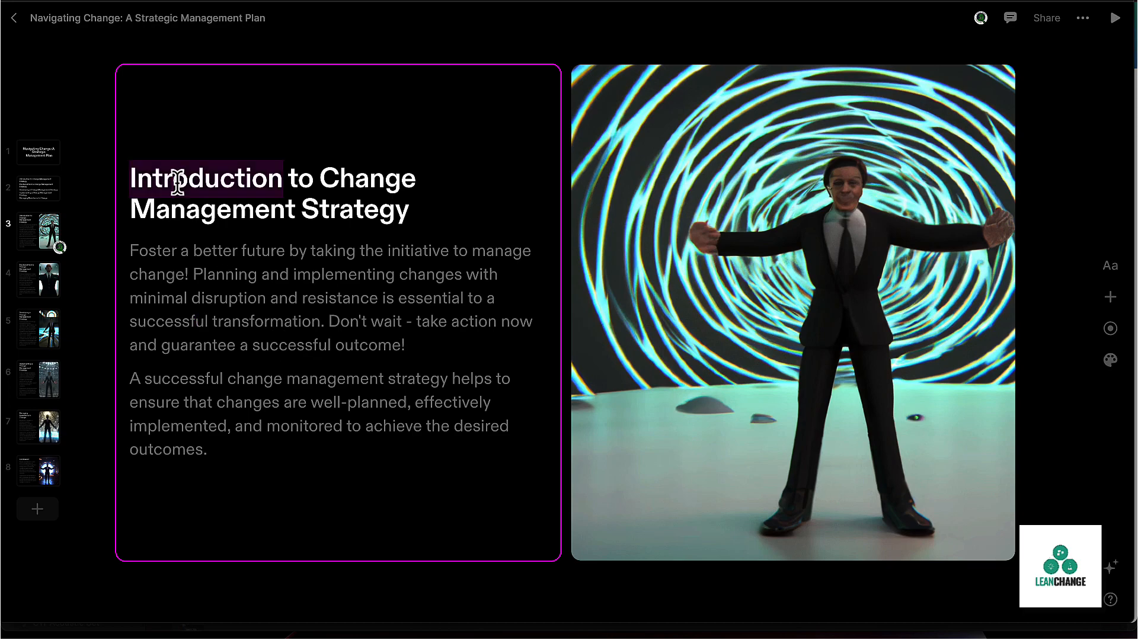
click(352, 142)
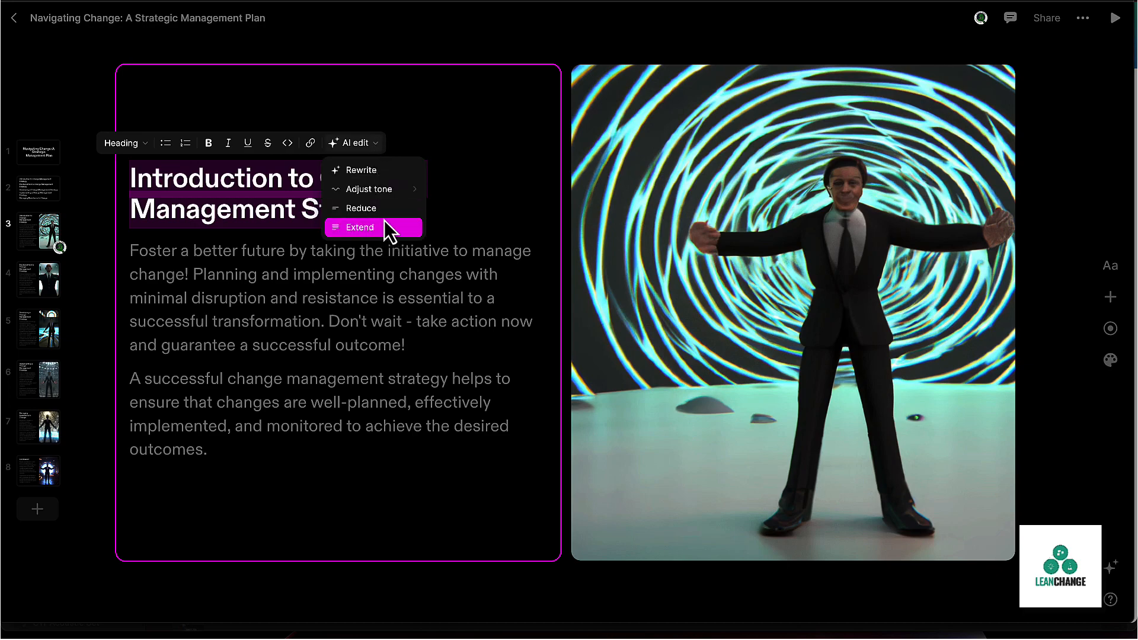
mouse_move(388, 214)
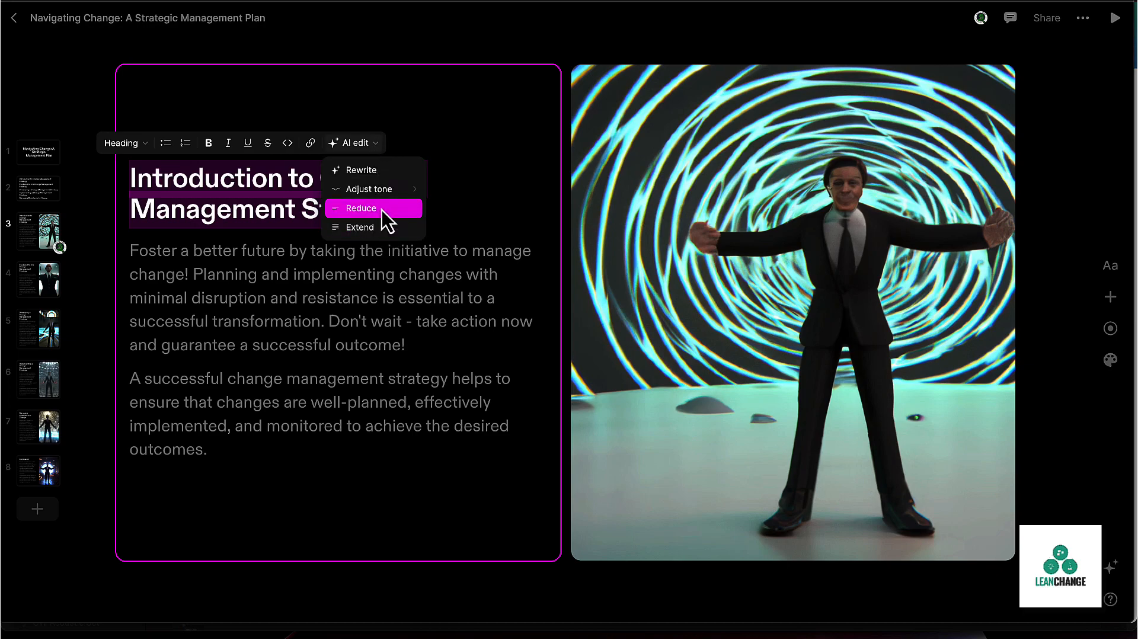
mouse_move(374, 227)
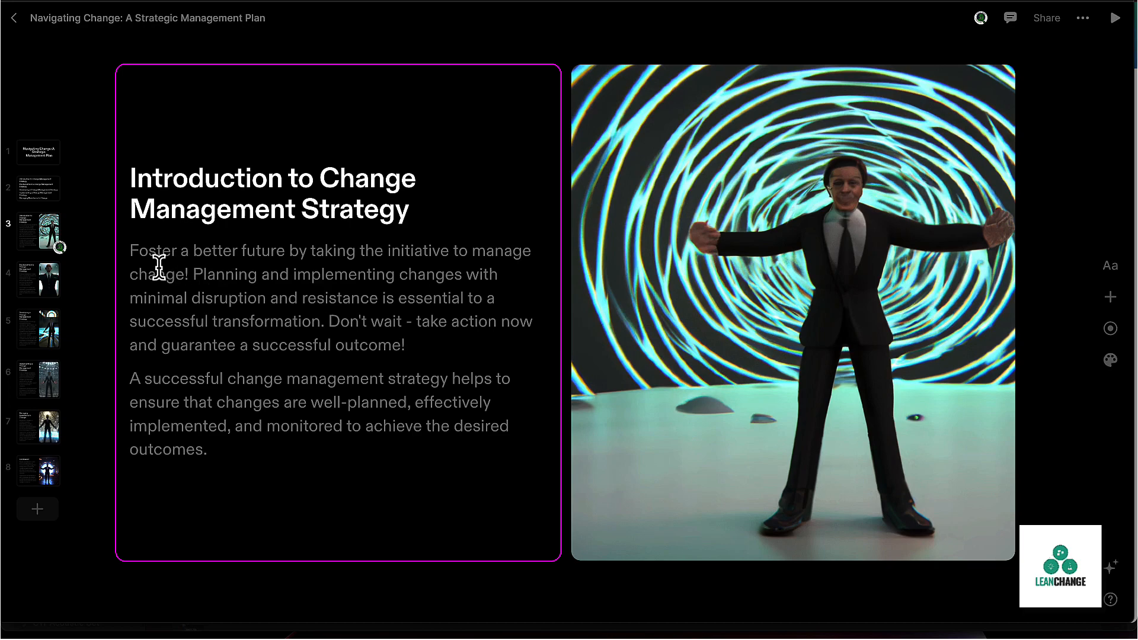
drag(129, 250, 407, 345)
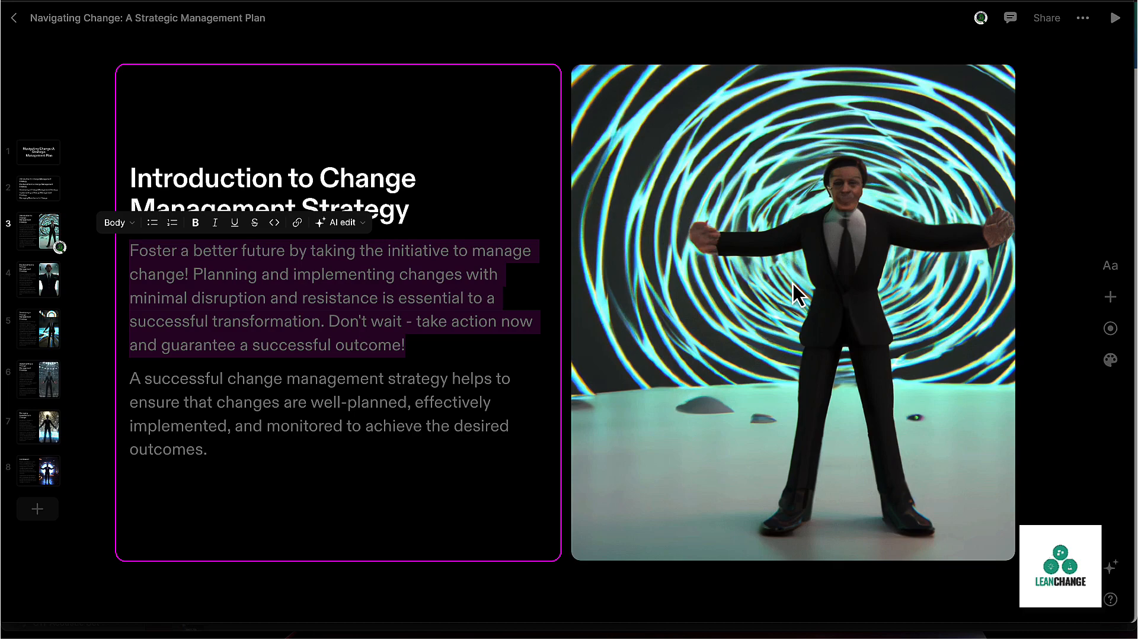
- Replace the introduction slide's picture with a DALL·E-generated colourful meadow image
click(794, 305)
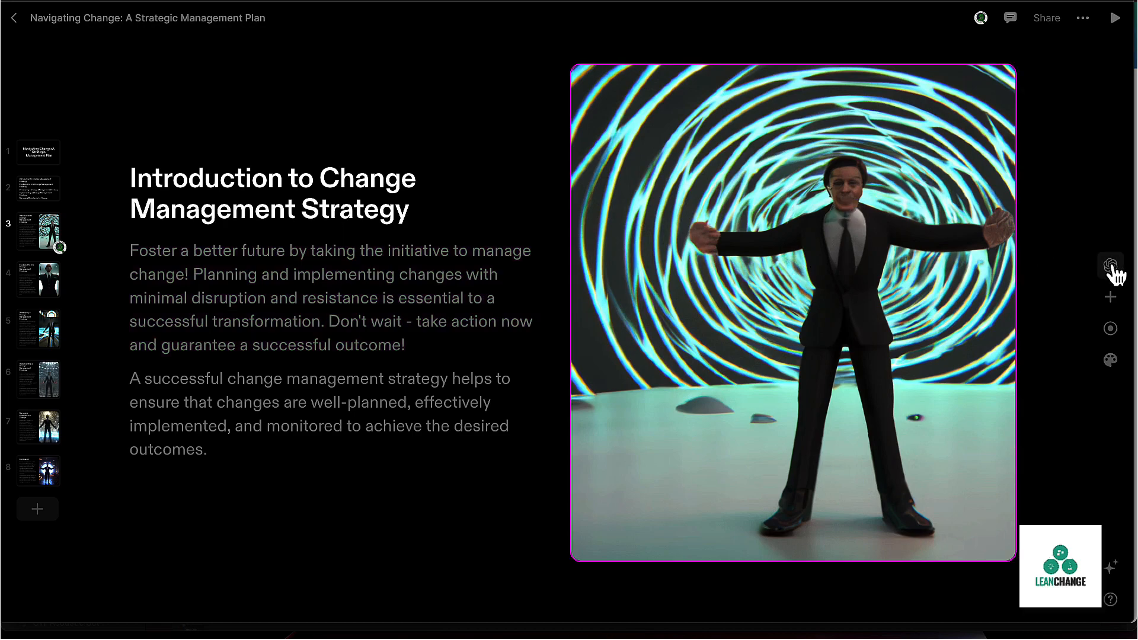
mouse_move(1109, 265)
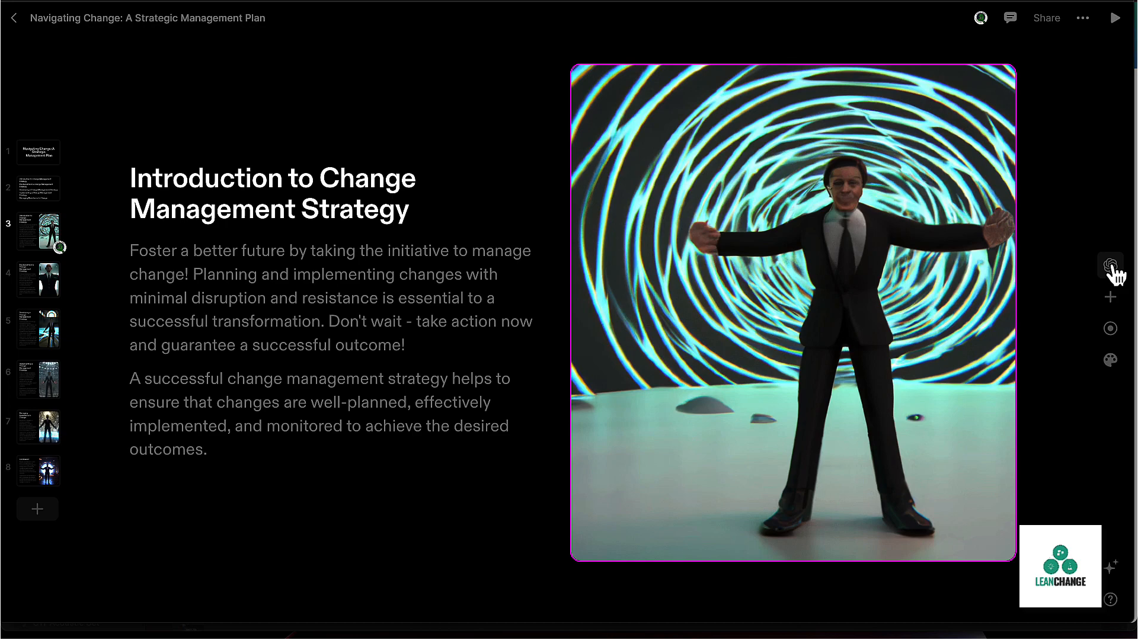
click(1109, 268)
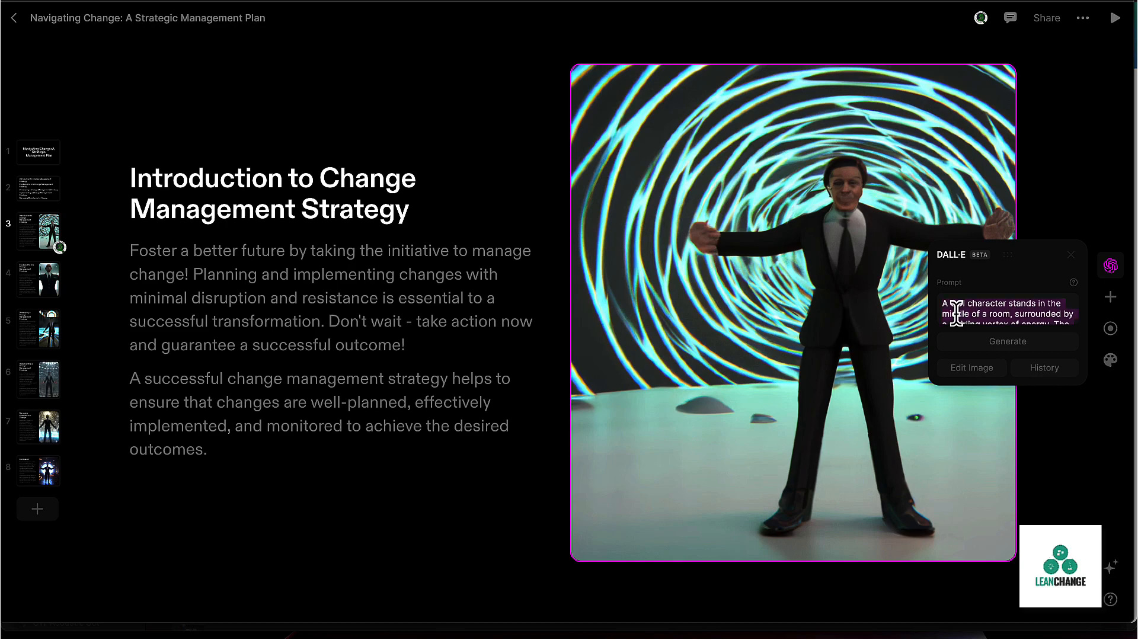
text(a picture of a)
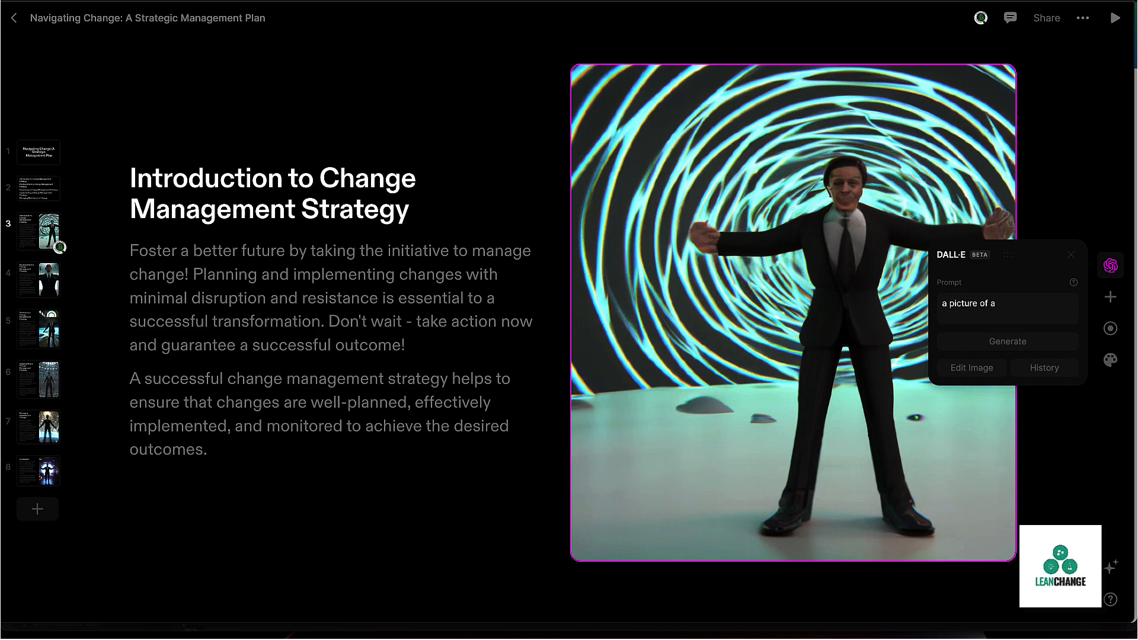
text(clear)
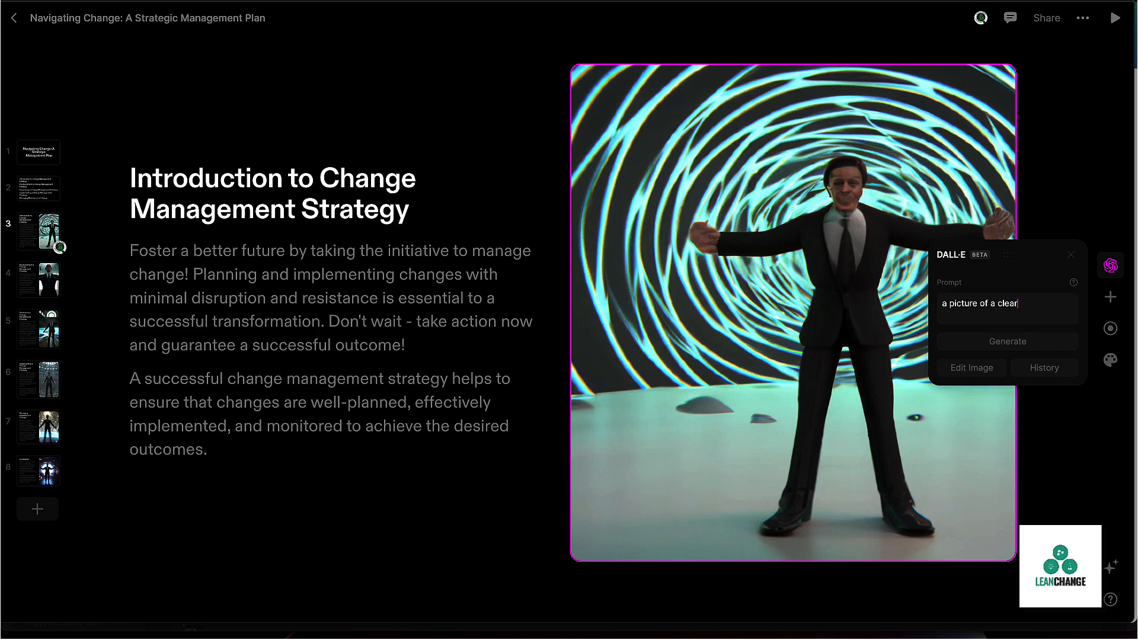
text(meadow that is colourful)
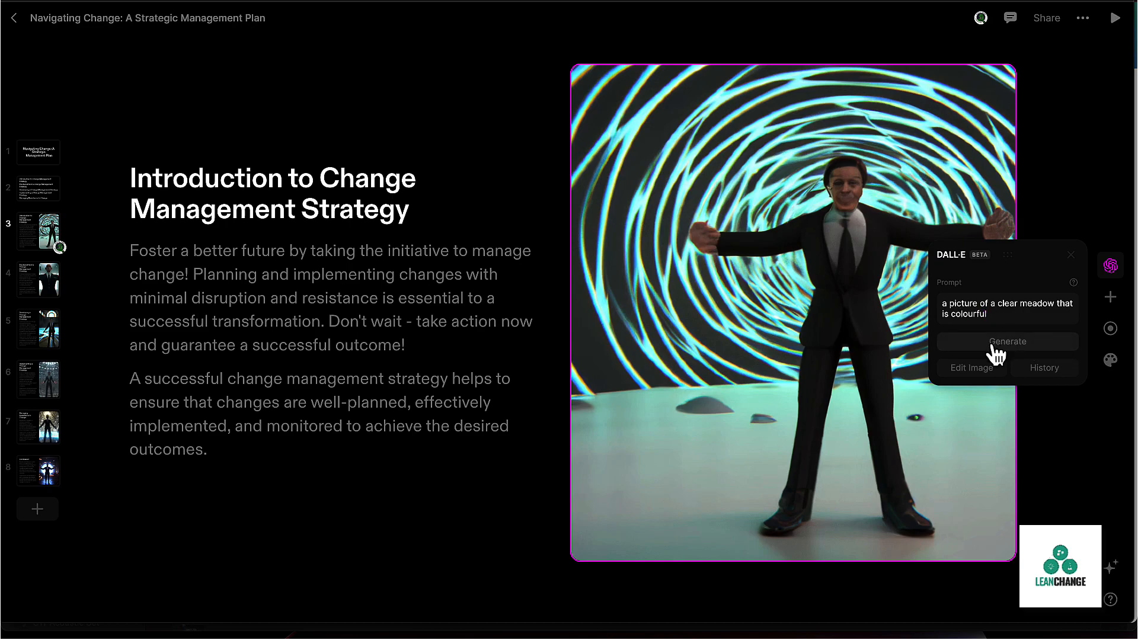
click(1007, 342)
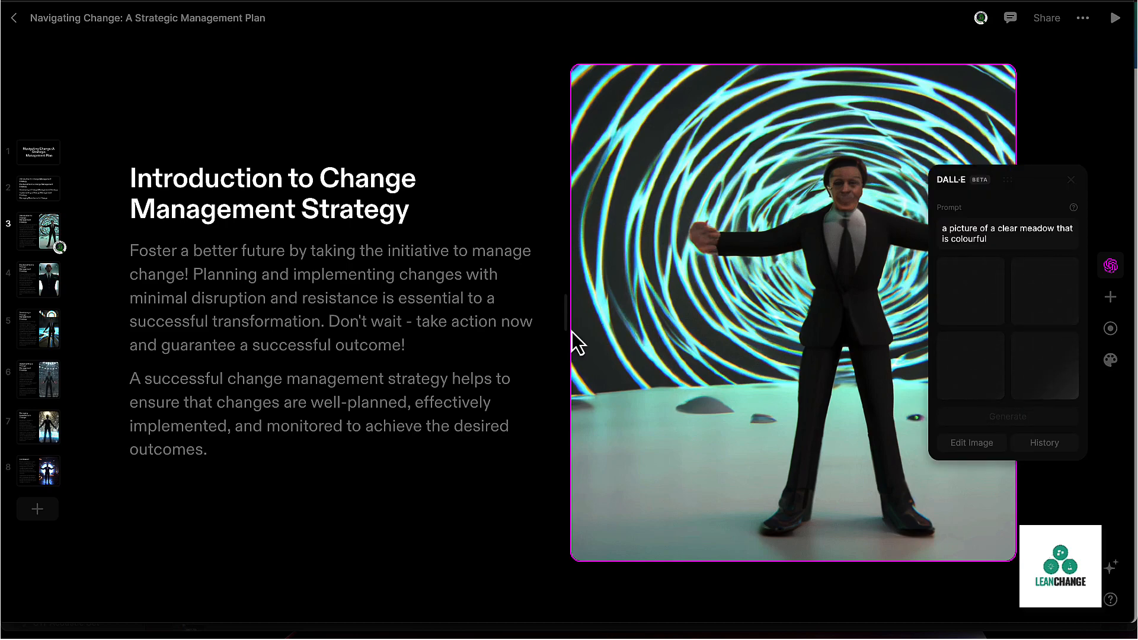
mouse_move(1020, 368)
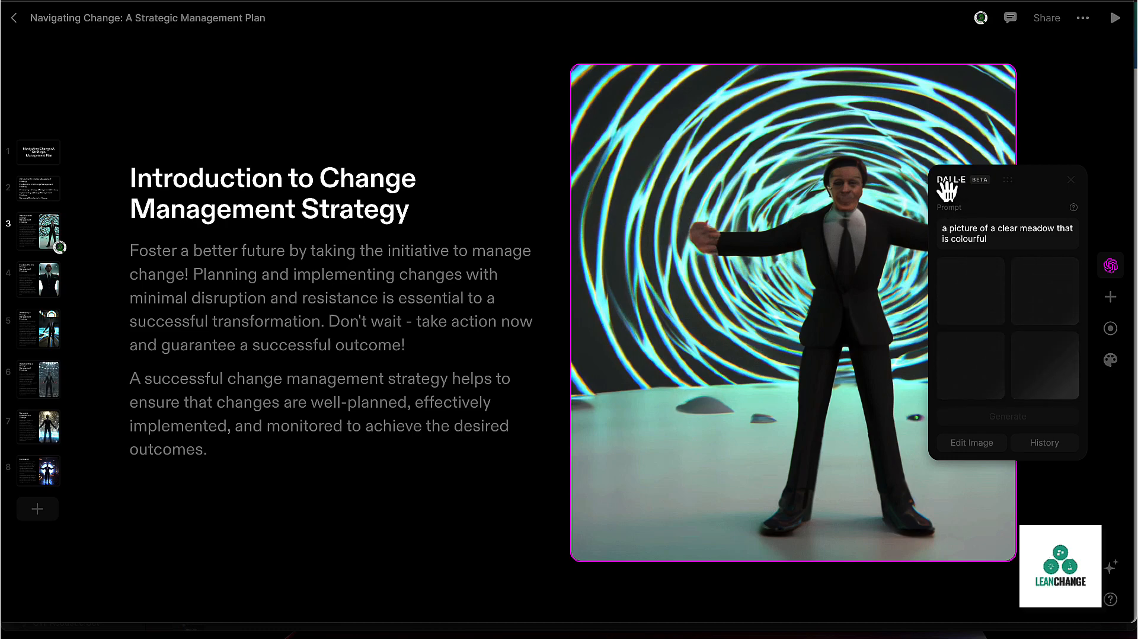
mouse_move(969, 190)
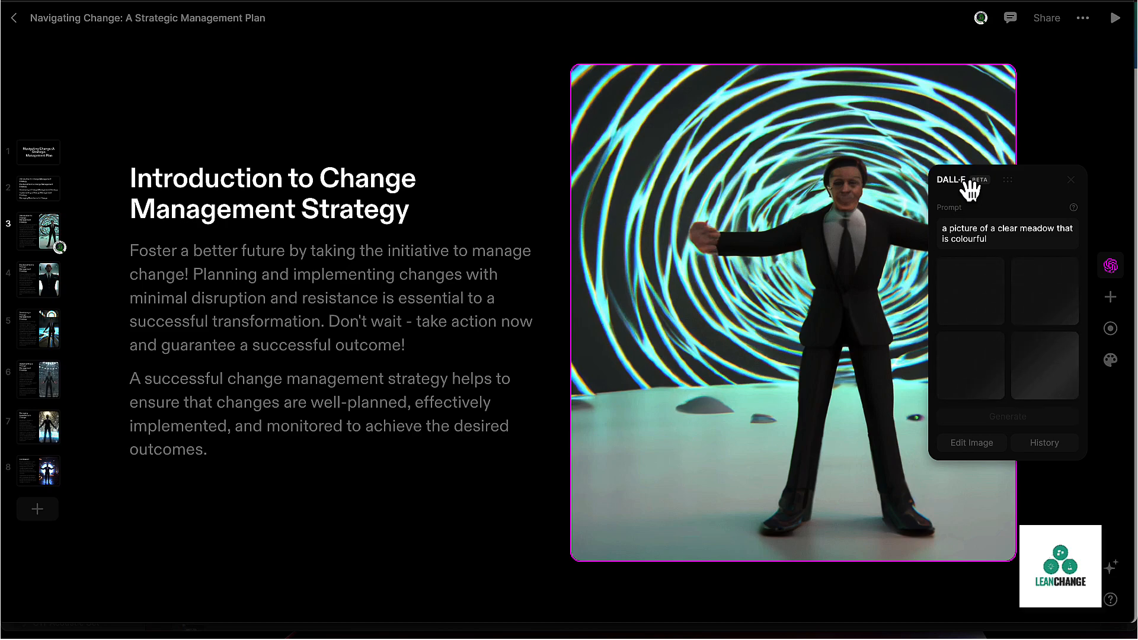
click(1007, 416)
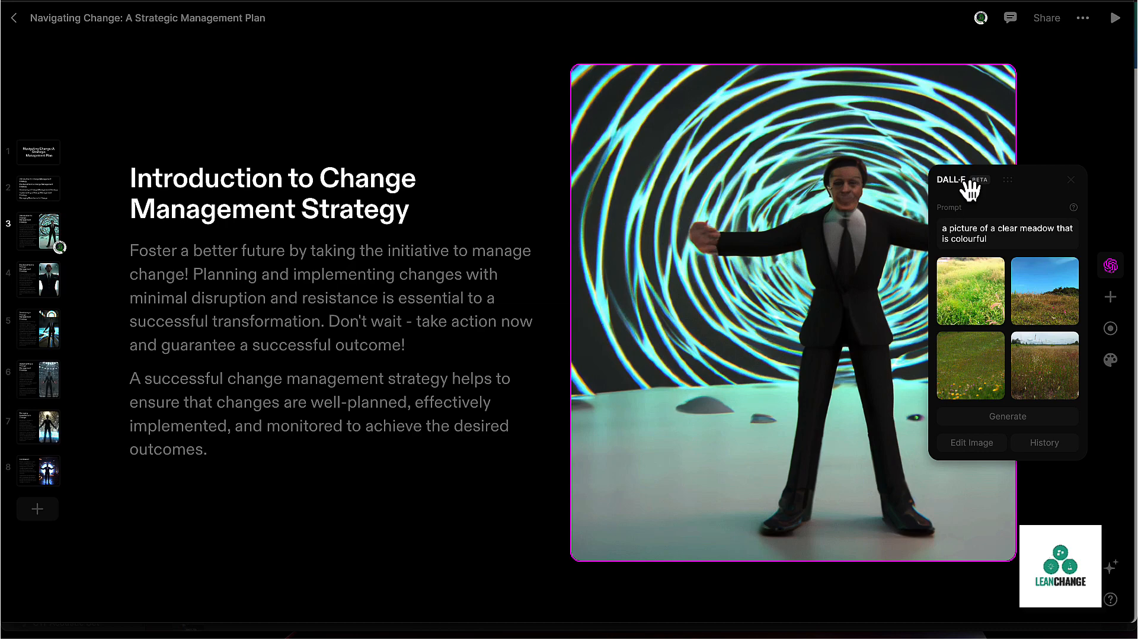
mouse_move(1015, 268)
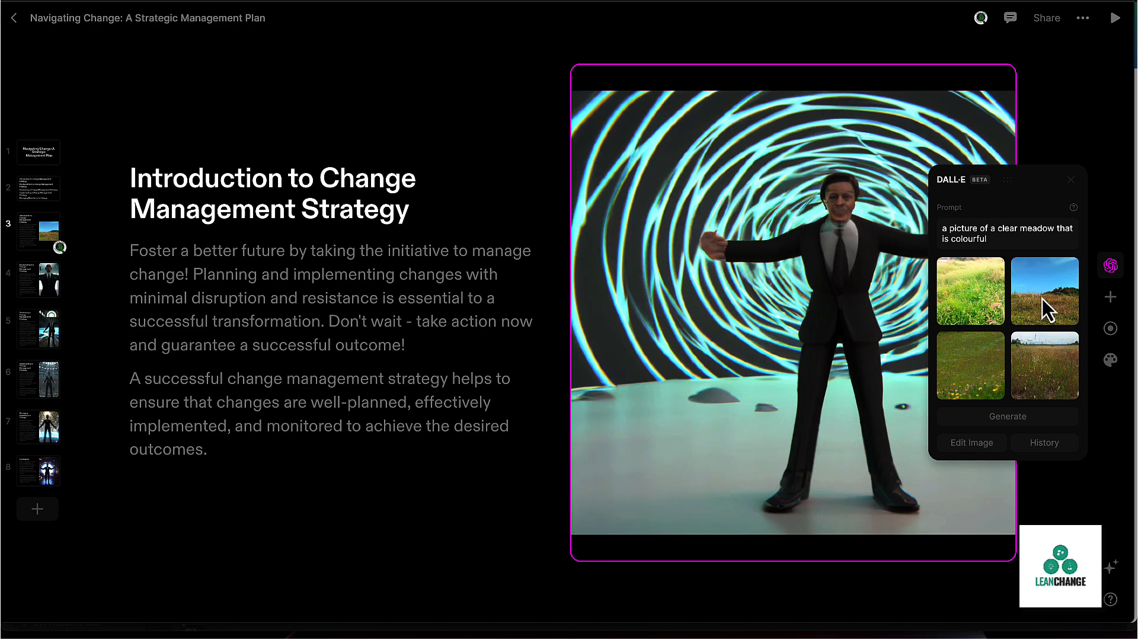
click(1044, 291)
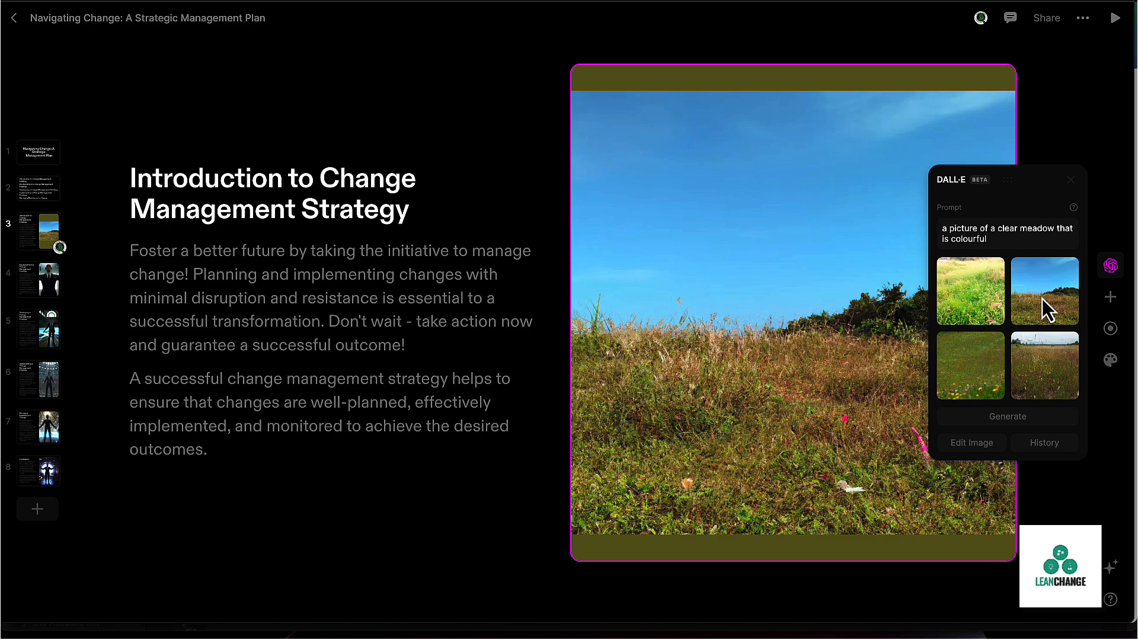
mouse_move(992, 384)
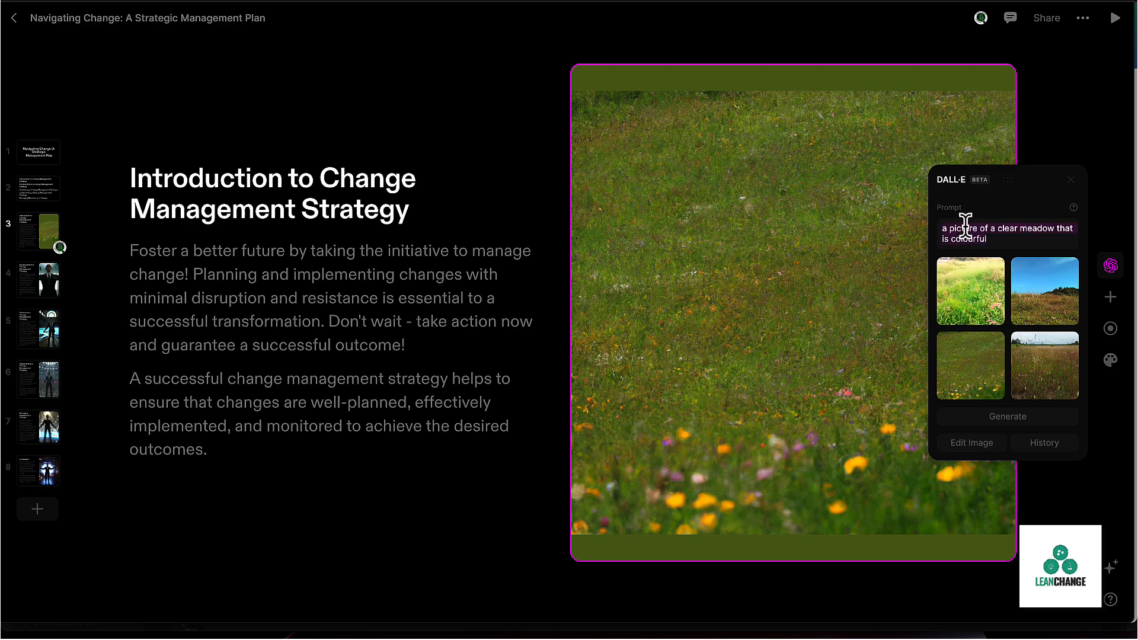
- Put a generated 'pile of documents, nice and clean' image on slide 3, then open slide 4
text(pile of documents that look)
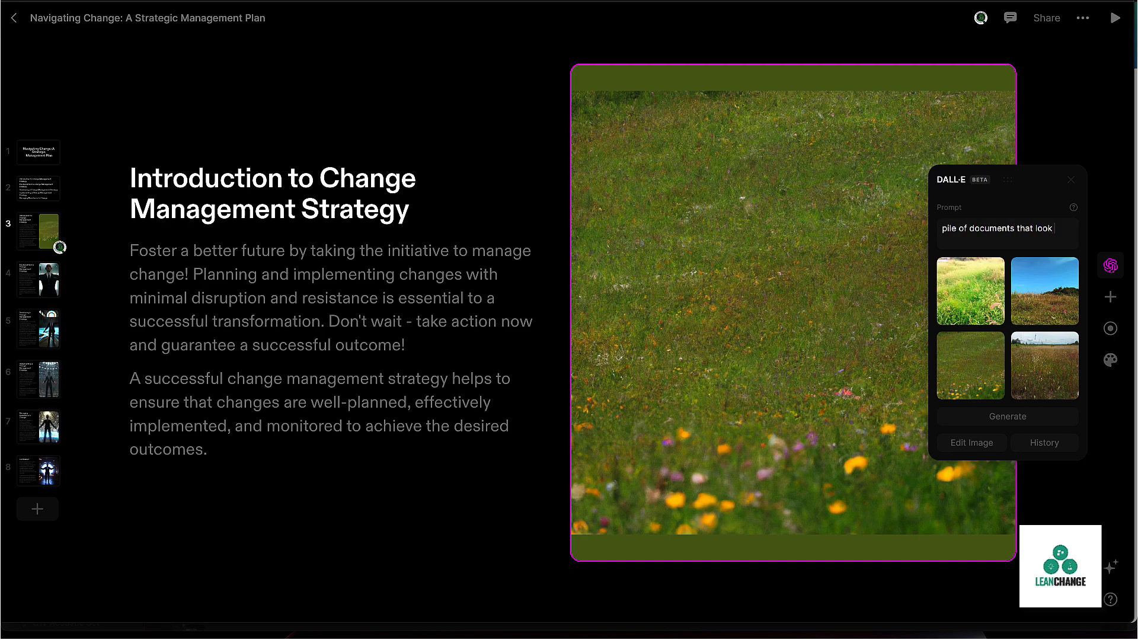
text(nice and clean)
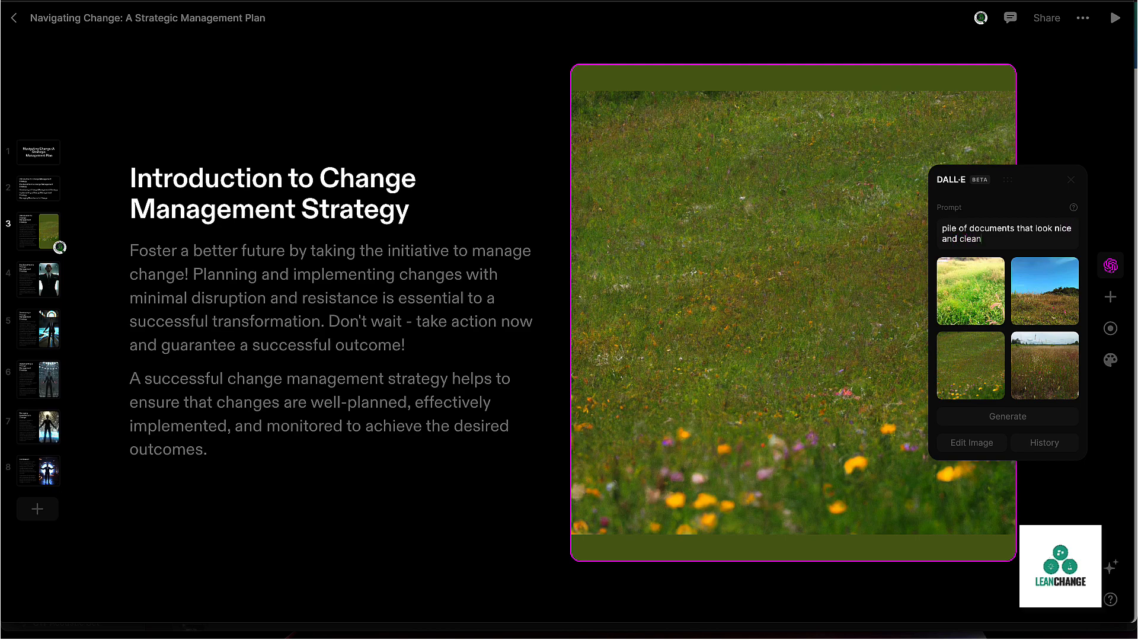
click(1006, 416)
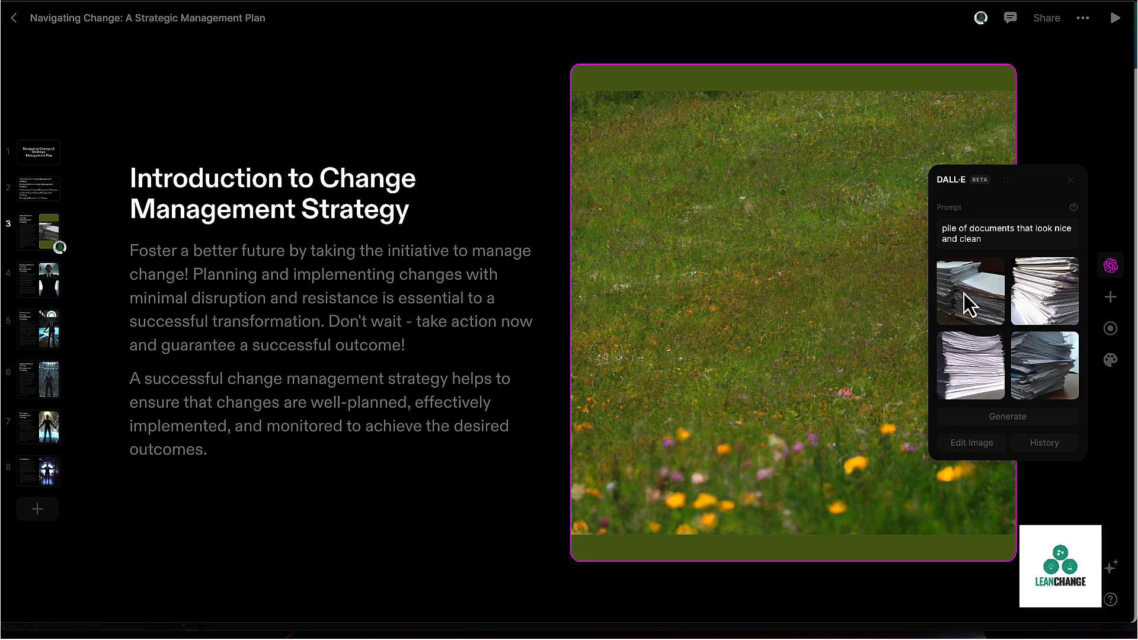
click(969, 292)
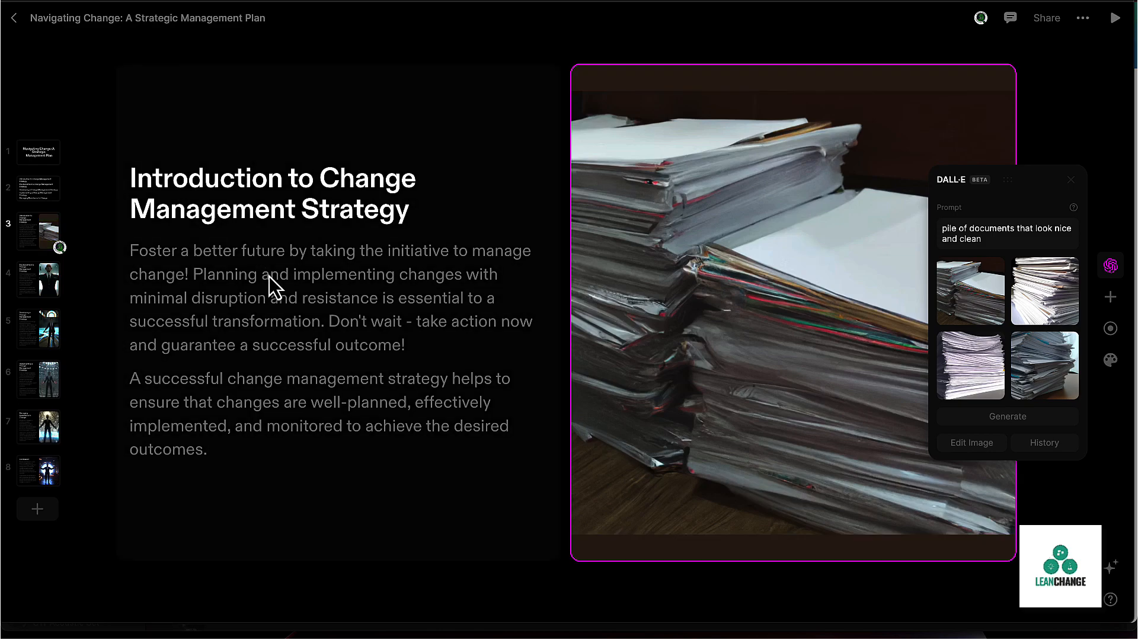
click(1069, 179)
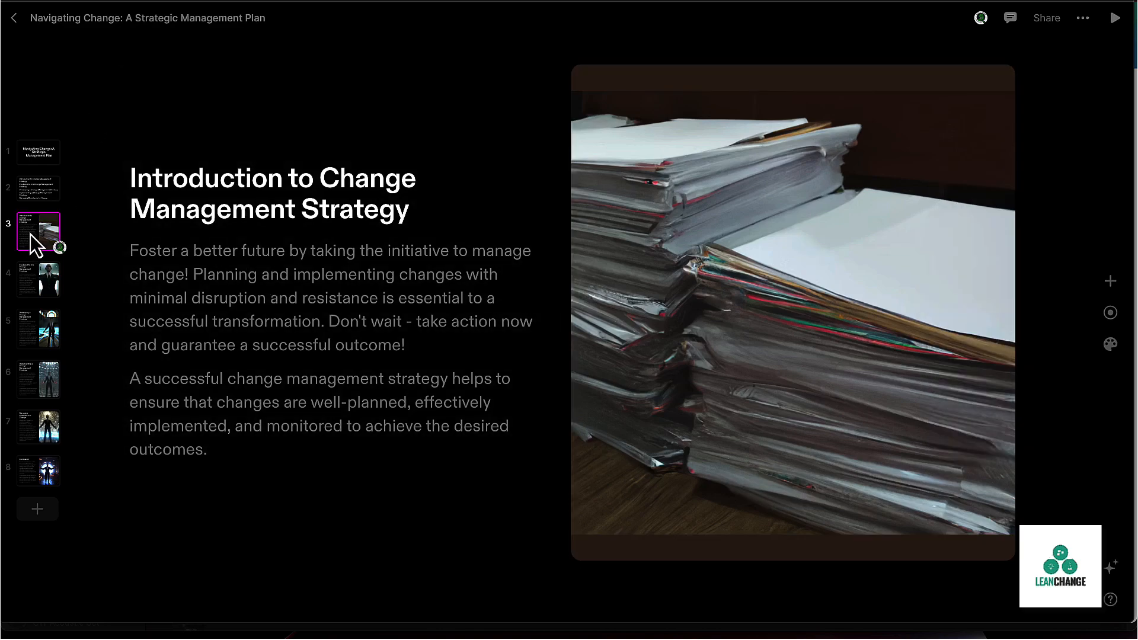
click(38, 280)
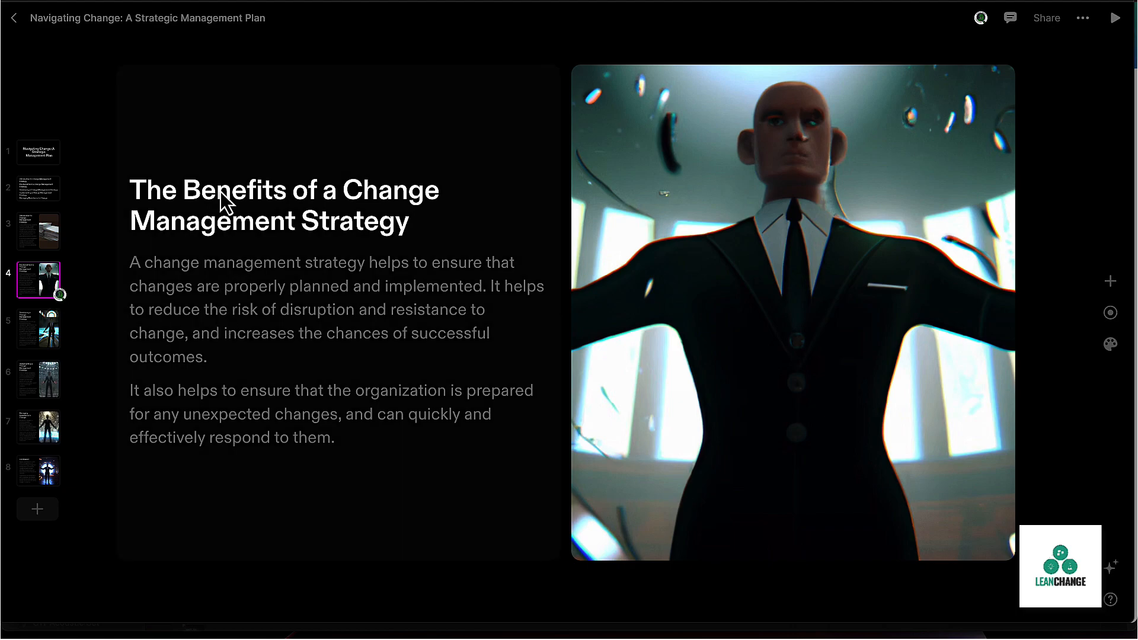
- Open slide 5, Developing a Change Management Strategy
click(38, 329)
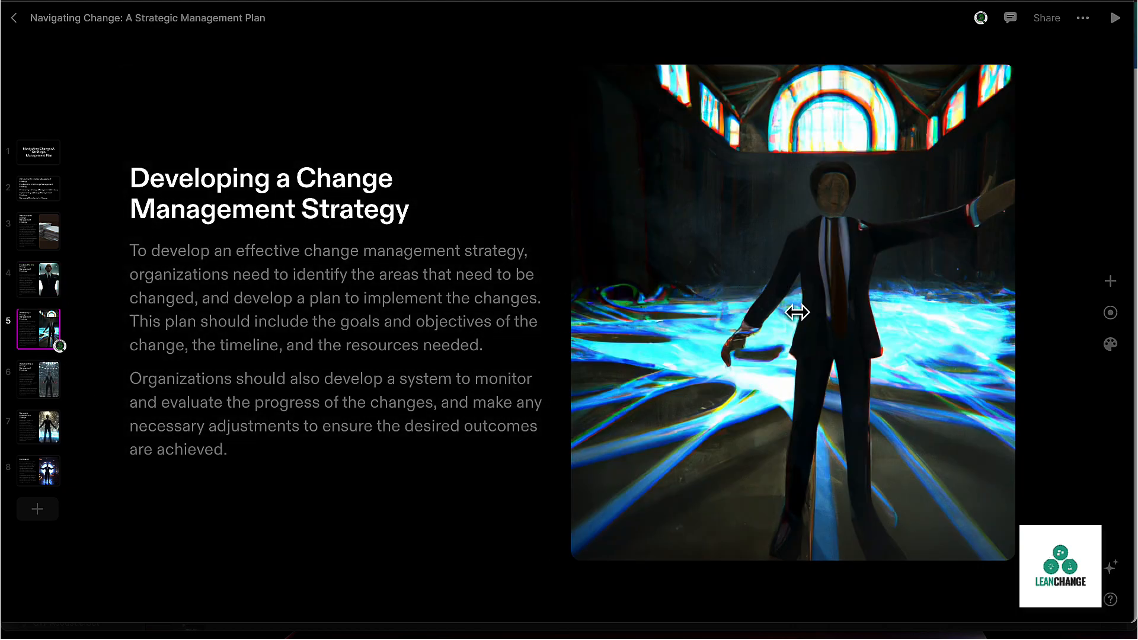
mouse_move(252, 427)
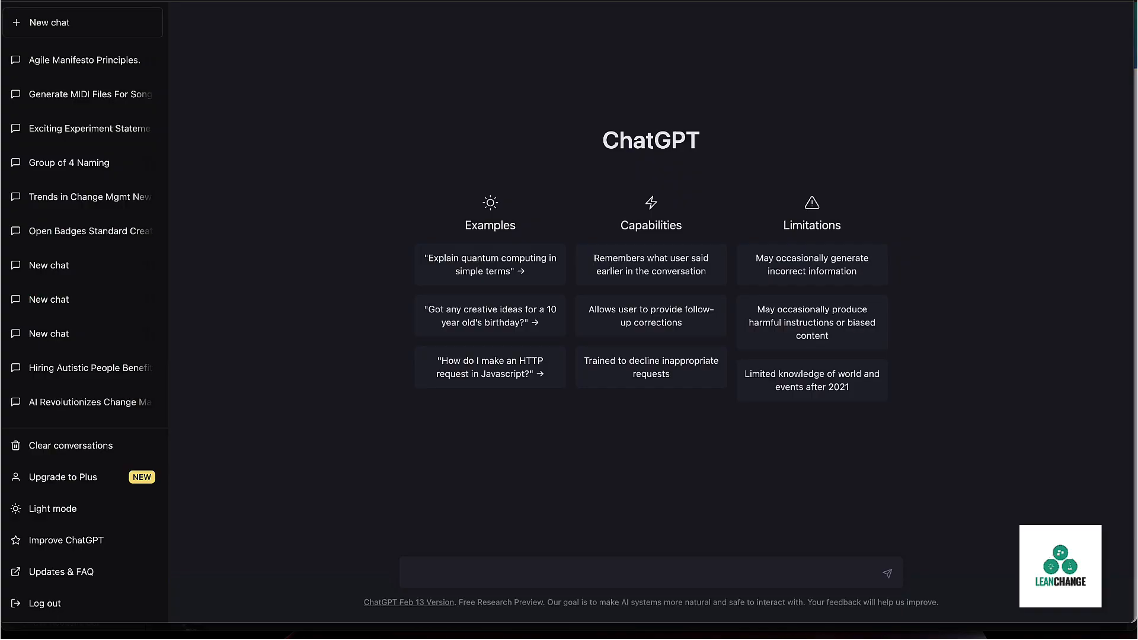
mouse_move(946, 127)
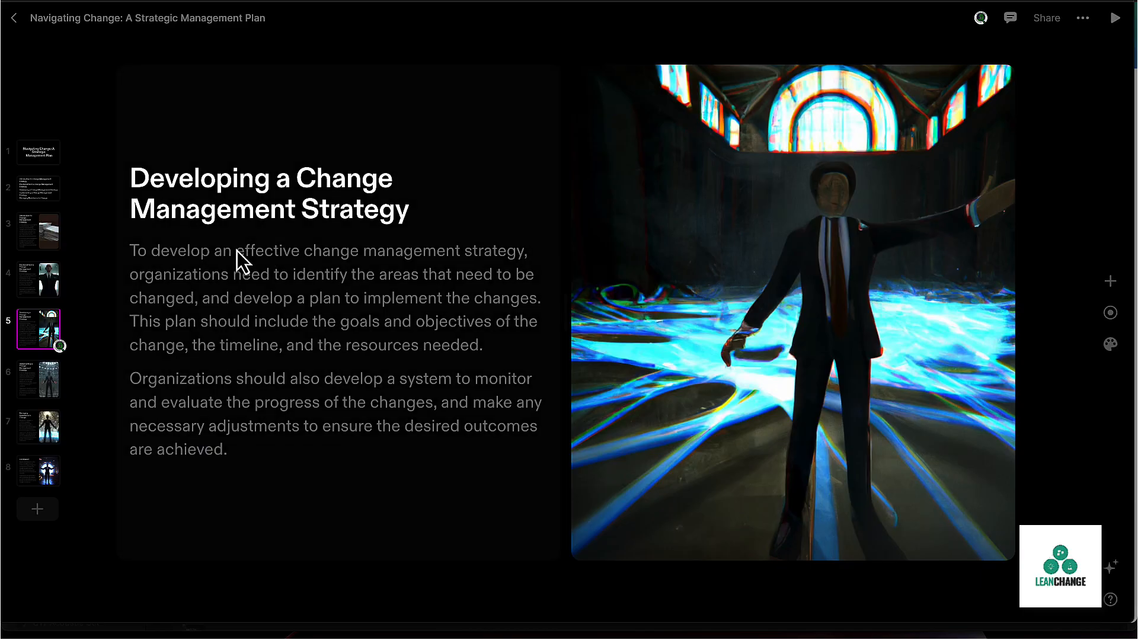
- Add ChatGPT's GPS-analogy intro to slide 3 and its three change-management benefits to slide 4
click(37, 230)
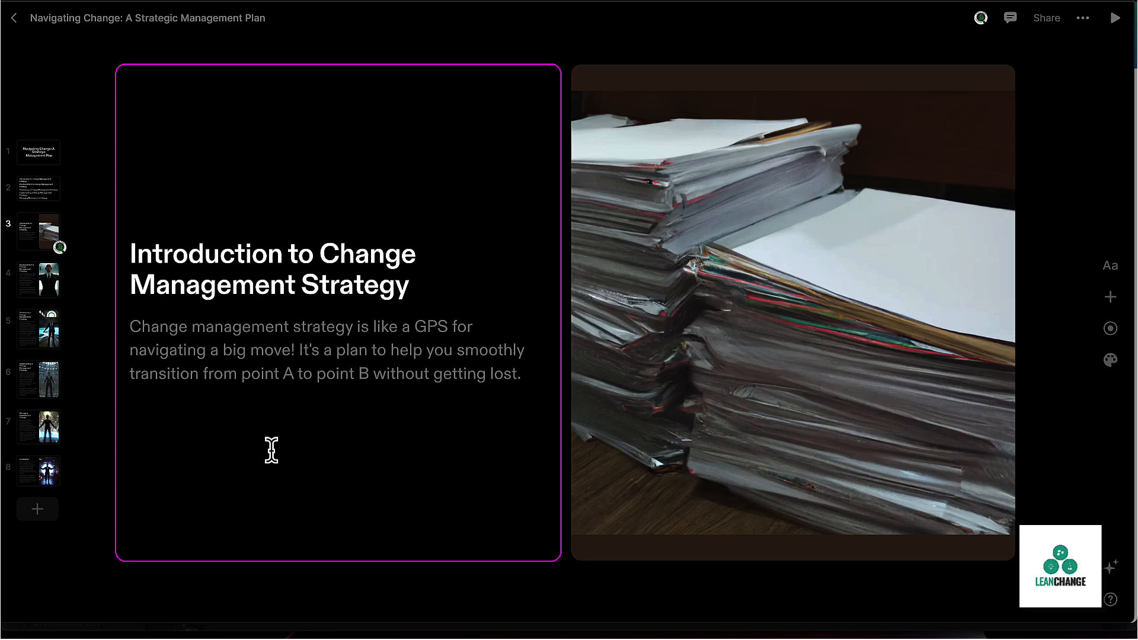
click(39, 280)
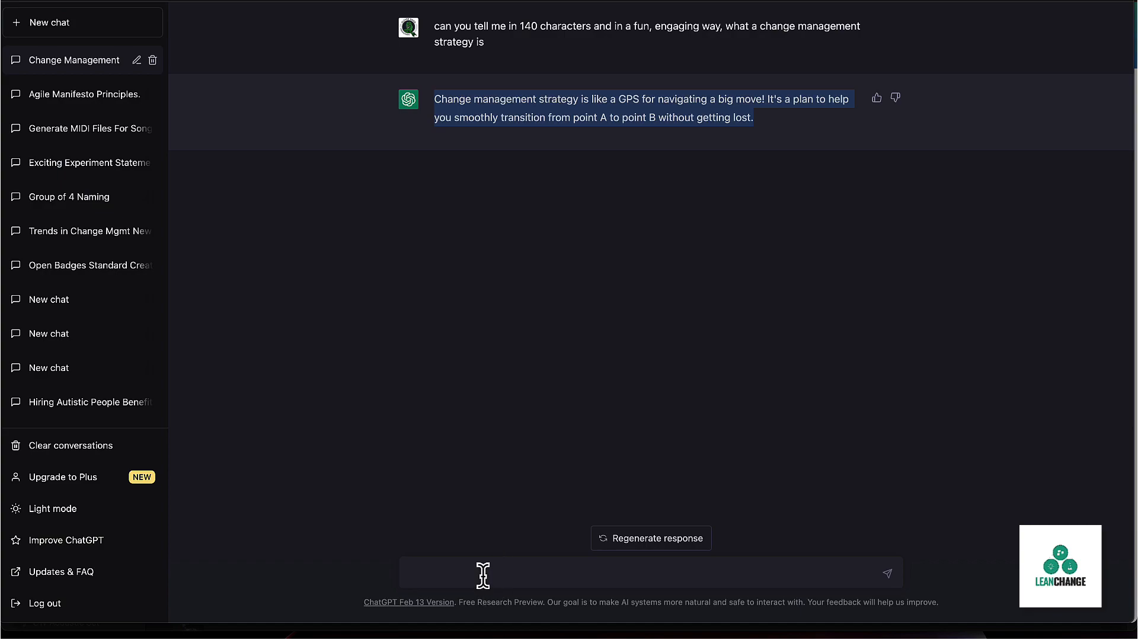
text(can you write me 3 main benefits of having a change man)
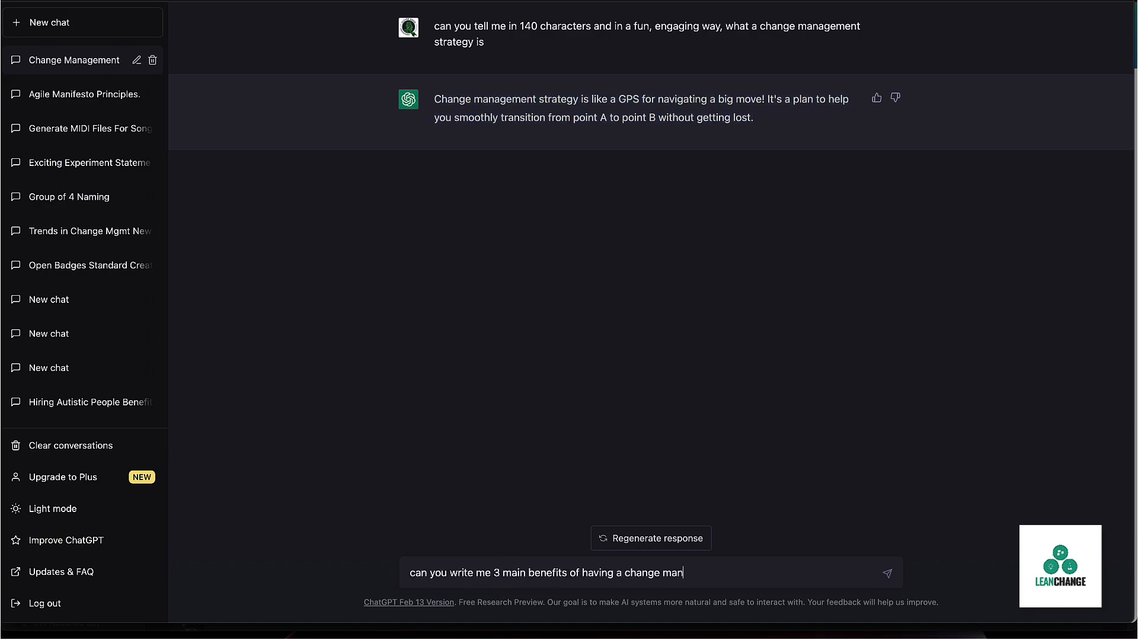
click(886, 572)
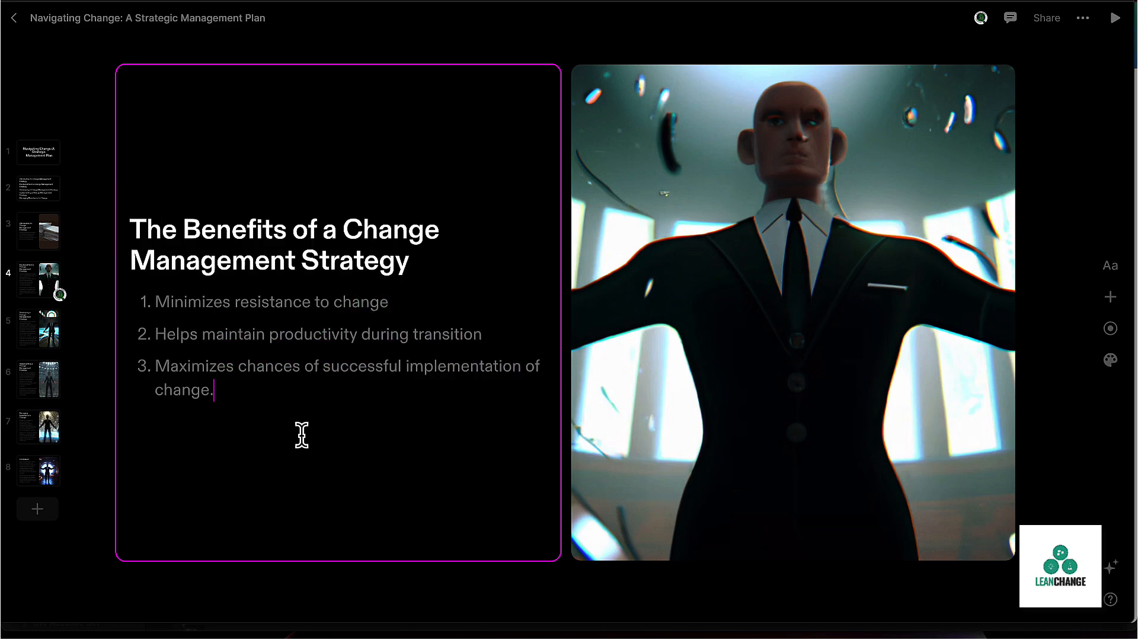
mouse_move(271, 428)
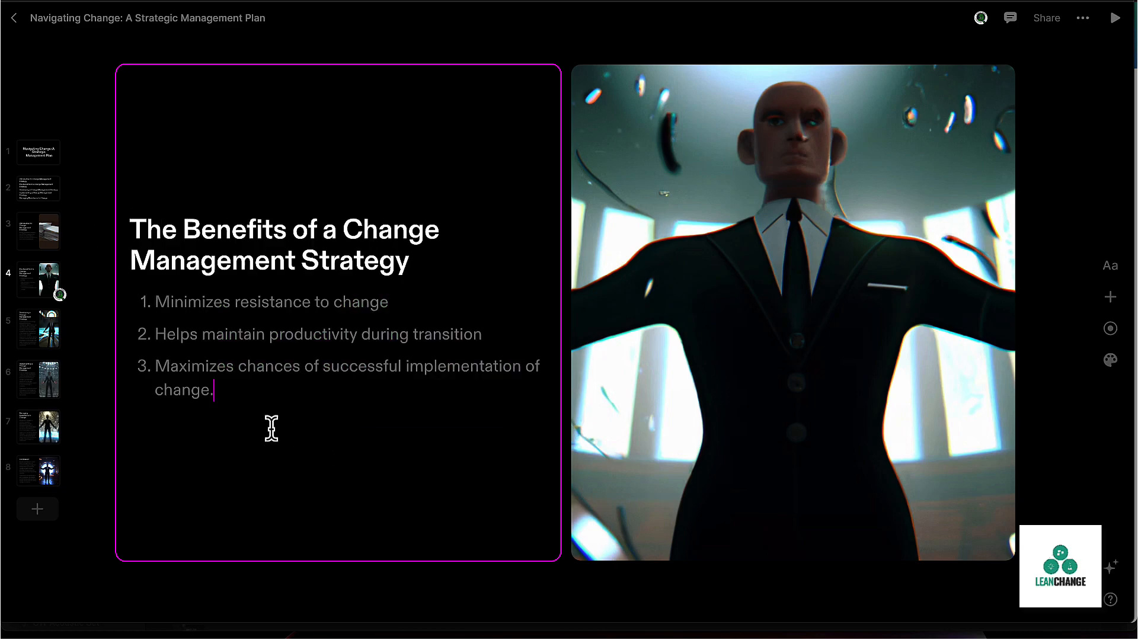
click(1115, 573)
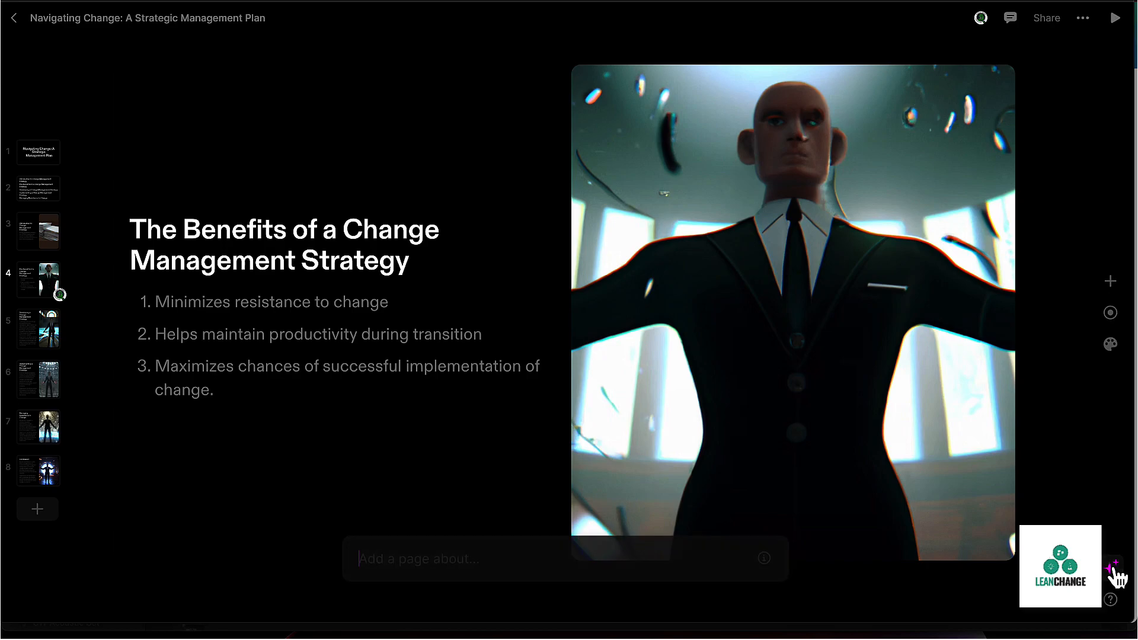
- Apply the Dune theme to the deck, keeping Diatype as the heading font
click(420, 559)
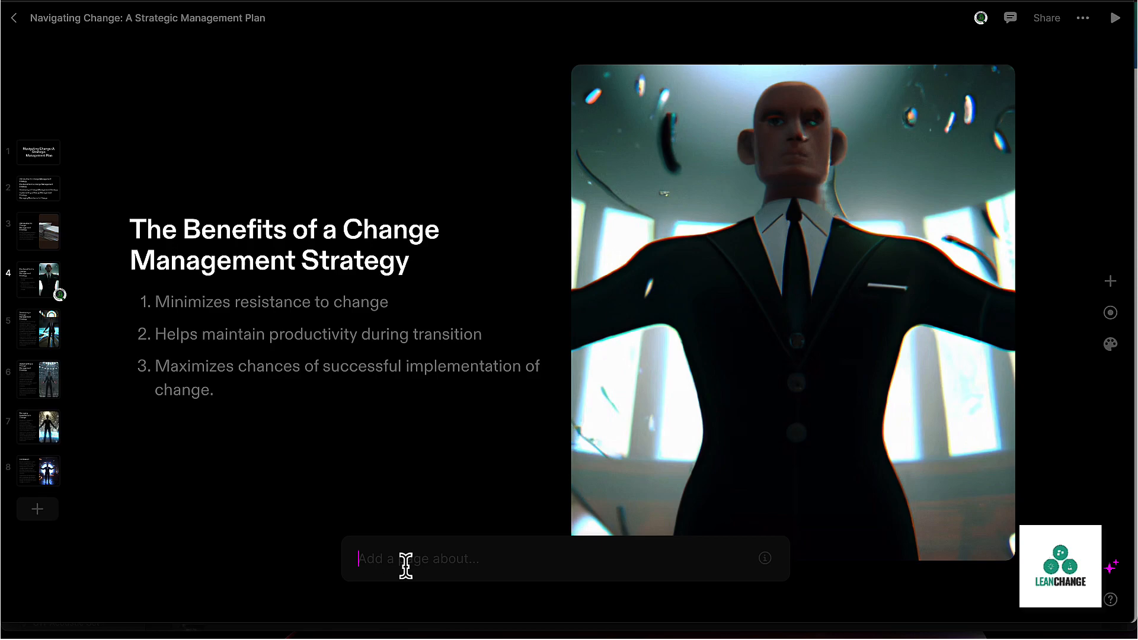
click(1110, 340)
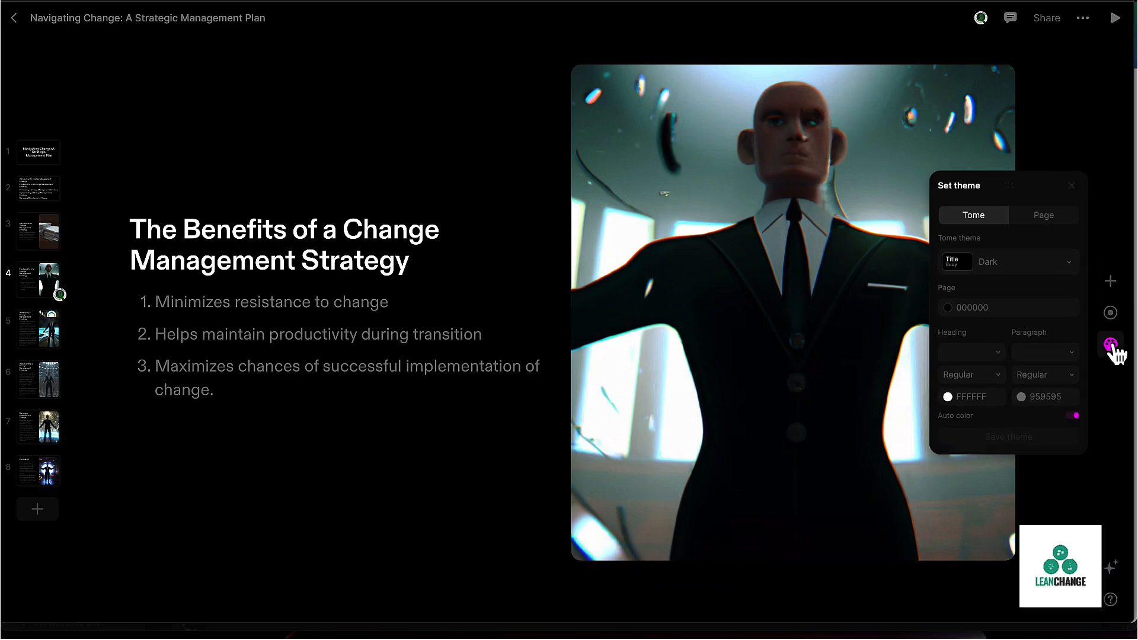
click(1006, 261)
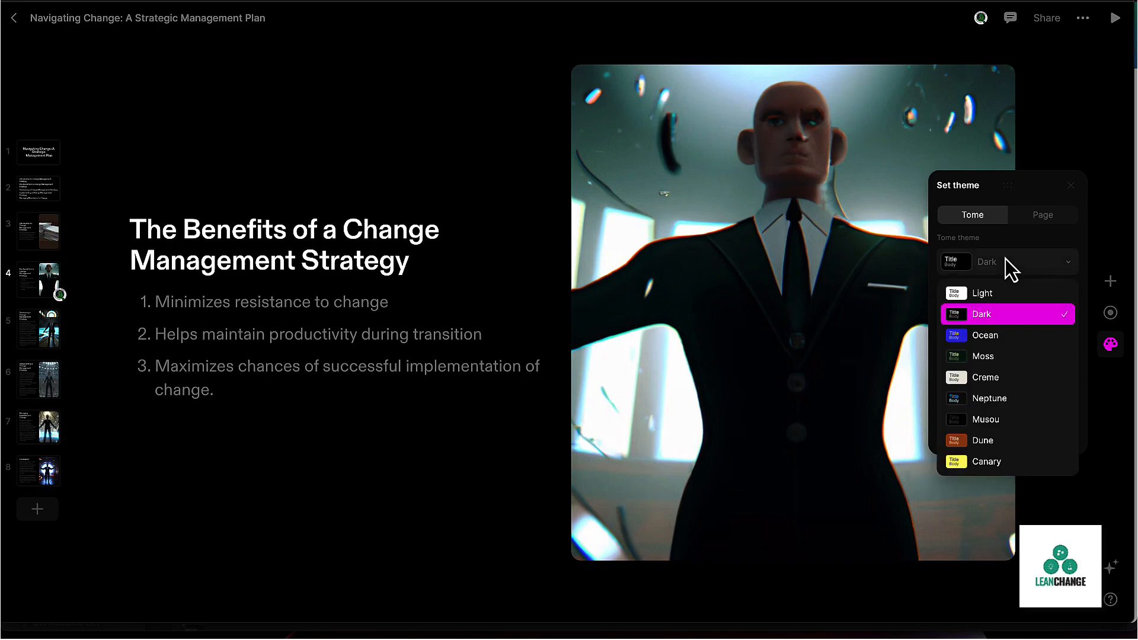
mouse_move(989, 462)
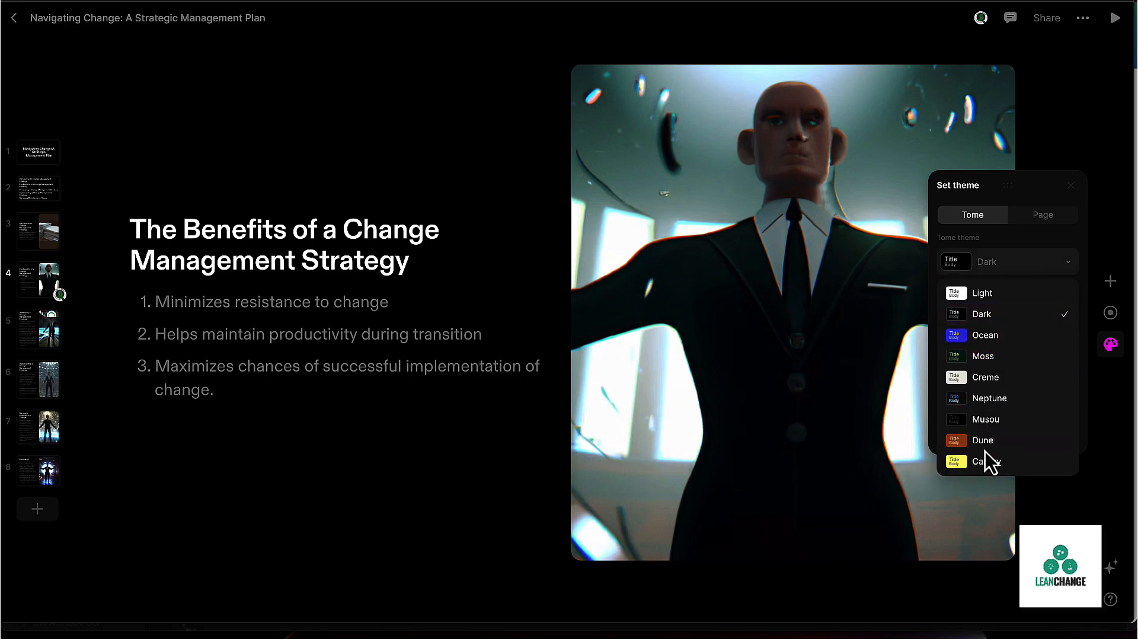
click(982, 440)
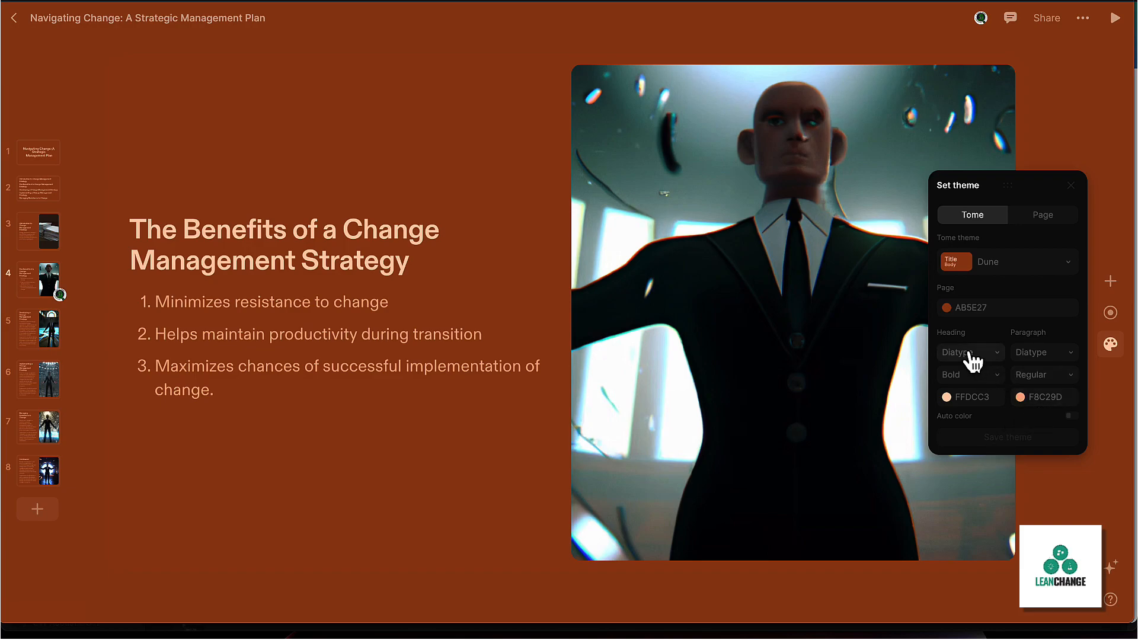
click(966, 352)
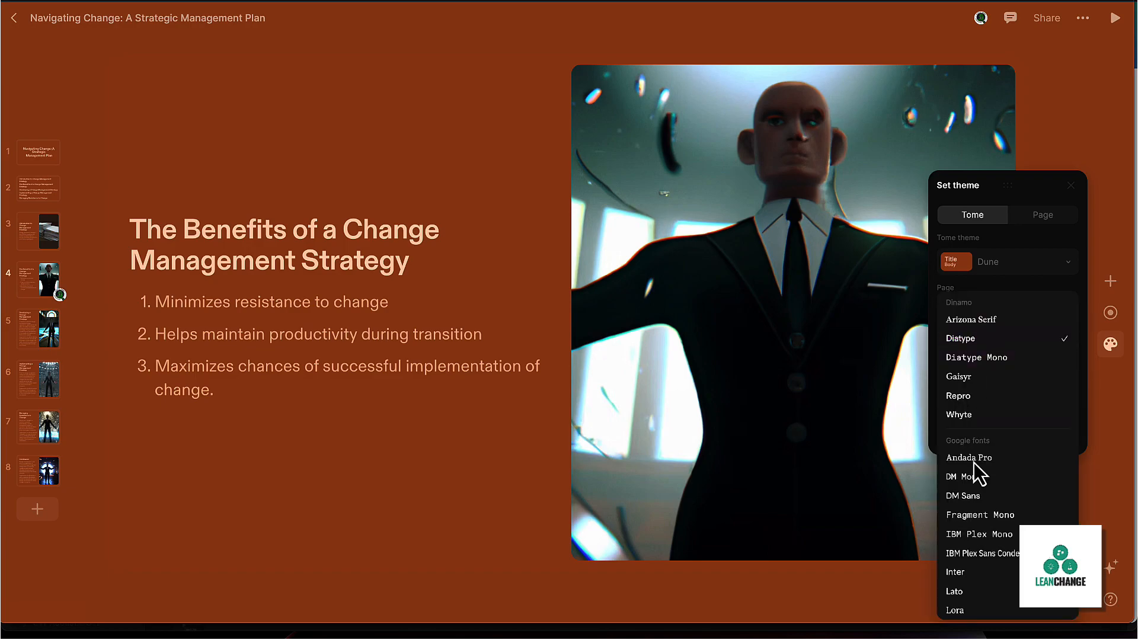
click(1043, 214)
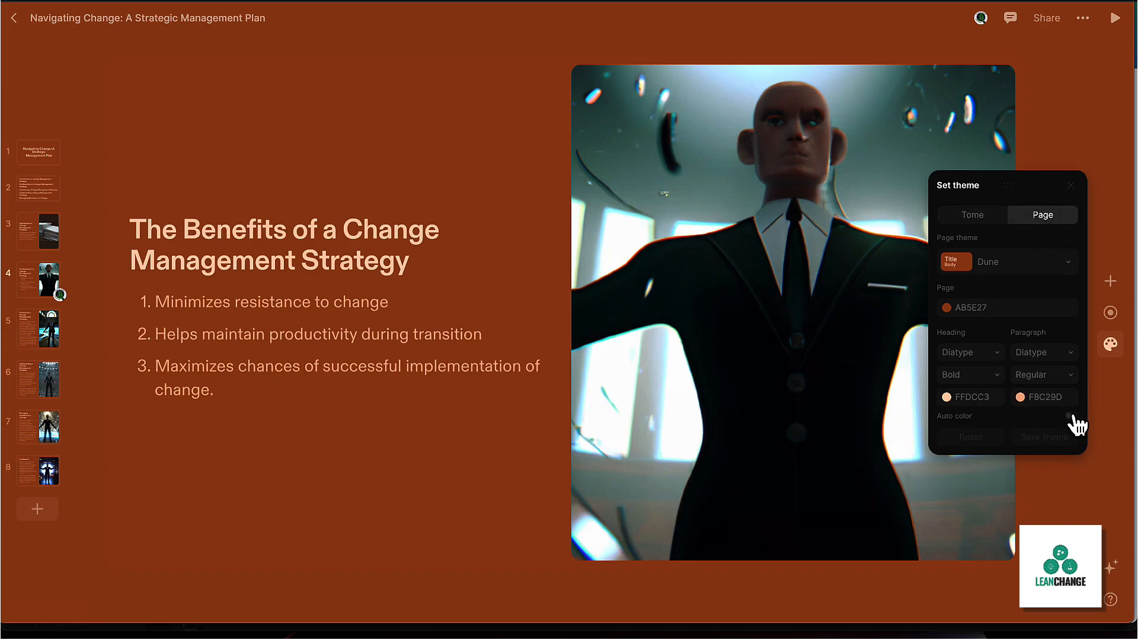
mouse_move(1067, 165)
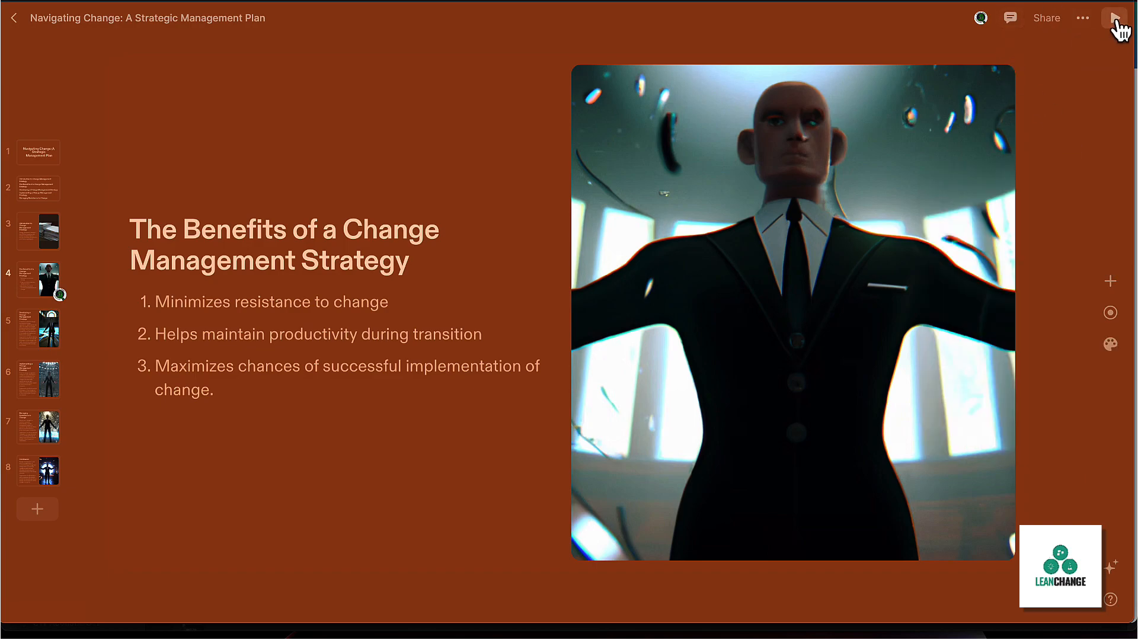
mouse_move(1119, 19)
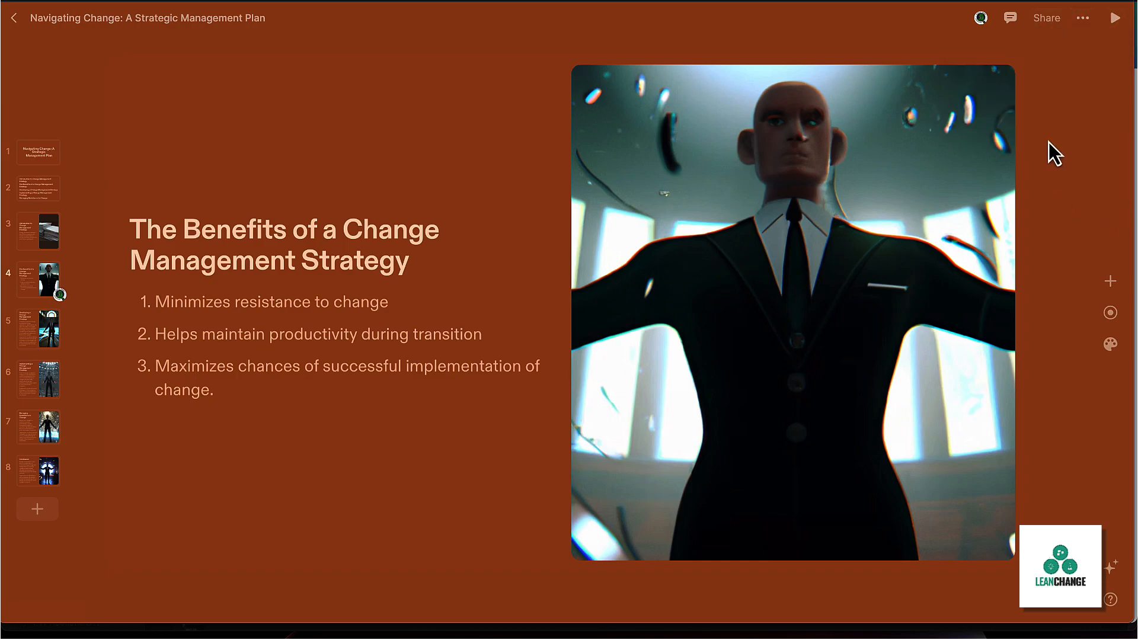
mouse_move(722, 241)
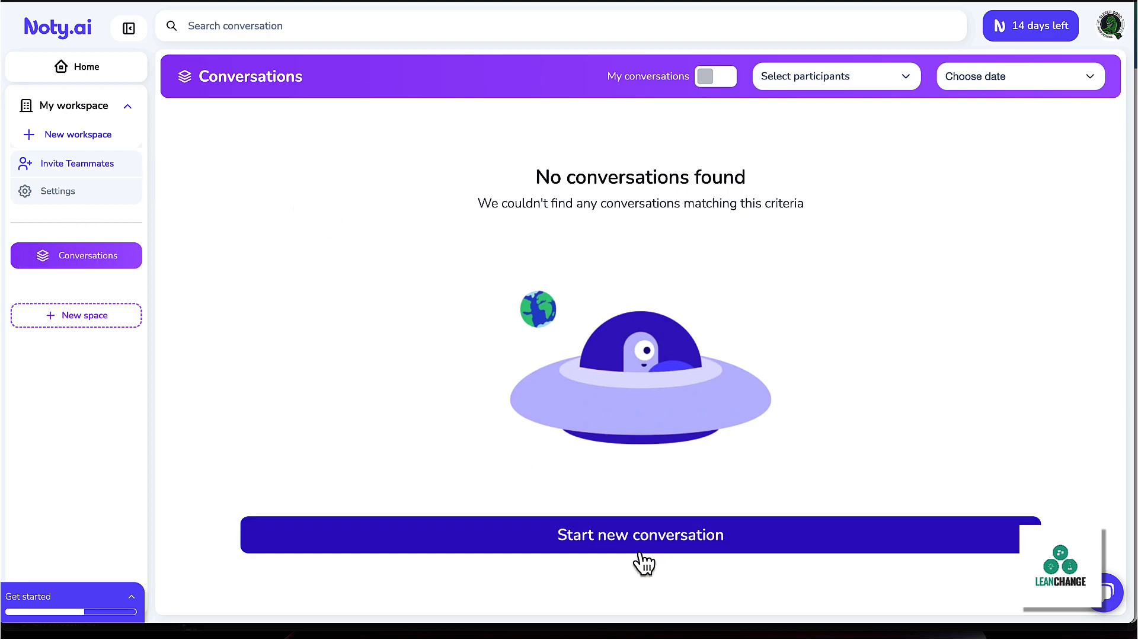
- Start a new conversation for Noty.ai to transcribe, and dismiss the abuse-reporting notice
click(640, 535)
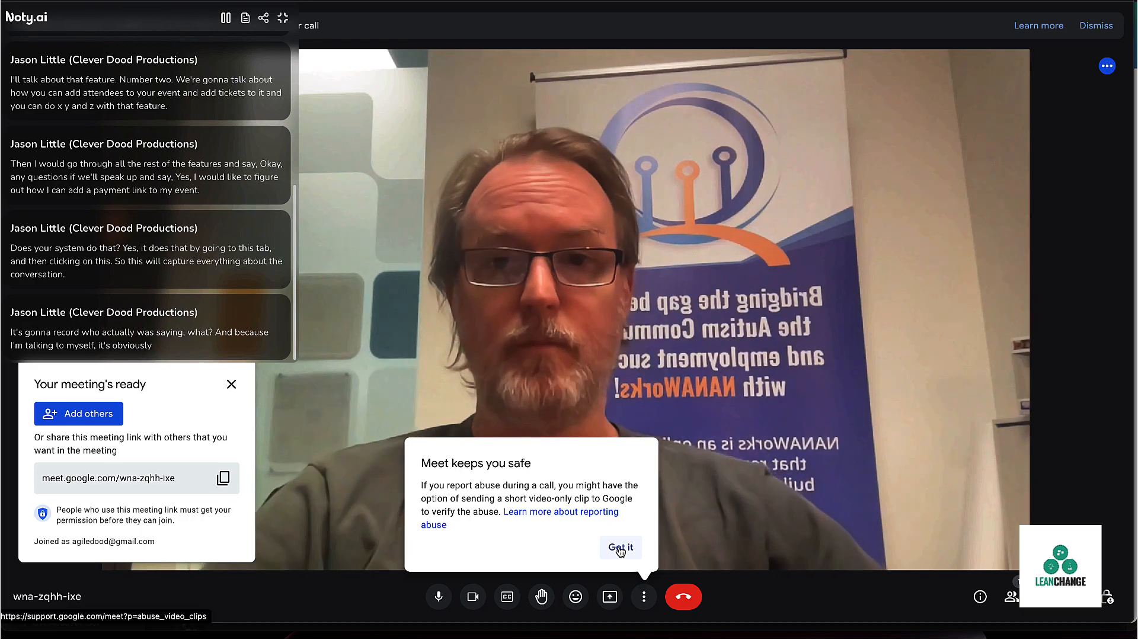
click(683, 597)
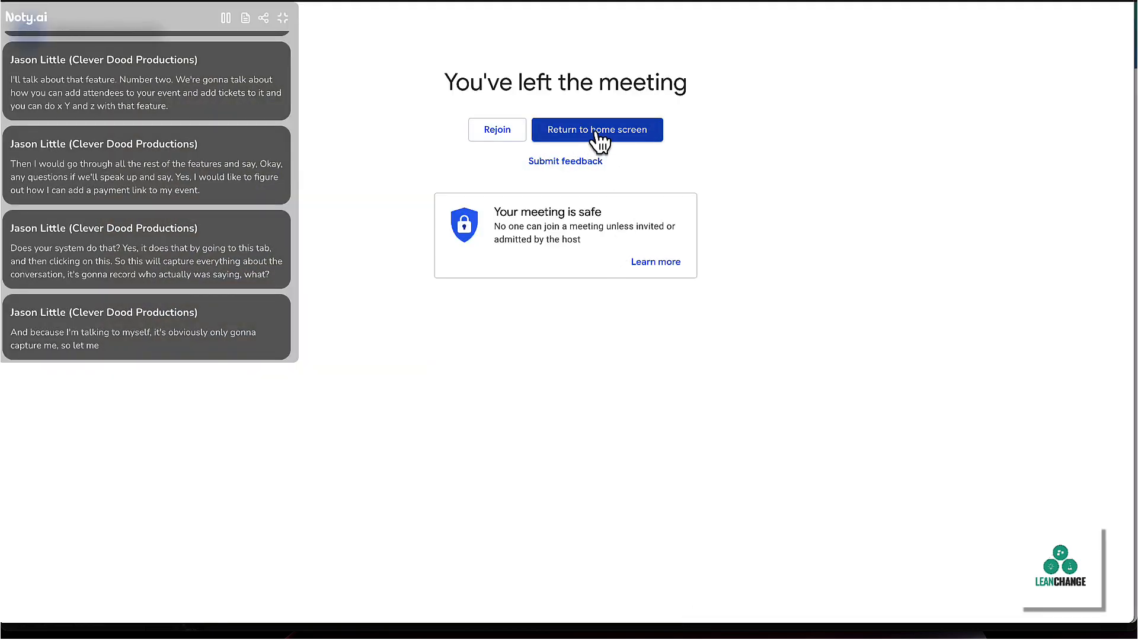
- Refresh Noty.ai's Conversations list and open the Untitled Google Meet call transcript
click(596, 129)
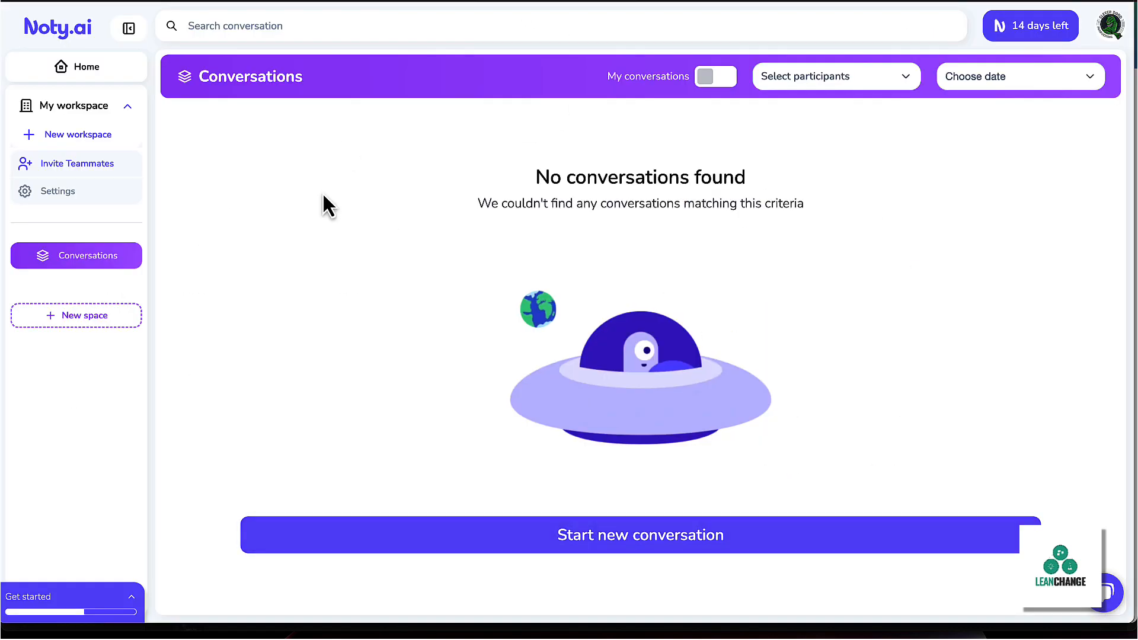
click(75, 105)
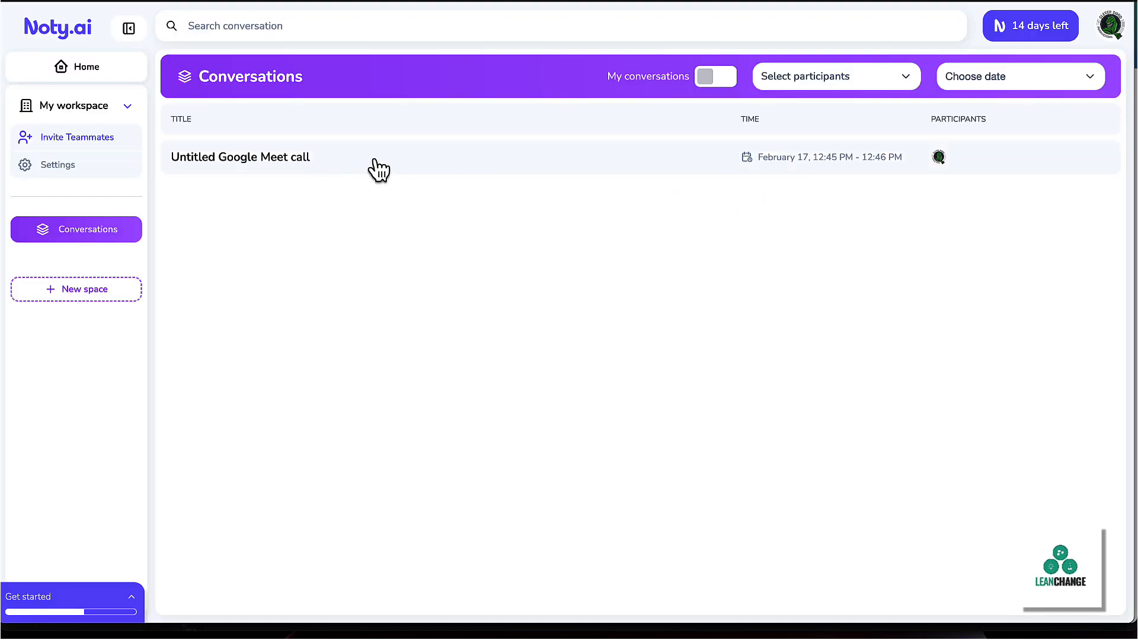
mouse_move(430, 161)
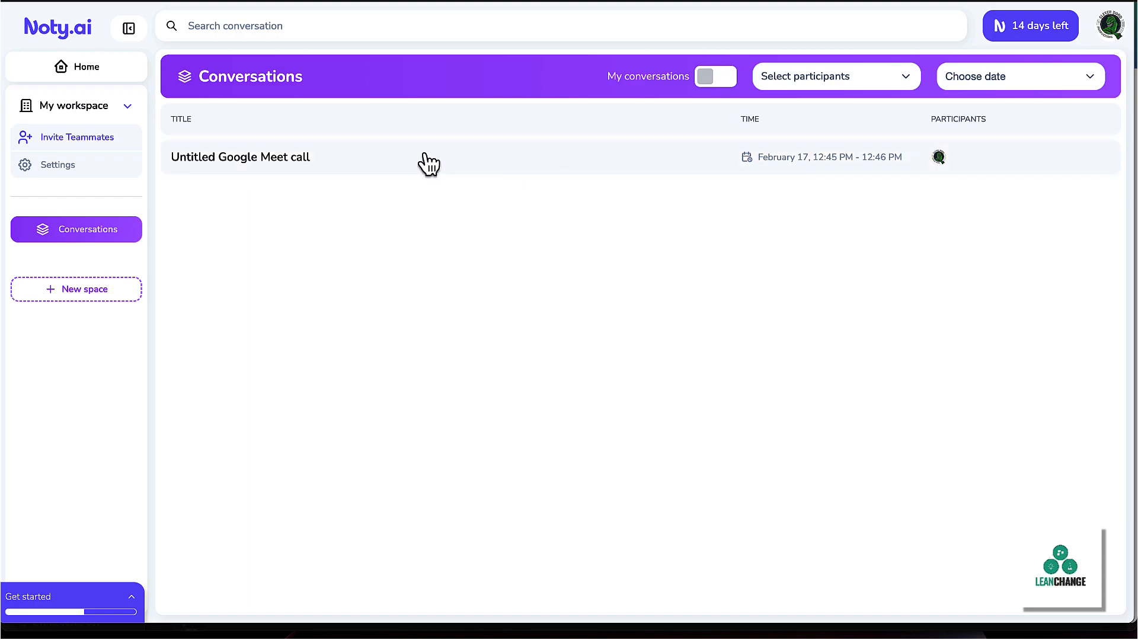
click(240, 157)
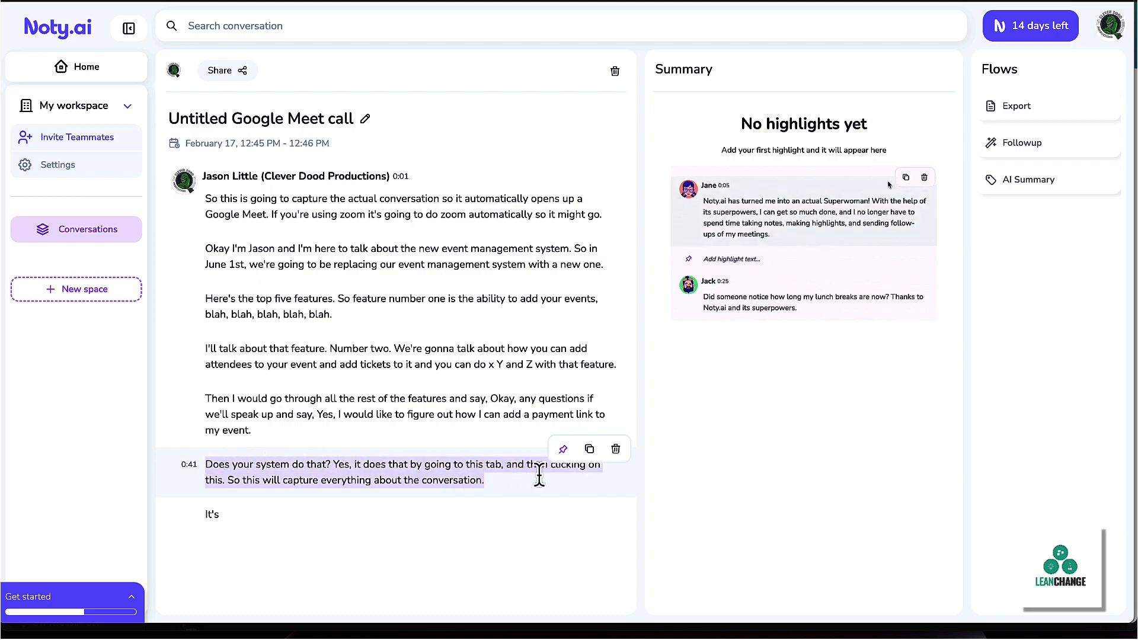
- Pin the 'Does your system do that?' passage as a highlight and connect AI Summary
click(562, 449)
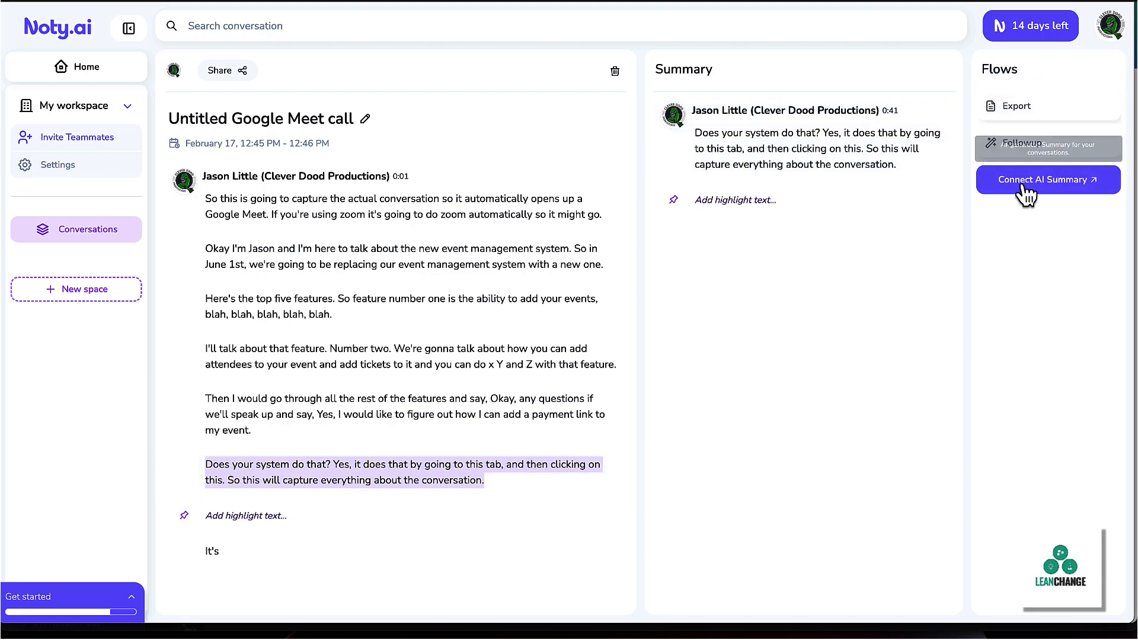
click(1047, 179)
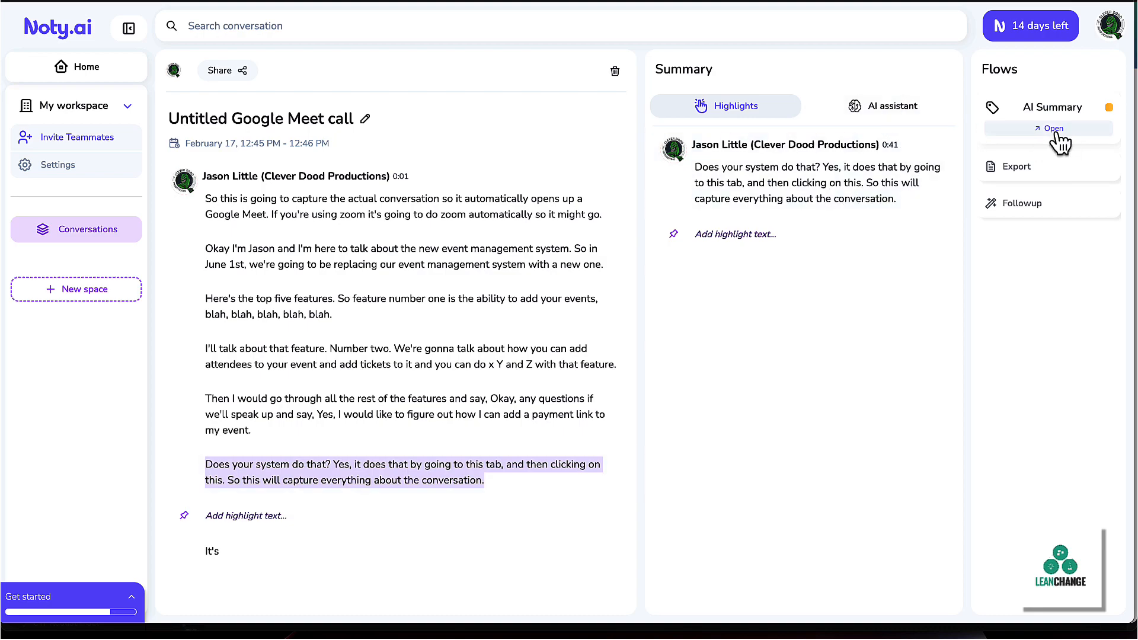
click(881, 106)
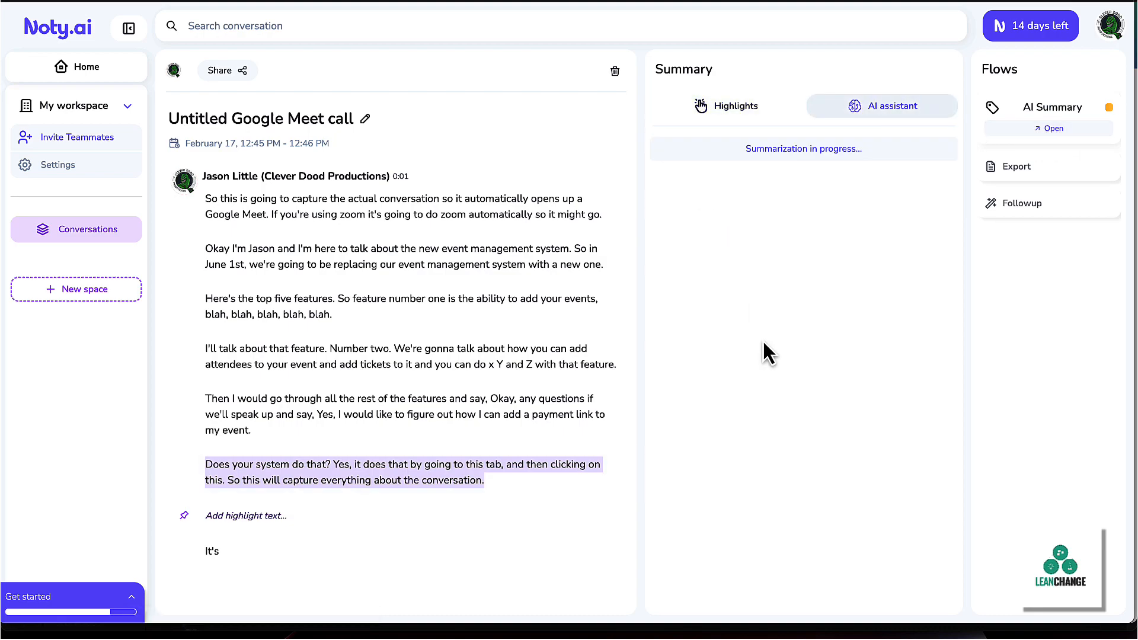
mouse_move(764, 398)
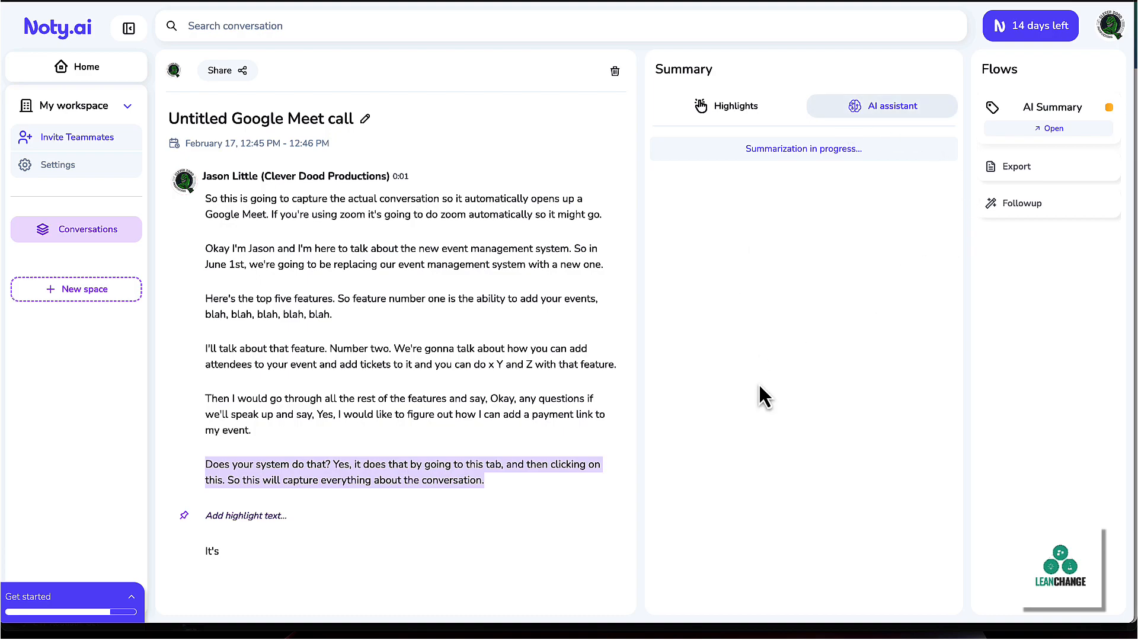
mouse_move(1047, 436)
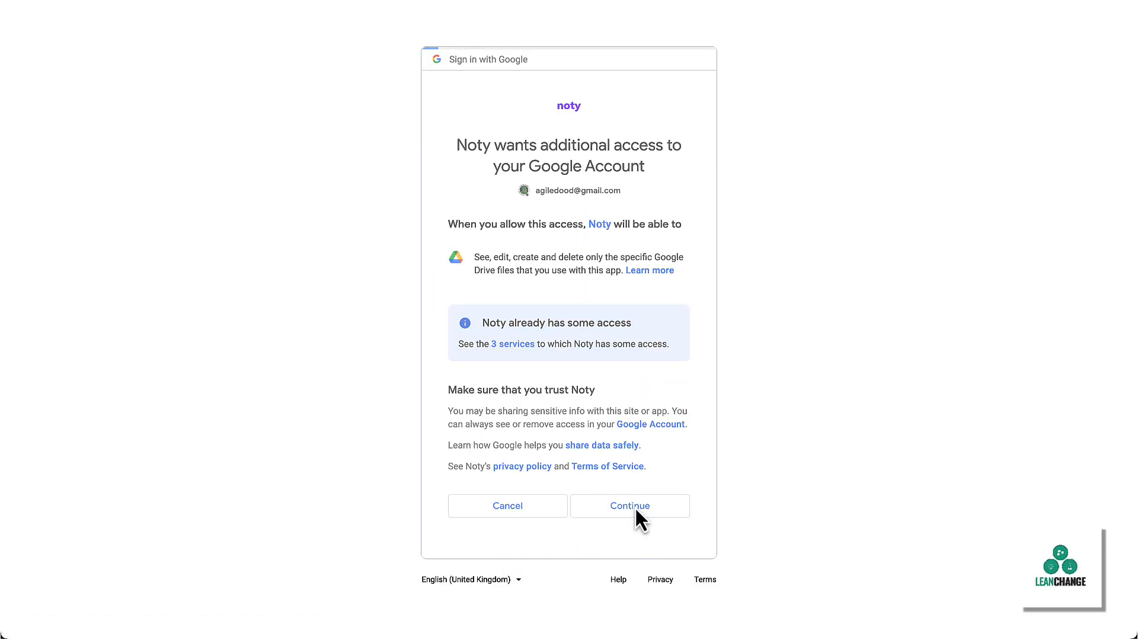
- Grant Google Drive access and export the call to a new Google Doc
click(629, 506)
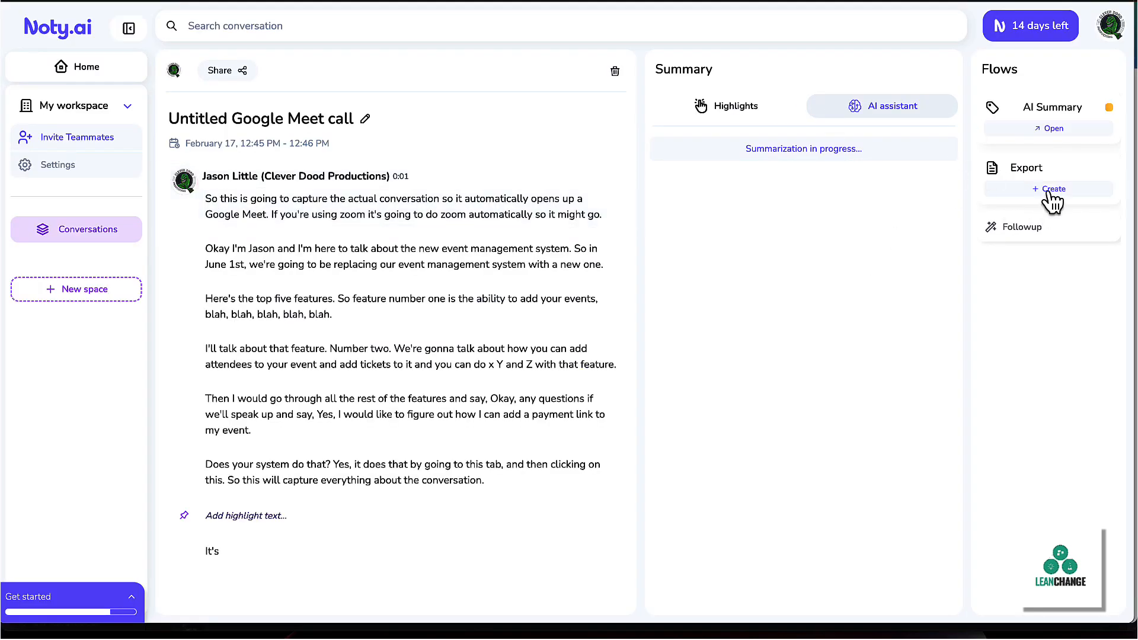
click(1049, 189)
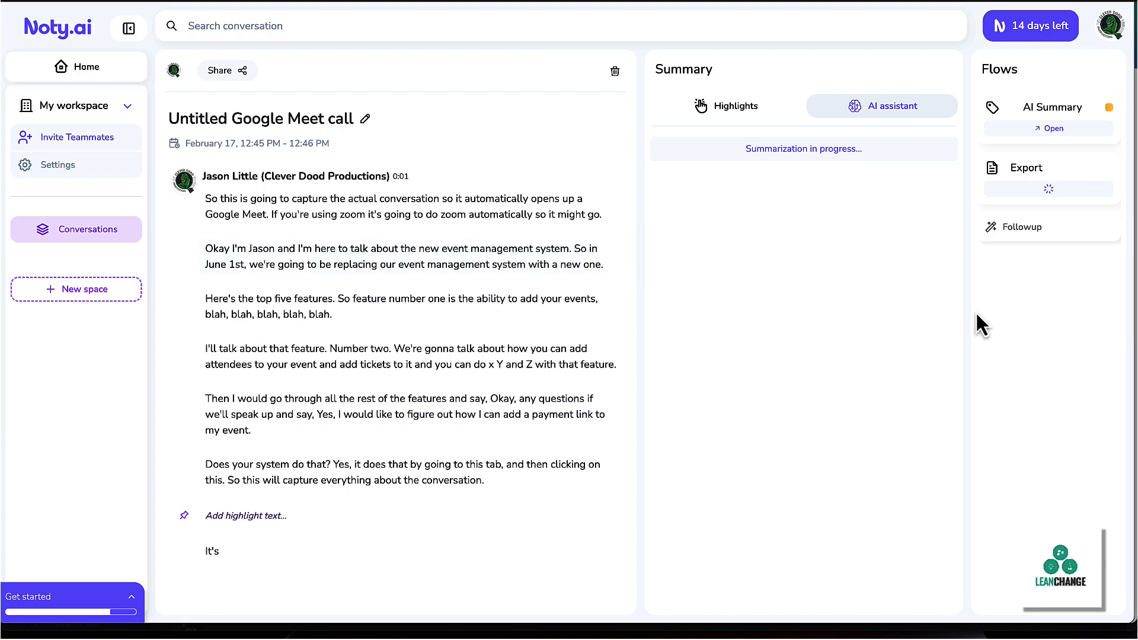
click(1047, 189)
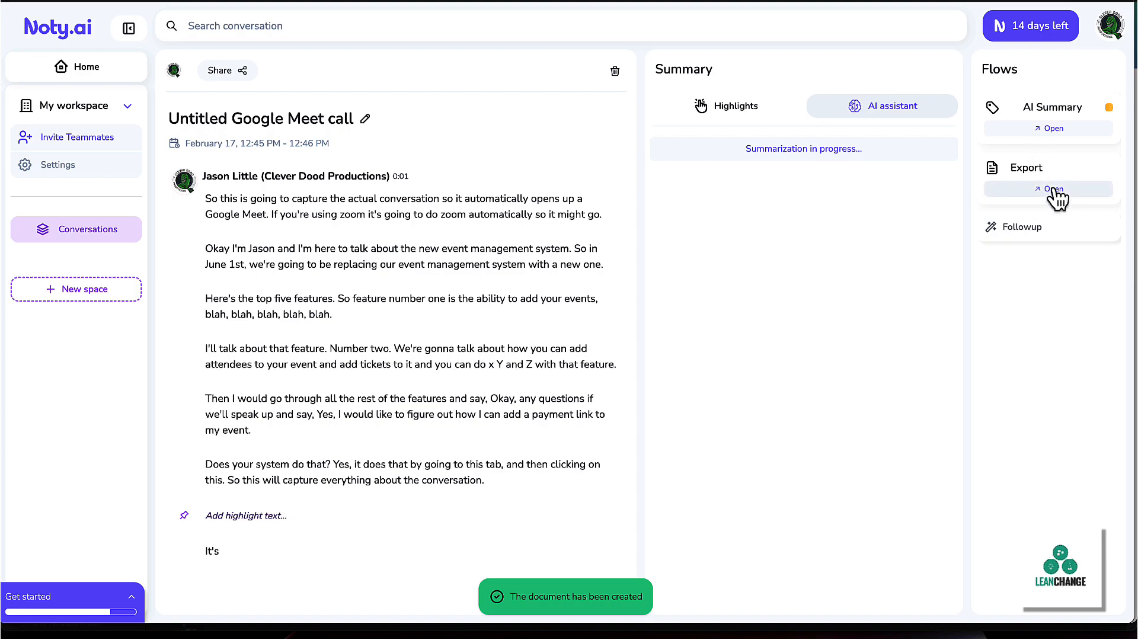
click(1051, 189)
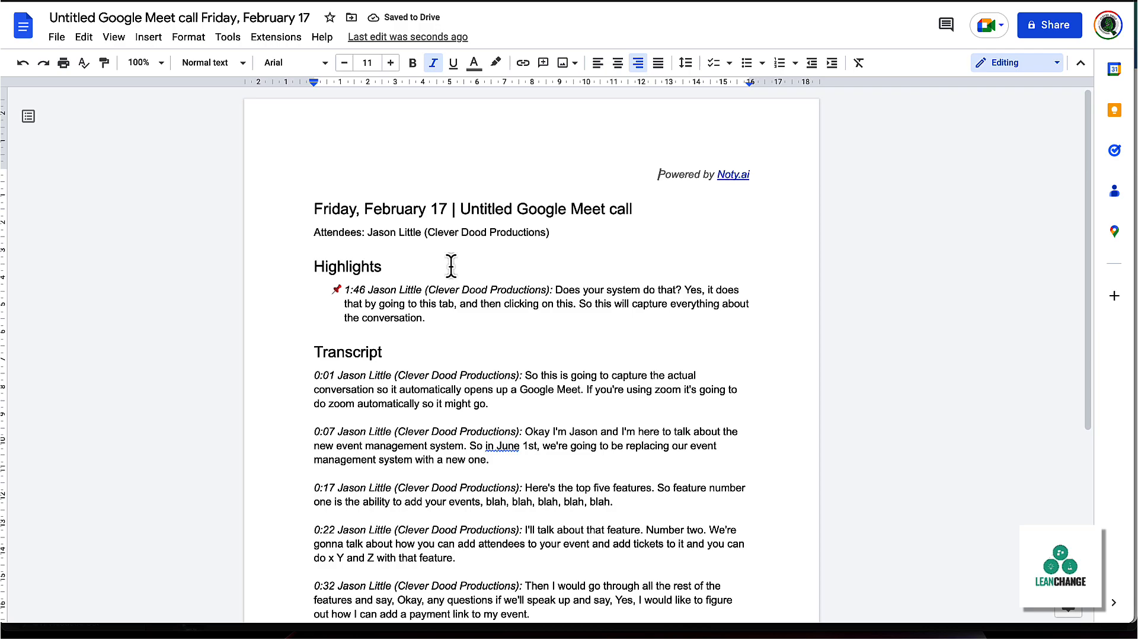
- Scroll the exported Google Doc, then view the call's Highlights tab in Noty.ai
scroll(down, 3)
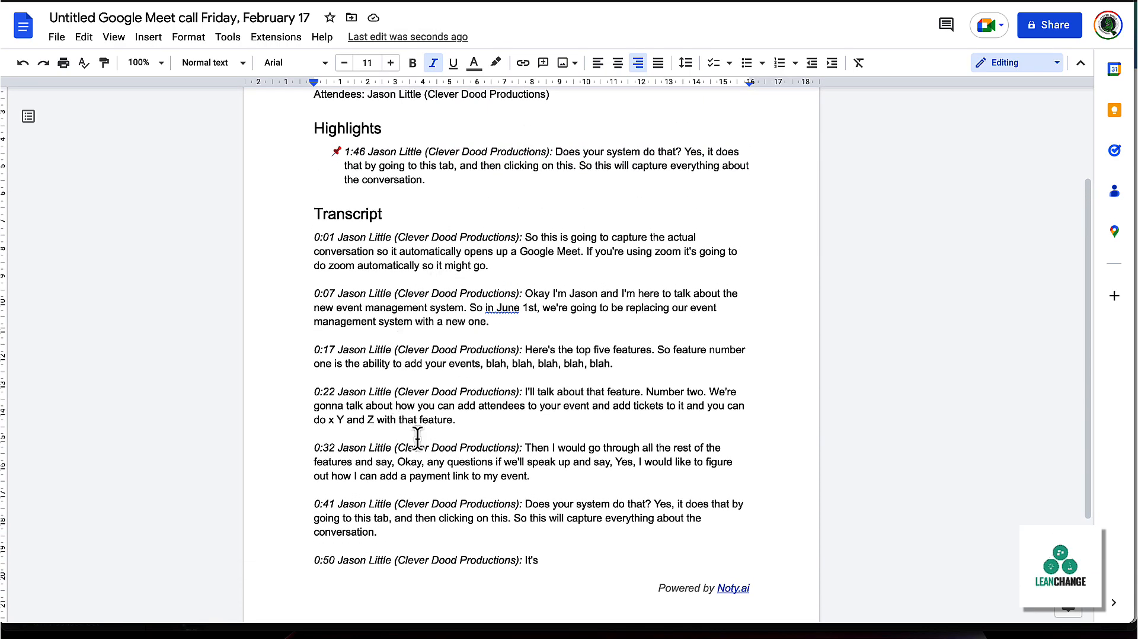
mouse_move(332, 293)
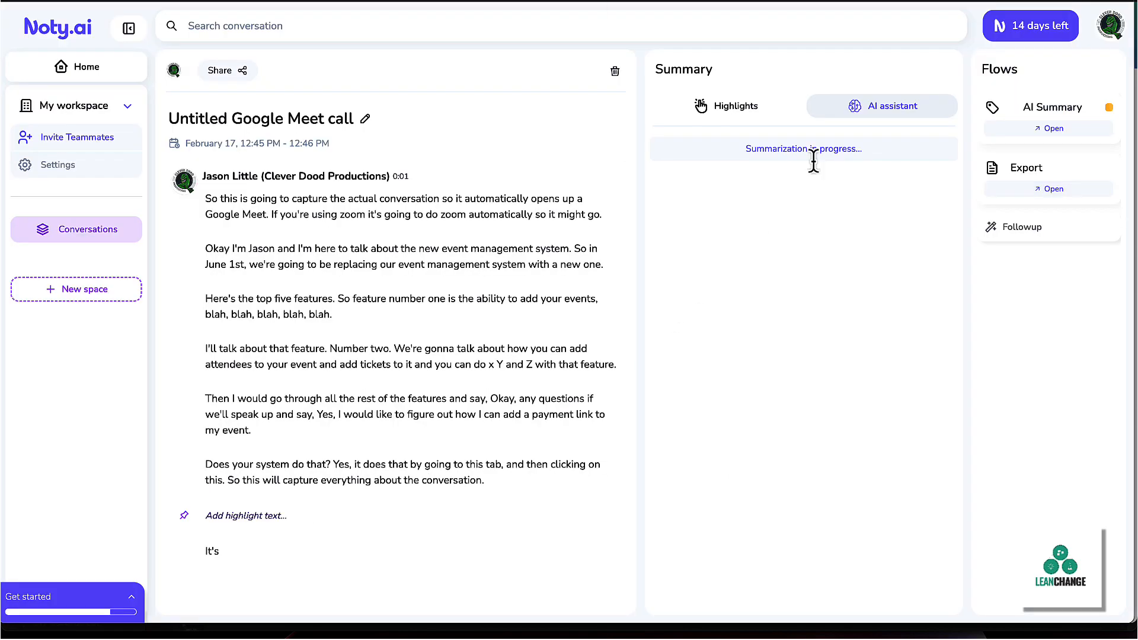
click(735, 106)
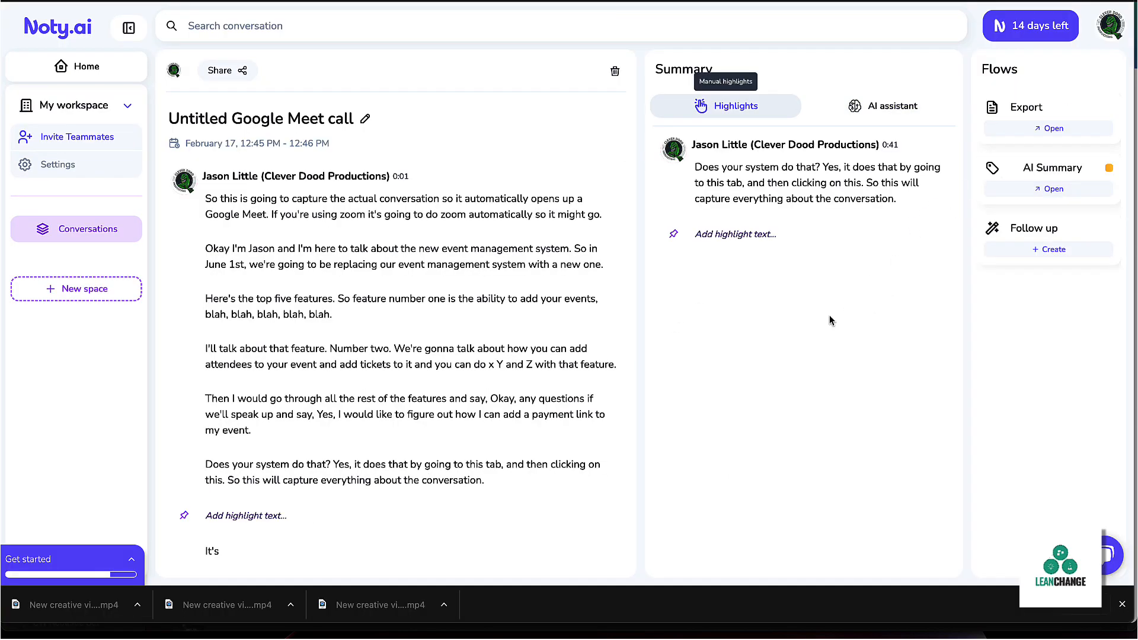